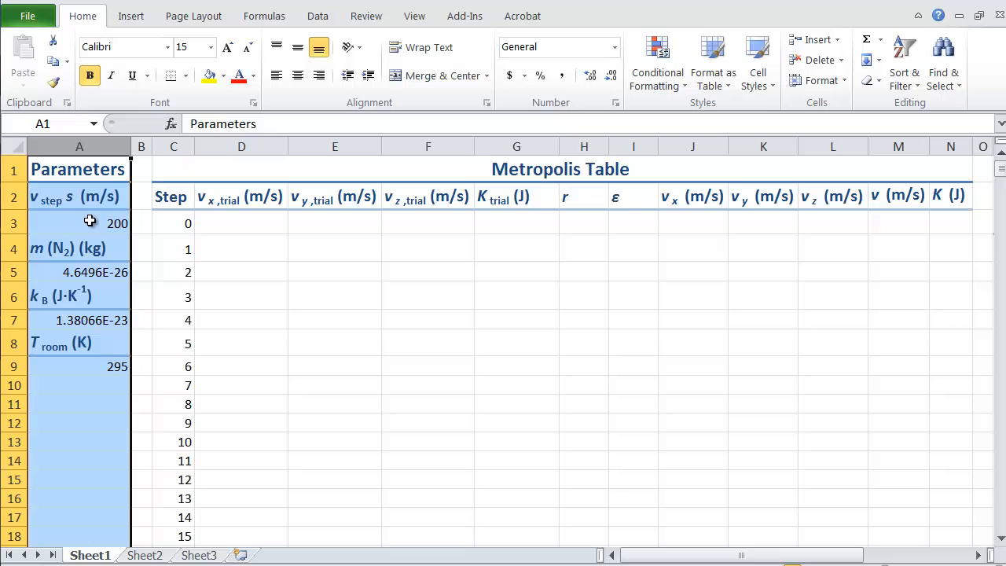
{"action": "mouse_move", "coordinate": [101, 198]}
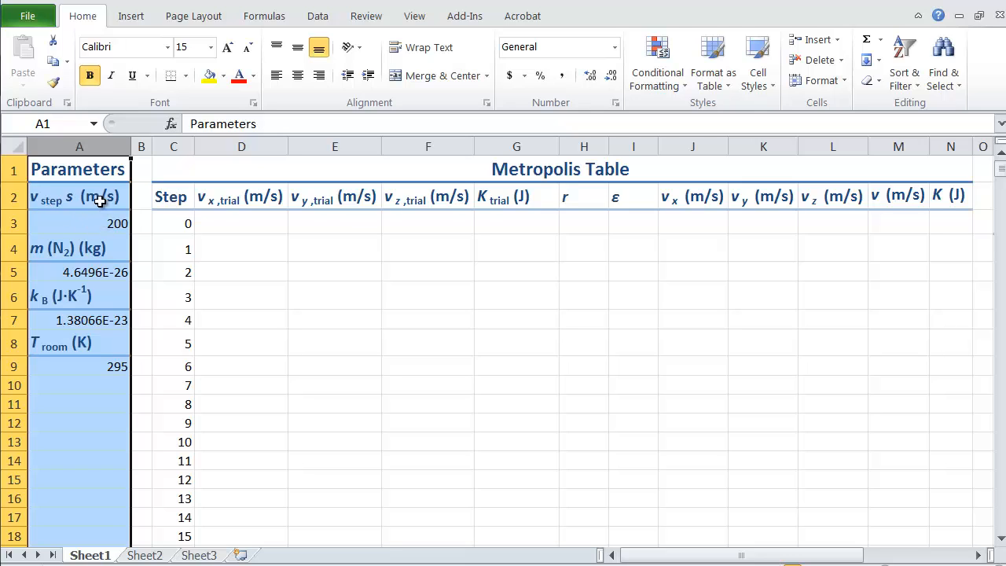
Enter zero initial velocity components v_x, v_y and v_z in J3:L3.
{"action": "left_click", "coordinate": [79, 249]}
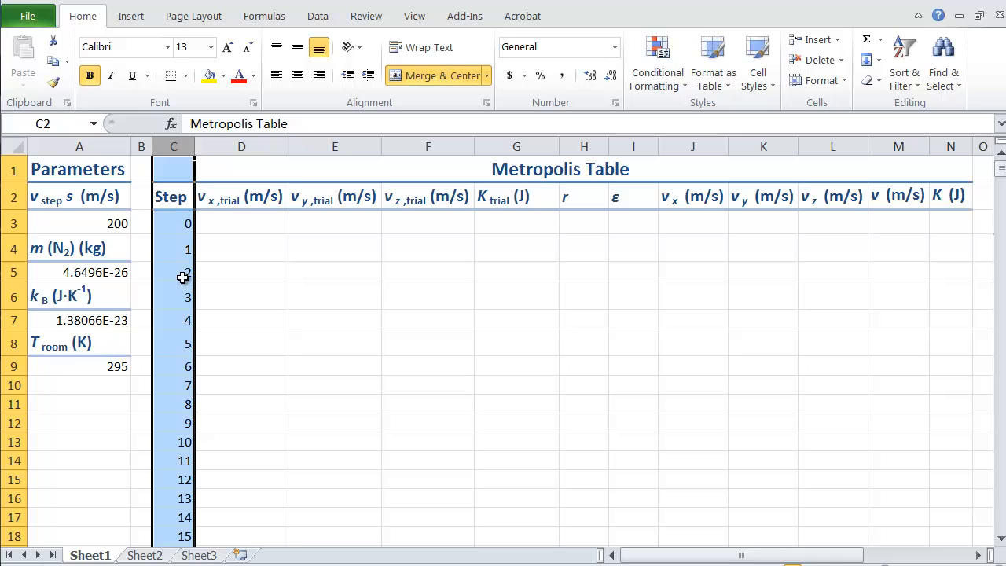
{"action": "mouse_move", "coordinate": [296, 246]}
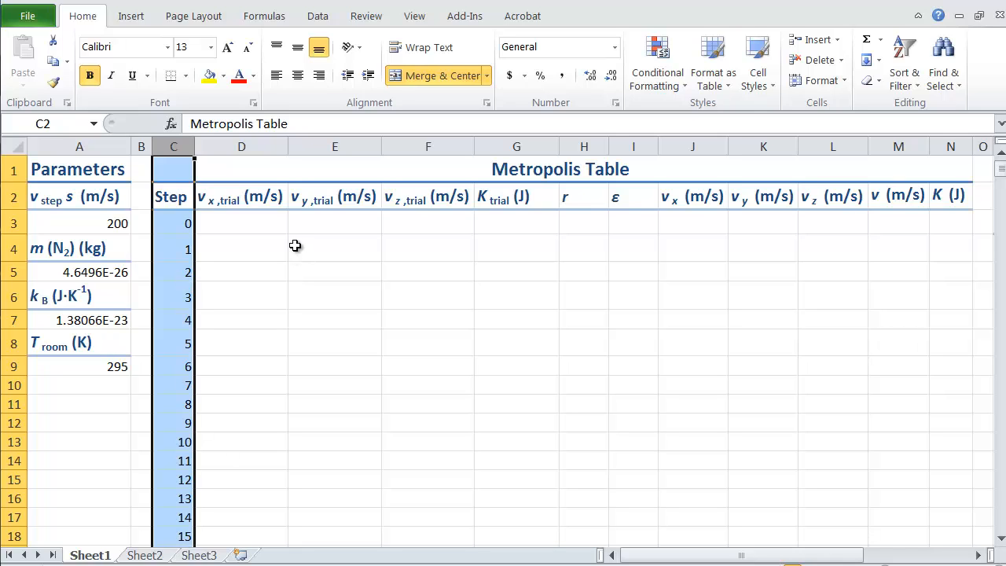
{"action": "left_click", "coordinate": [241, 223]}
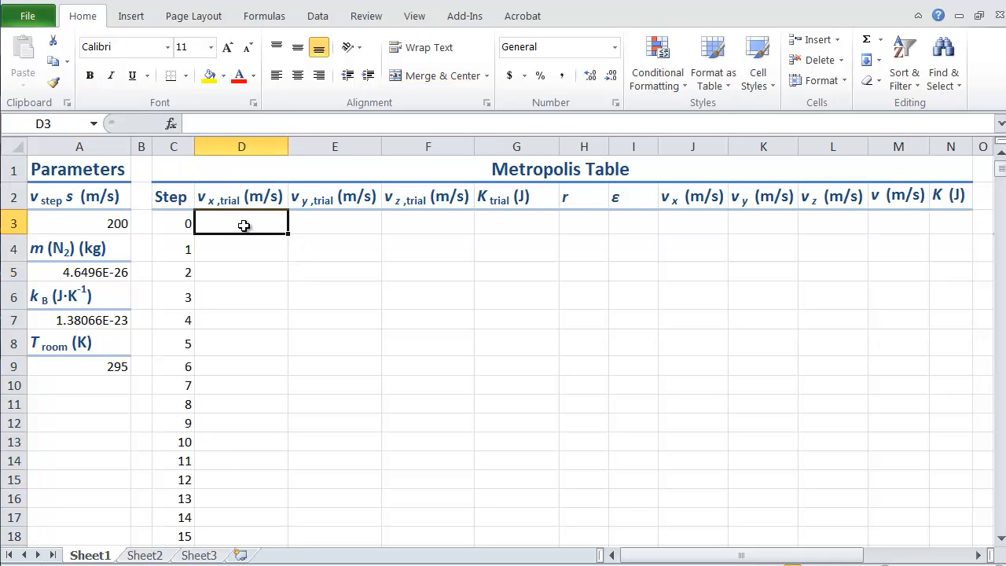
{"action": "mouse_move", "coordinate": [505, 227]}
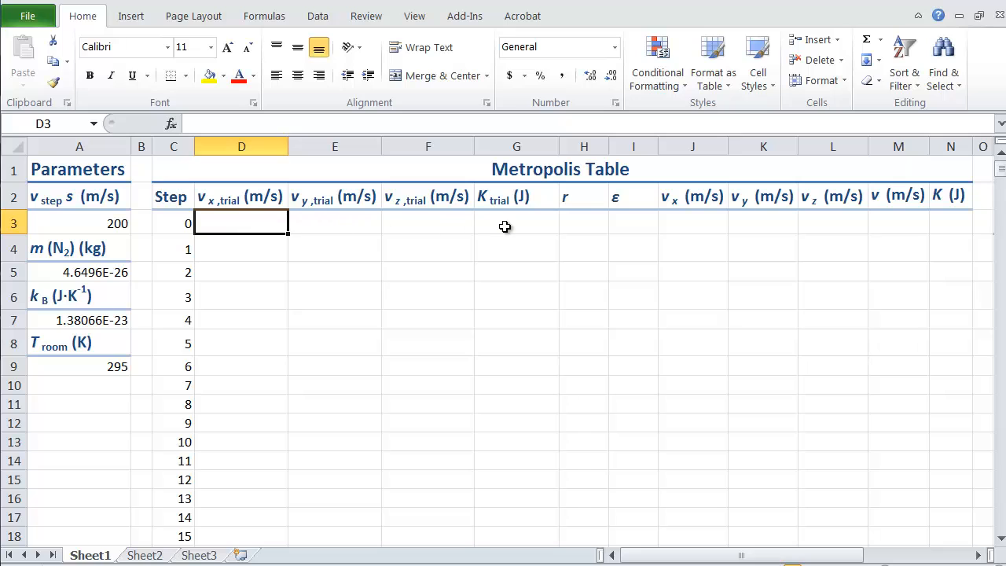
{"action": "left_click", "coordinate": [692, 223]}
{"action": "type", "text": "0"}
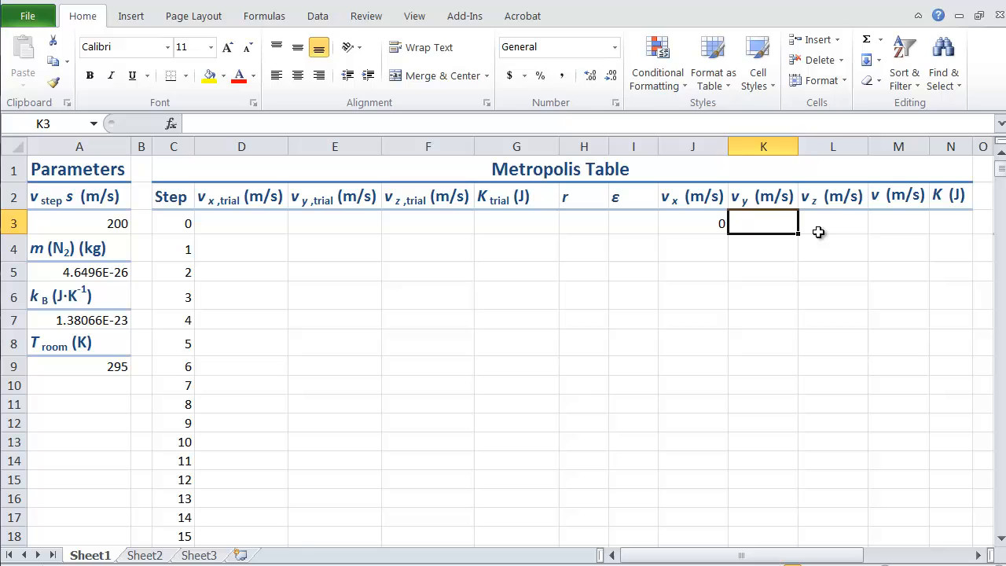
{"action": "left_click", "coordinate": [899, 223]}
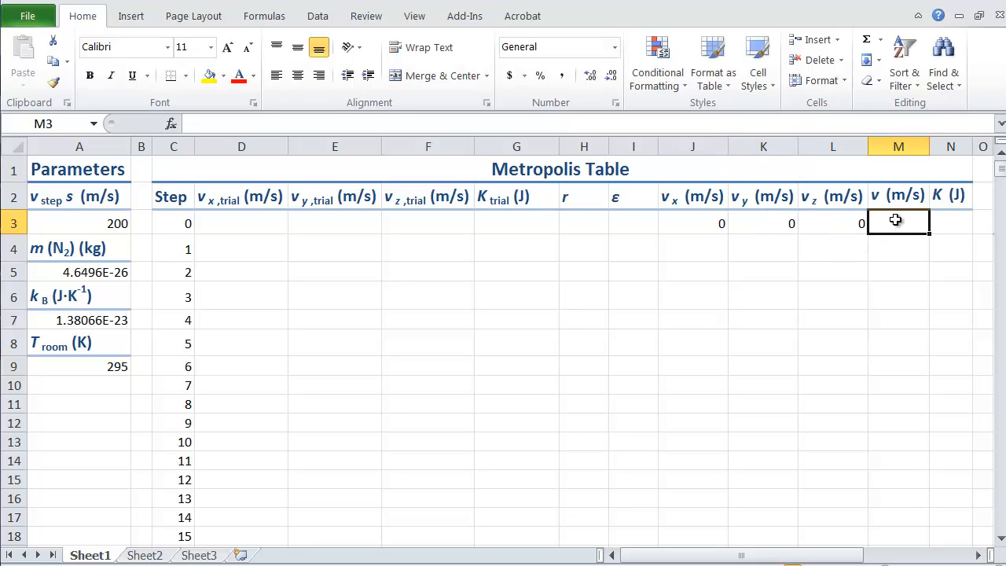
Enter =sqrt(J3*J3+K3*K3+L3*L3) in M3, fixing the misspelled function so speed shows 0.
{"action": "type", "text": "=sr"}
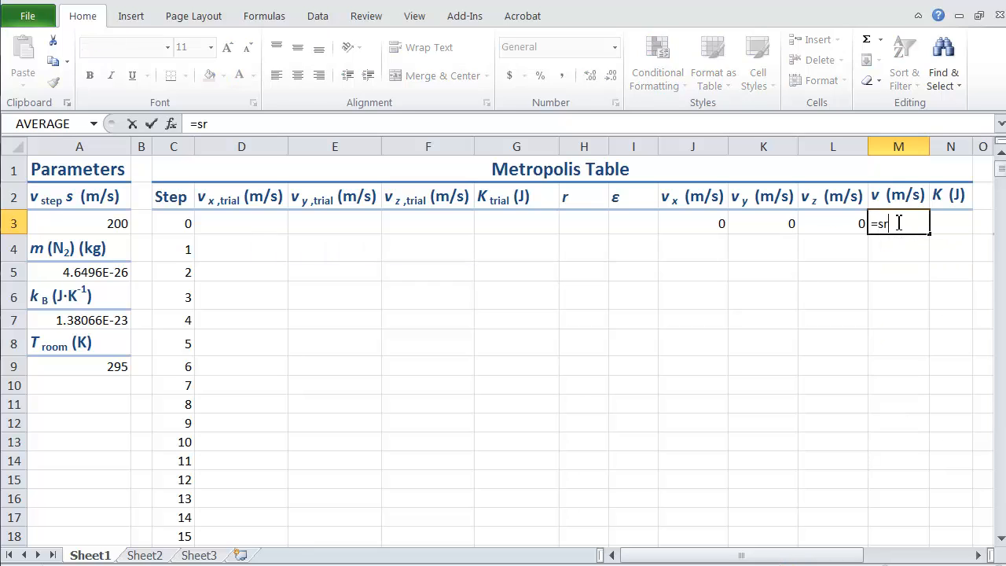
{"action": "type", "text": "t("}
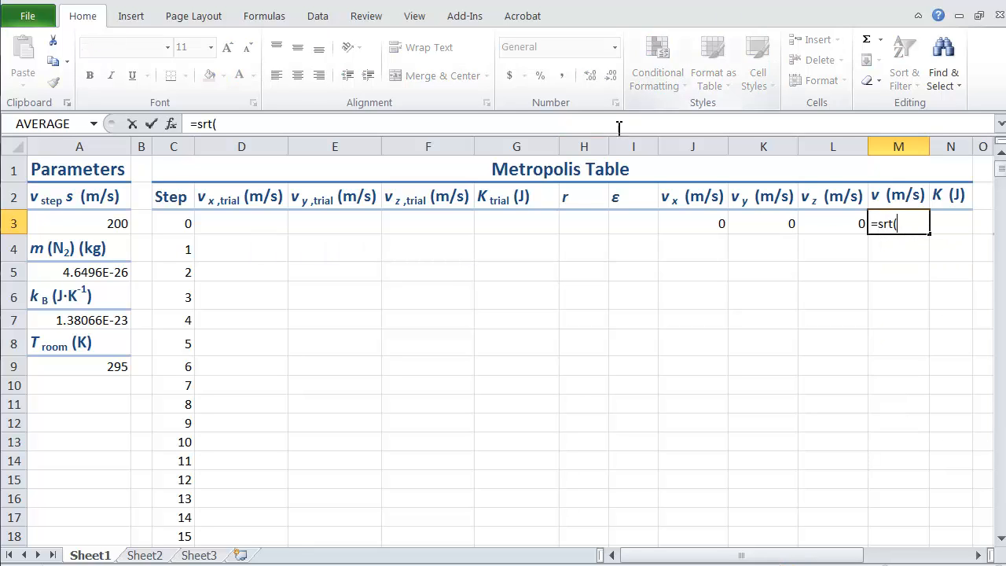
{"action": "left_click", "coordinate": [693, 223]}
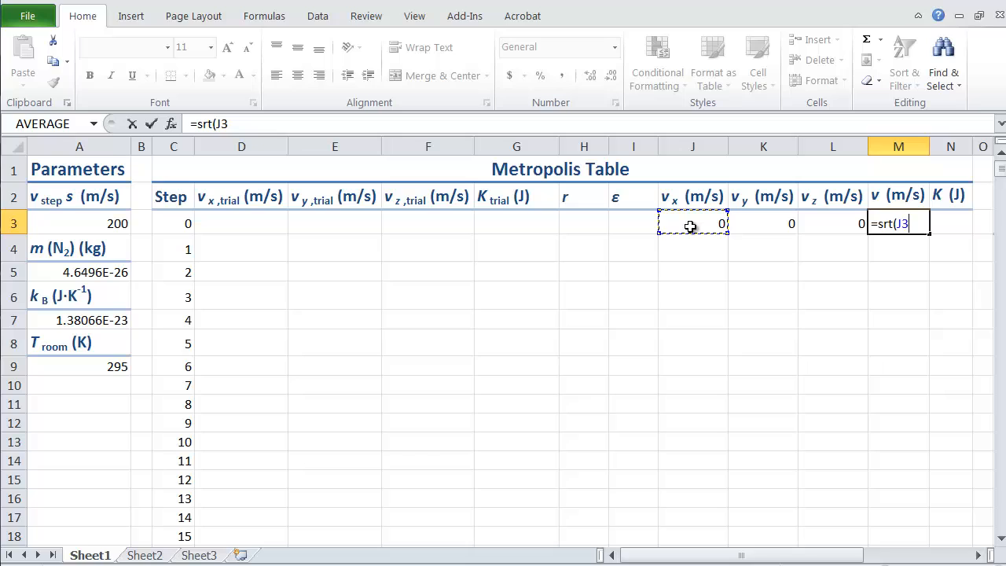
{"action": "type", "text": "*J3"}
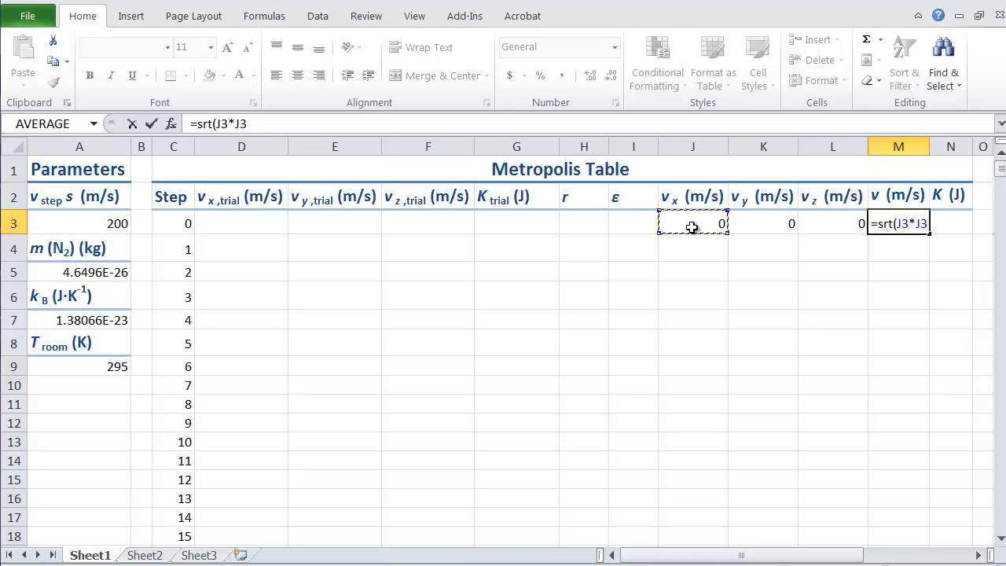
{"action": "left_click", "coordinate": [763, 223]}
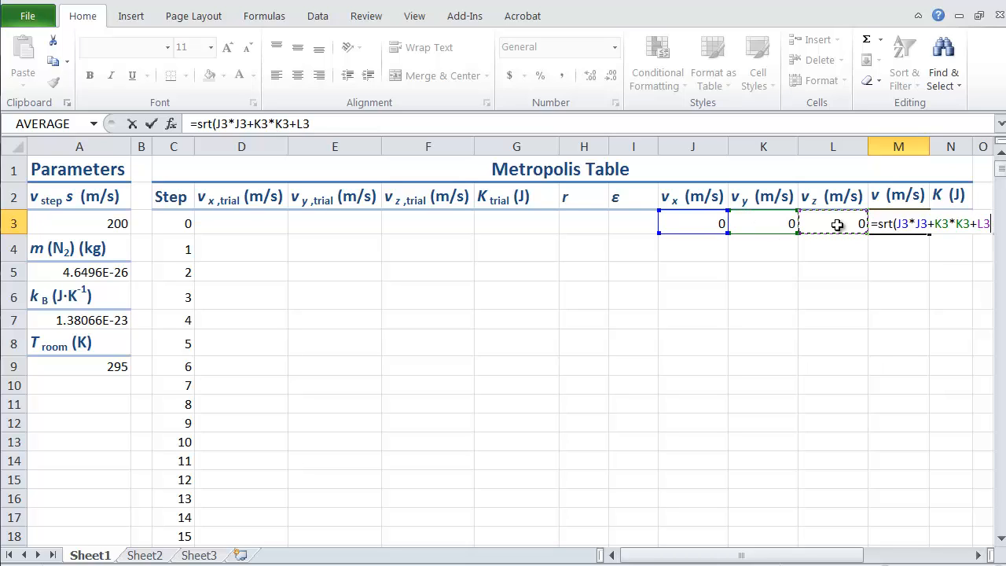
{"action": "type", "text": "*L3)"}
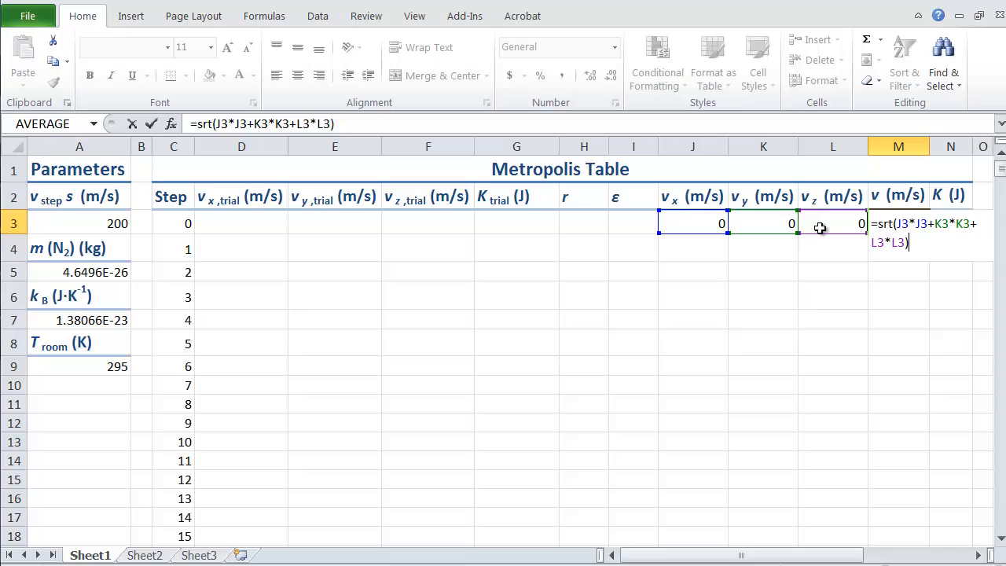
{"action": "key", "text": "Return"}
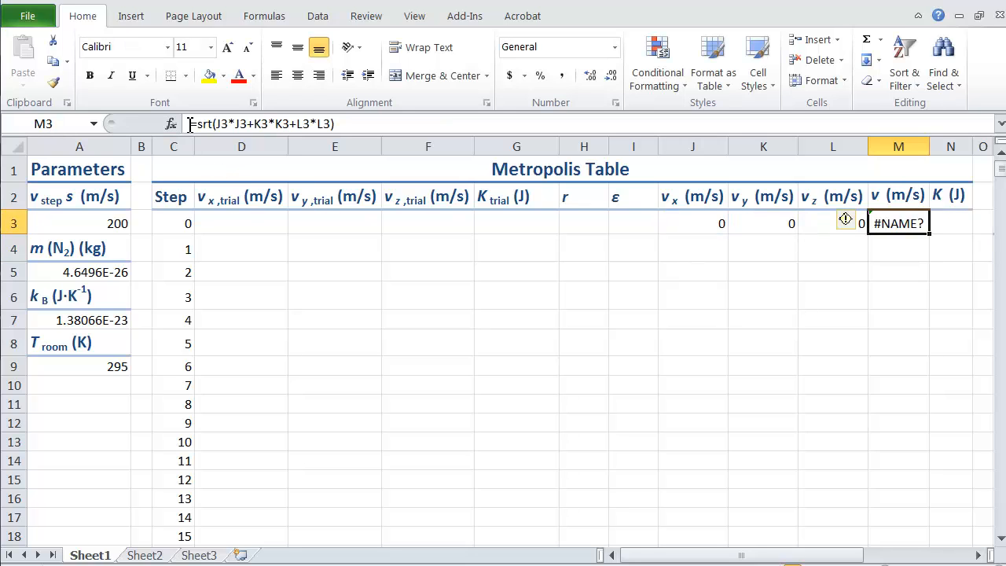
{"action": "double_click", "coordinate": [898, 223]}
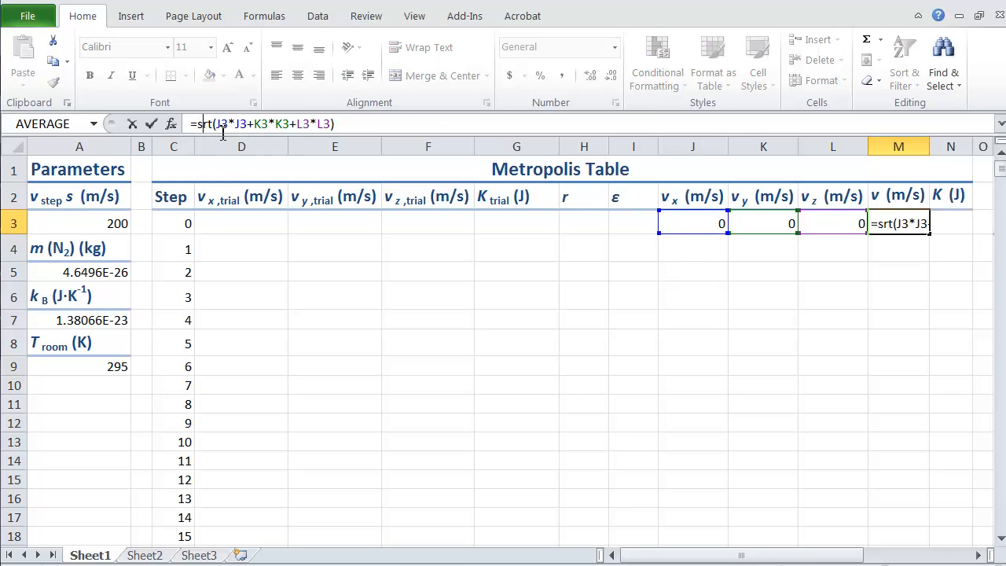
{"action": "key", "text": "Return"}
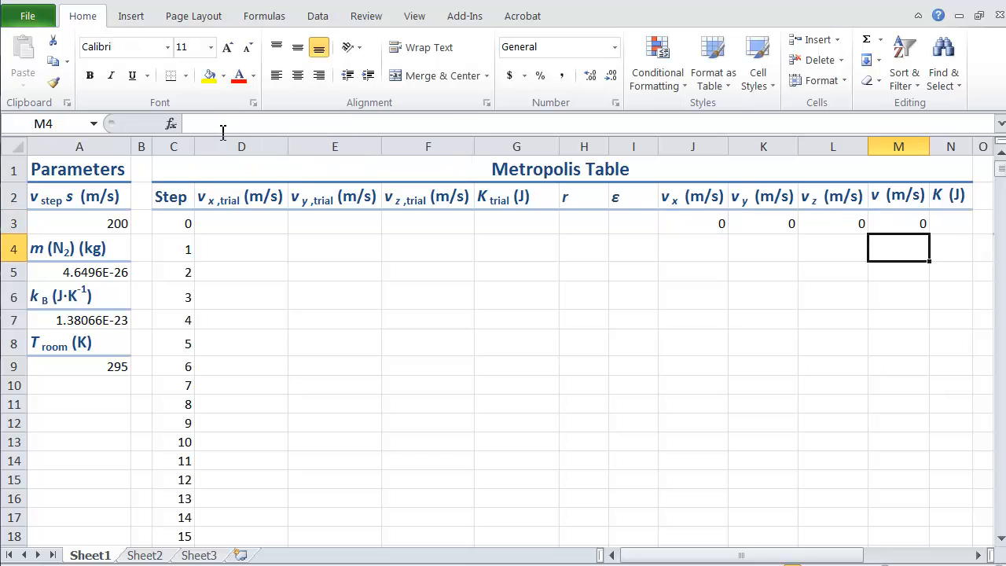
{"action": "mouse_move", "coordinate": [902, 227]}
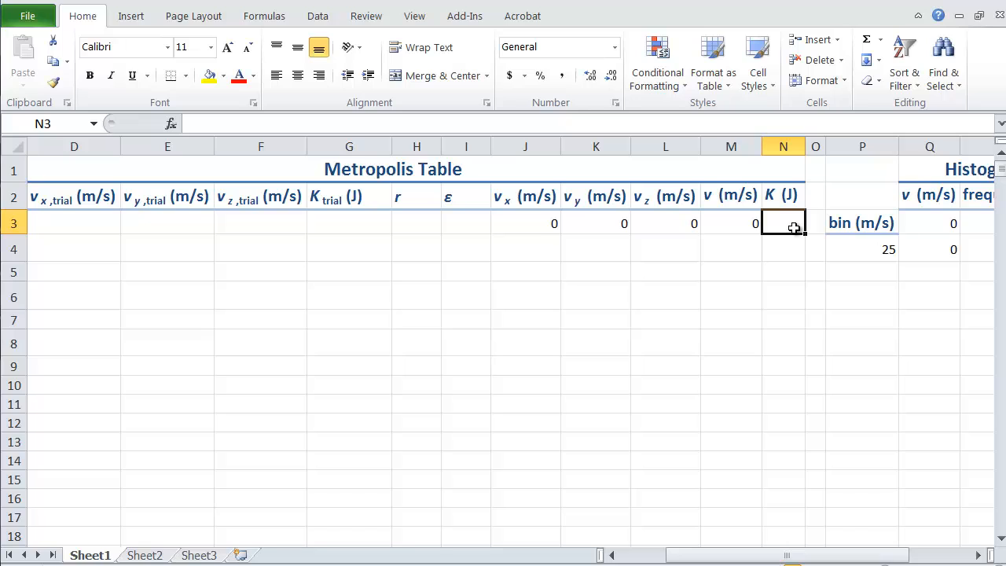
Enter =0.5*$A$5*M3 in N3 for step 0's kinetic energy.
{"action": "type", "text": "="}
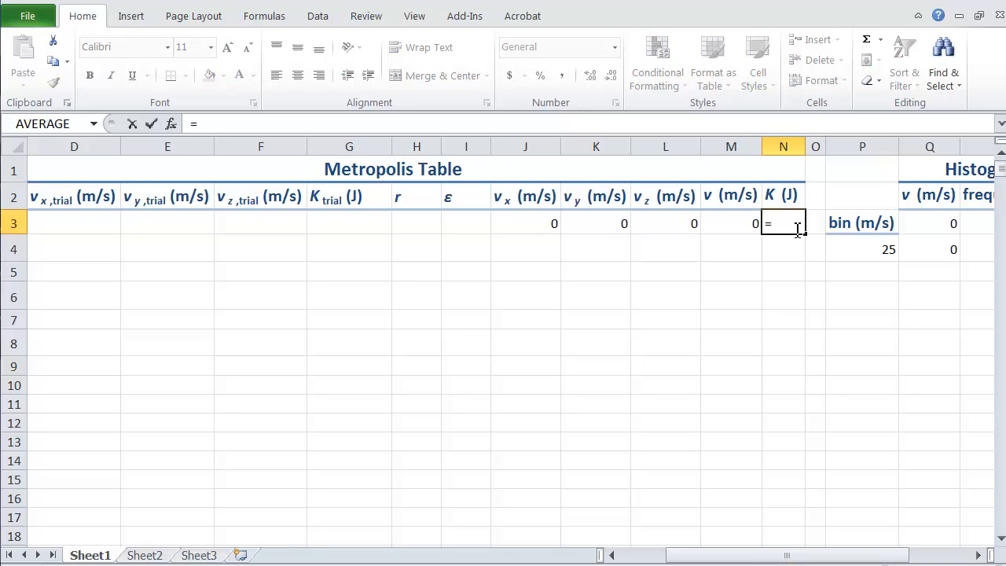
{"action": "type", "text": "0.5*"}
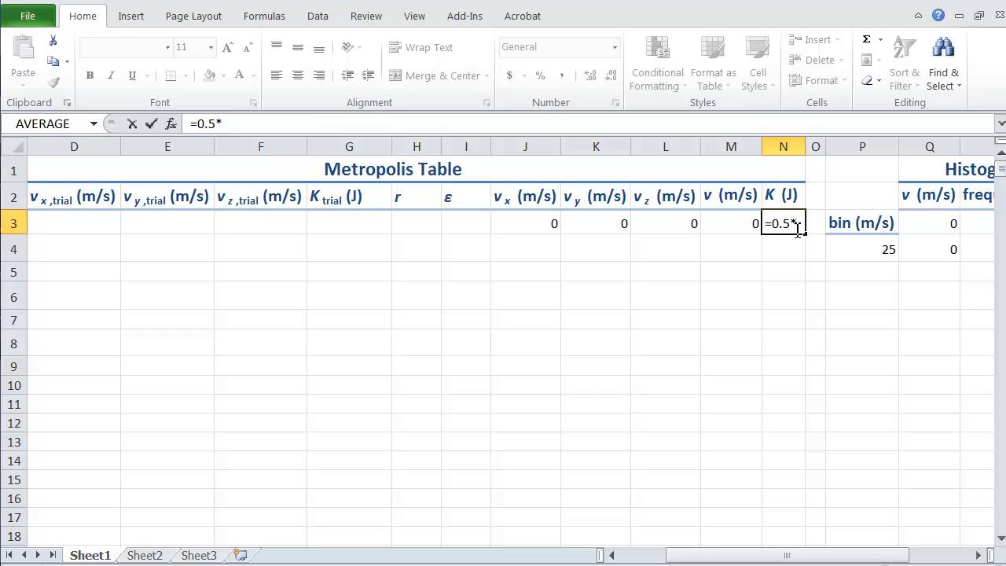
{"action": "scroll", "scroll_direction": "left", "scroll_amount": 3}
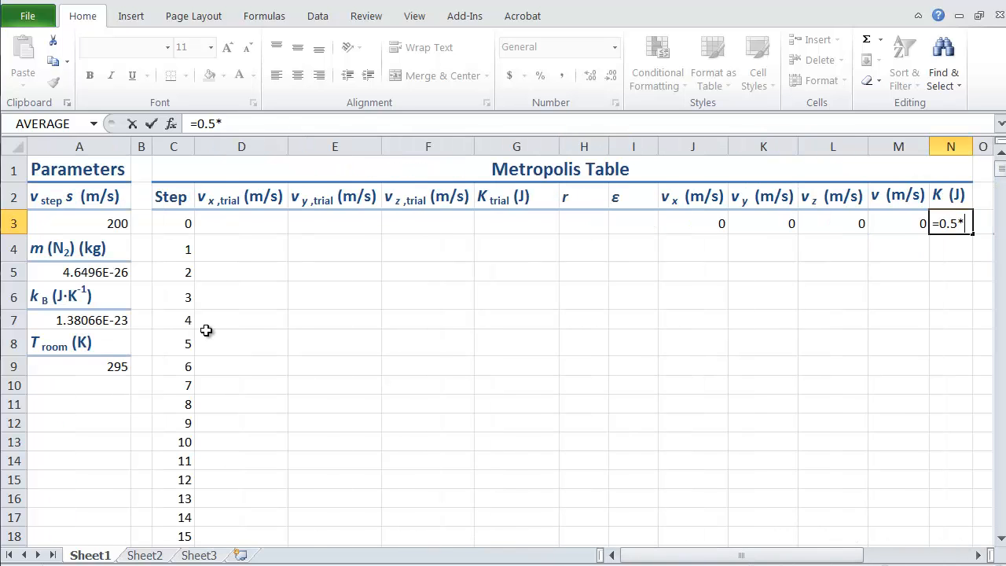
{"action": "left_click", "coordinate": [80, 272]}
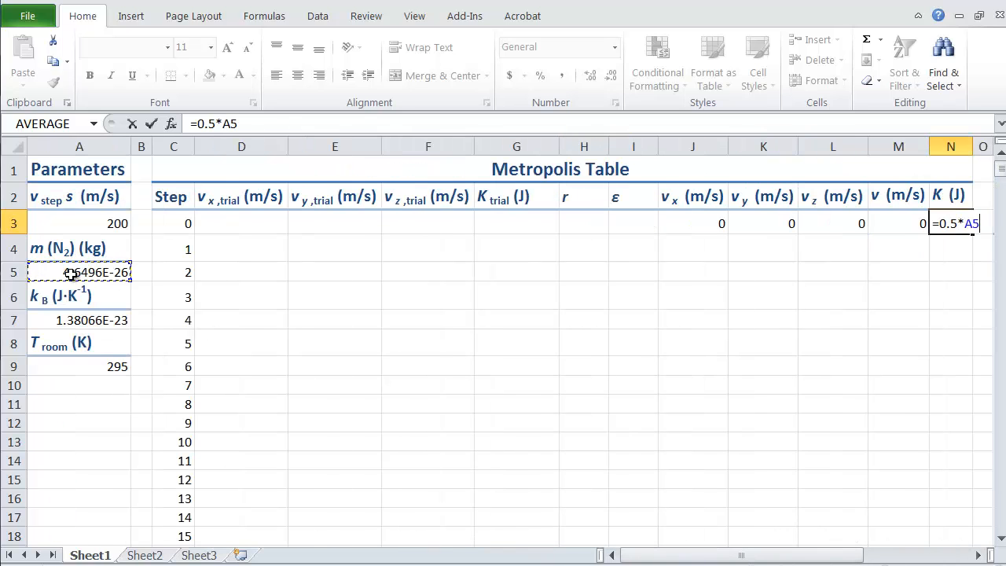
{"action": "key", "text": "f4"}
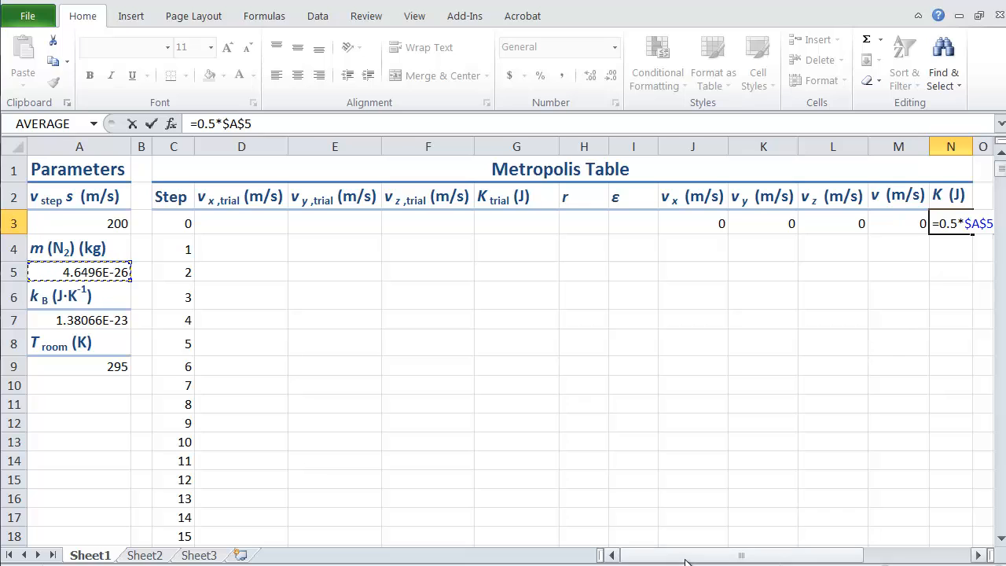
{"action": "scroll", "scroll_direction": "right", "scroll_amount": 3}
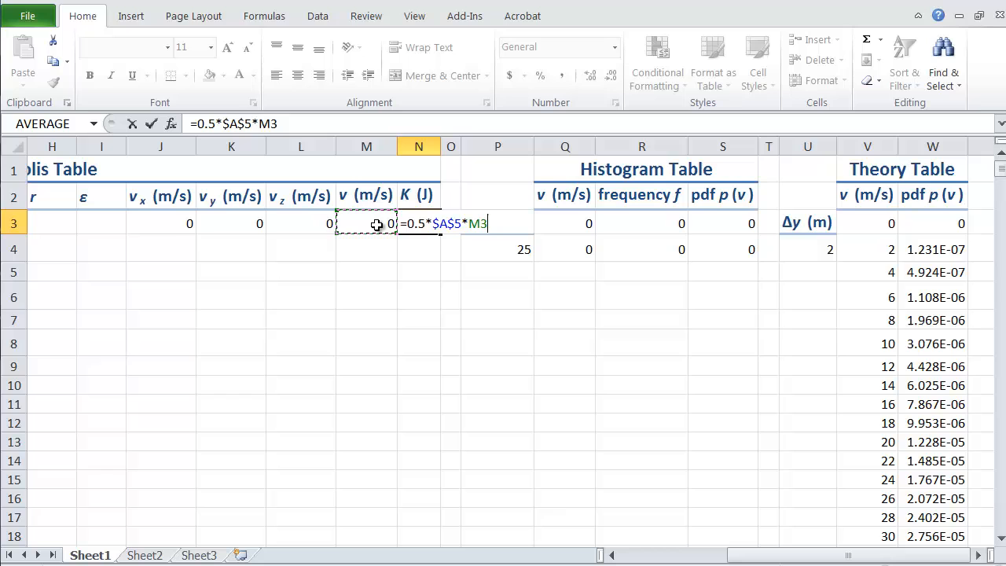
{"action": "type", "text": "*M3"}
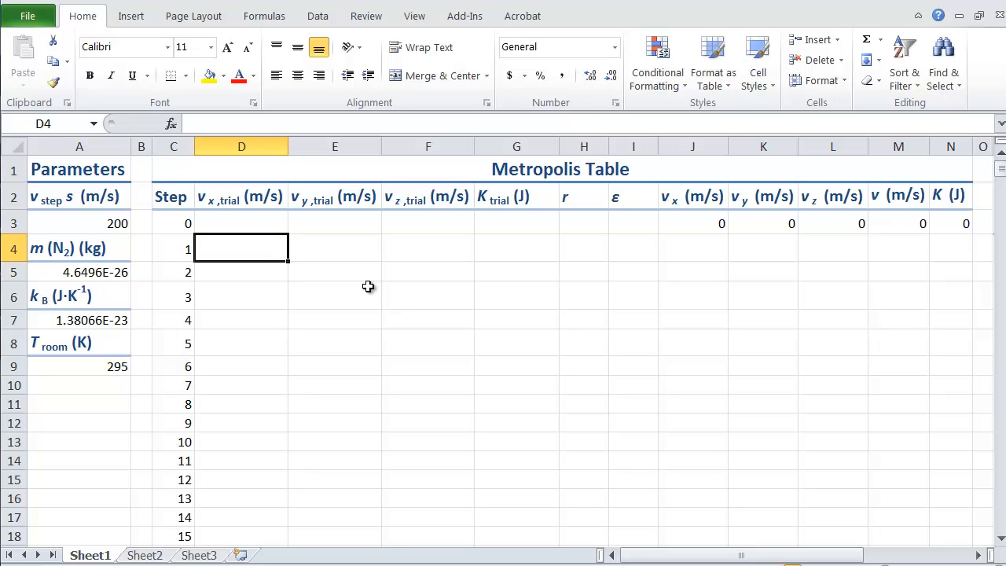
Enter =J3+$A$3*(2*RAND()-1) in D4 and extend it across to F4.
{"action": "type", "text": "="}
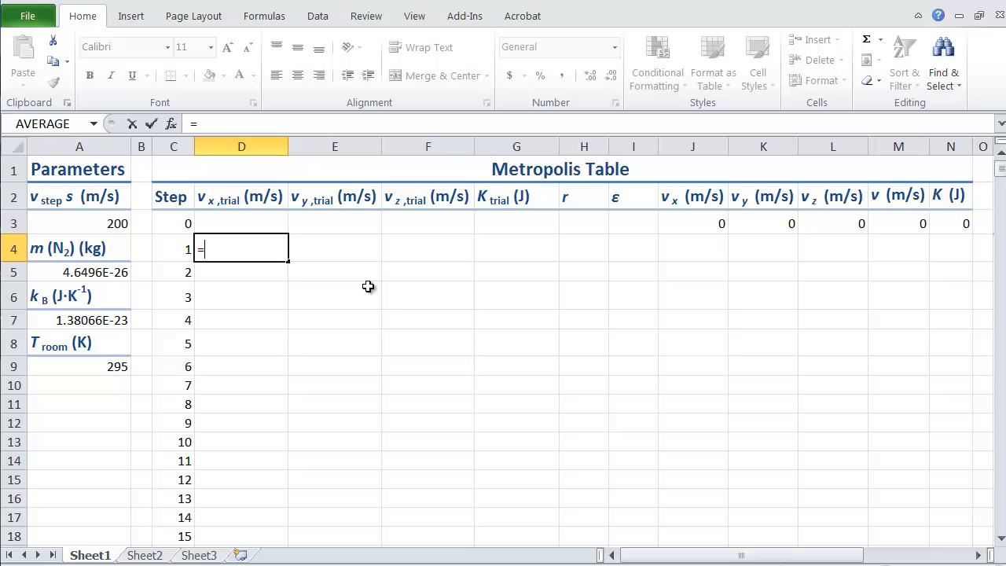
{"action": "left_click", "coordinate": [693, 223]}
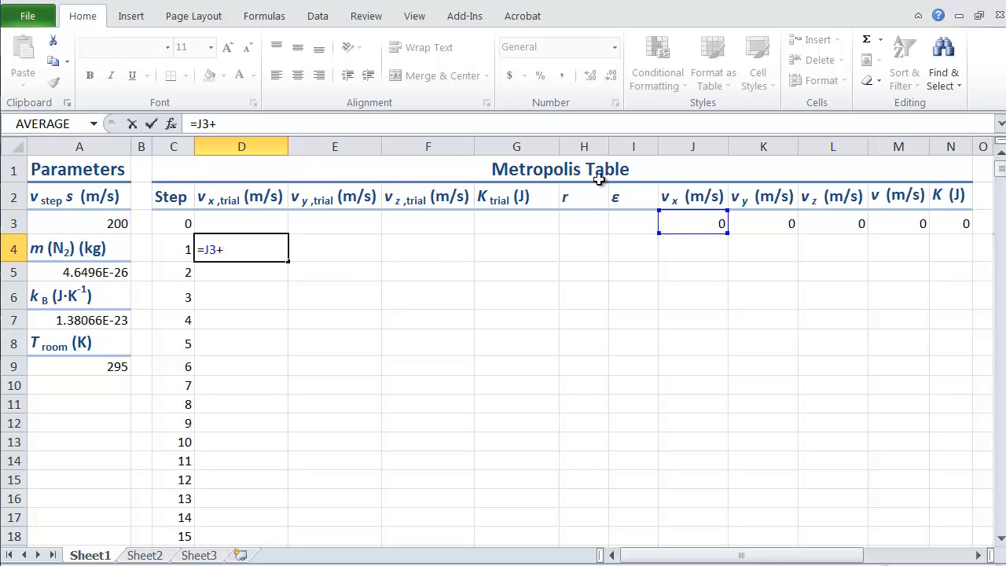
{"action": "left_click", "coordinate": [80, 223]}
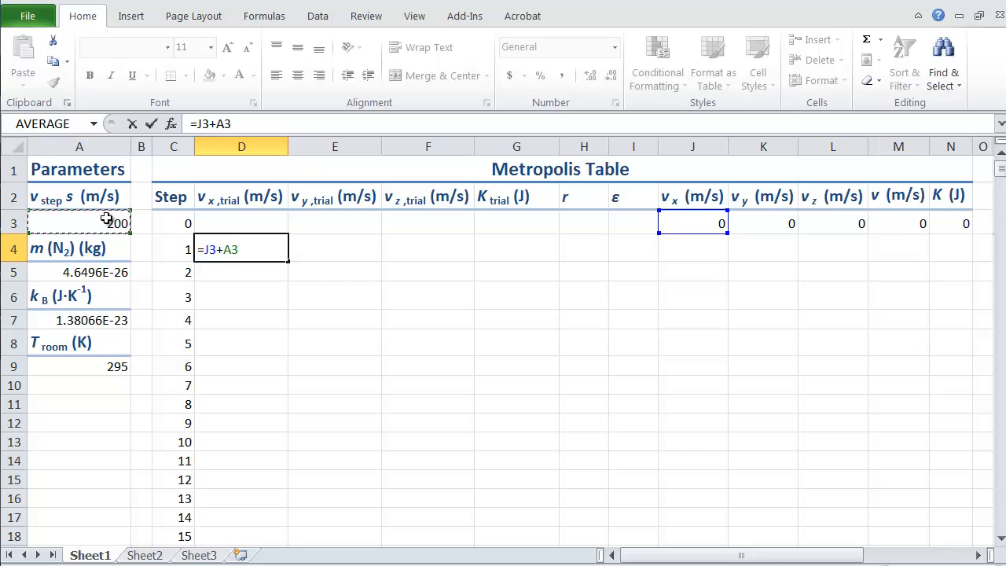
{"action": "type", "text": "$A$3*"}
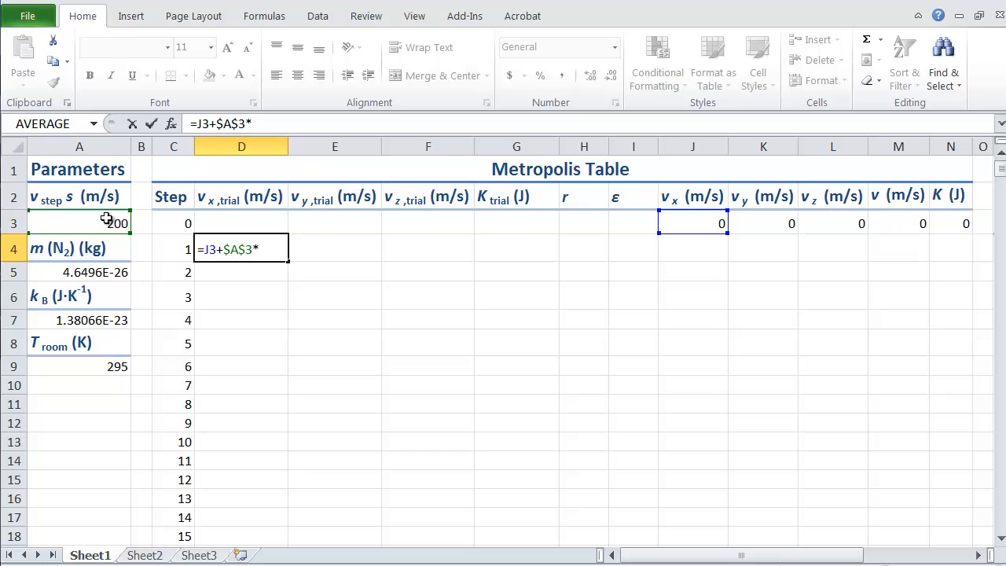
{"action": "type", "text": "(2*"}
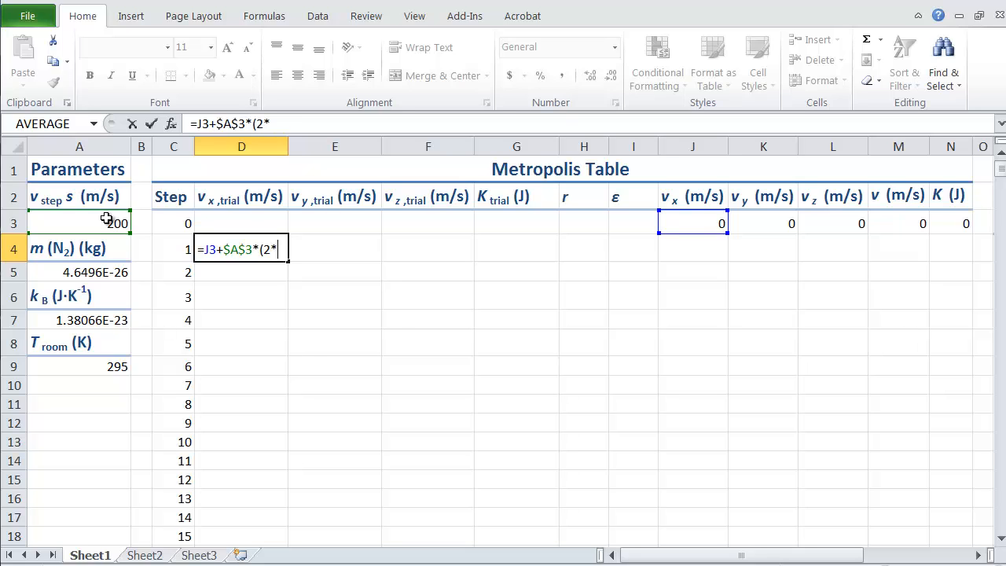
{"action": "type", "text": "rand()"}
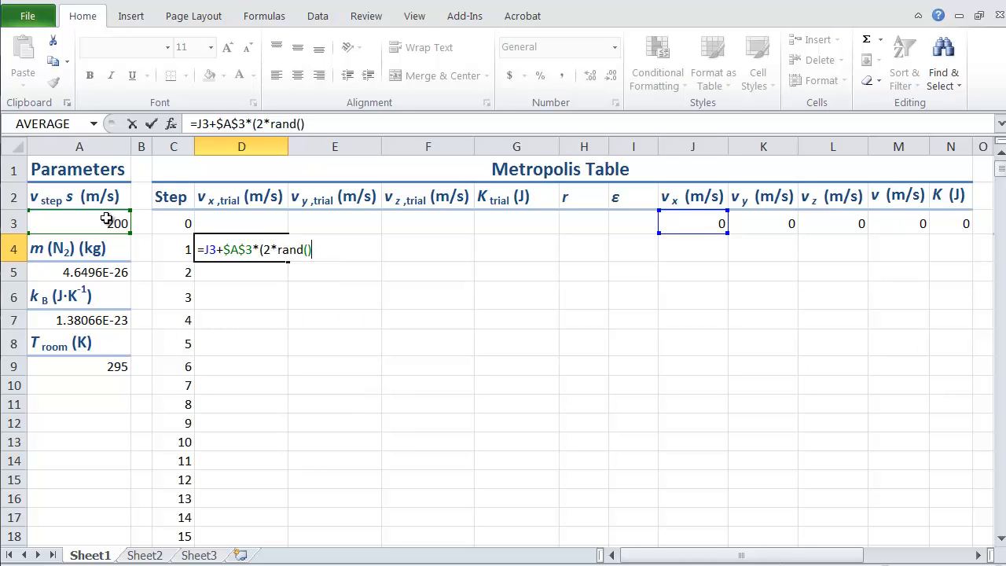
{"action": "type", "text": "-1"}
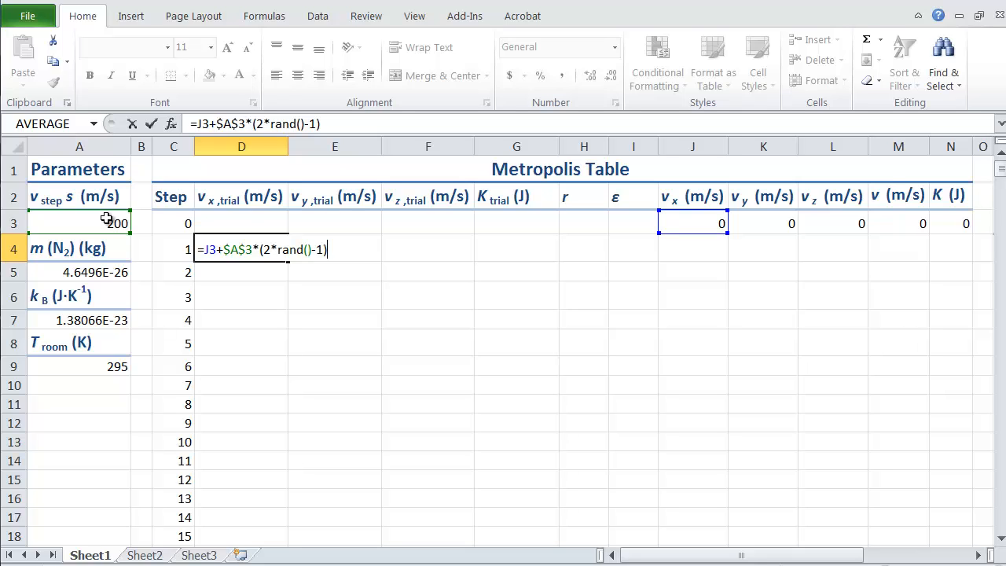
{"action": "key", "text": "Return"}
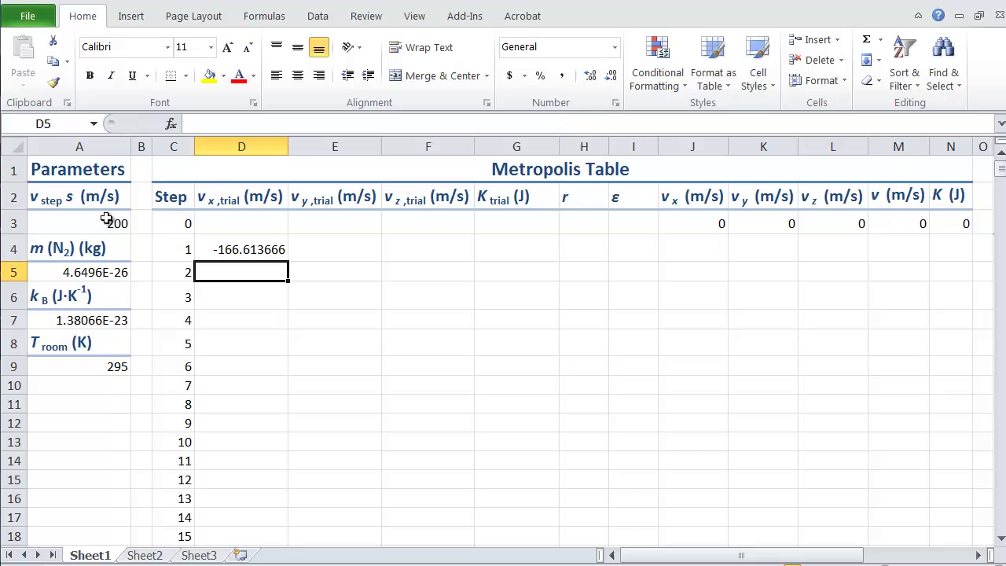
{"action": "left_click", "coordinate": [241, 249]}
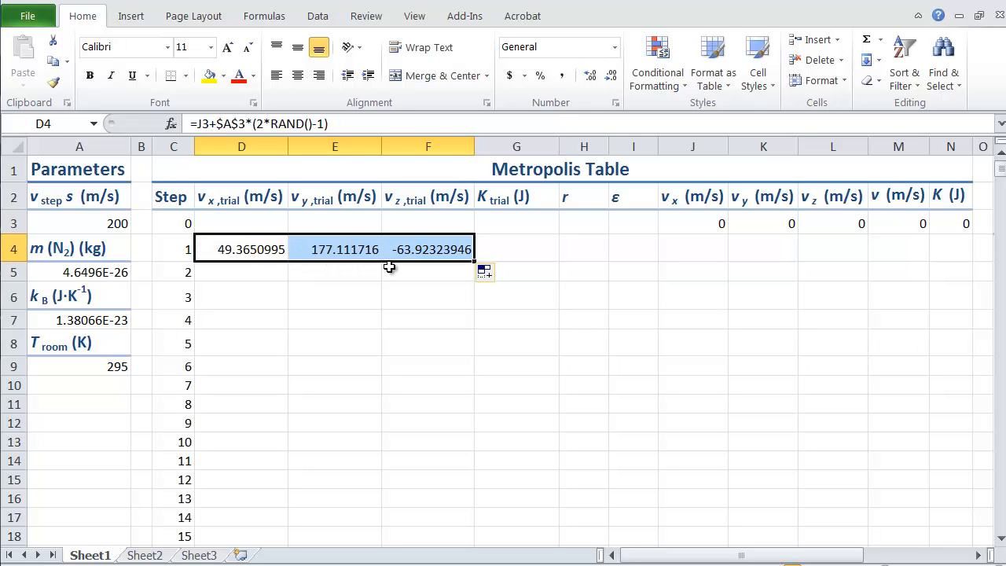
{"action": "mouse_move", "coordinate": [522, 262]}
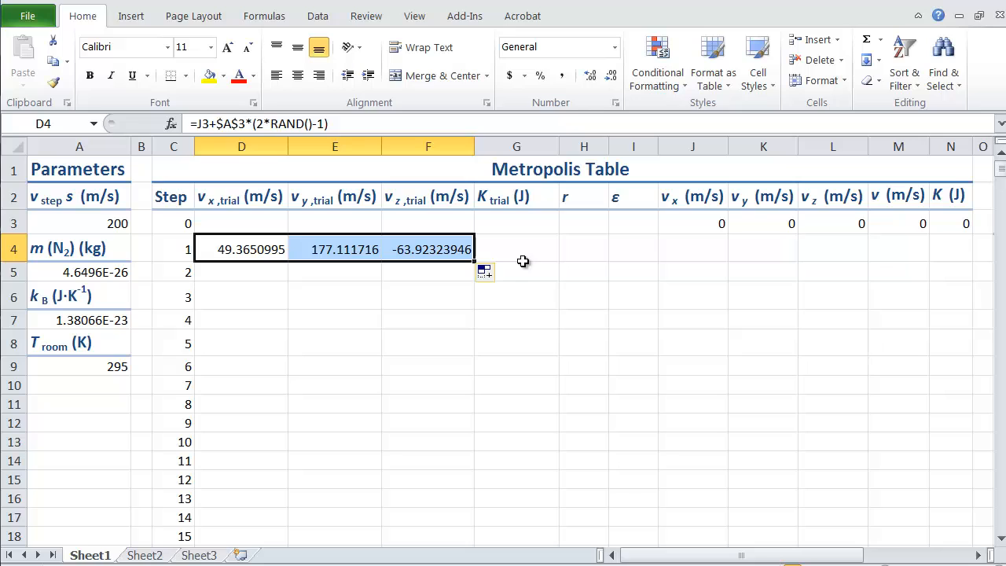
{"action": "left_click", "coordinate": [516, 249]}
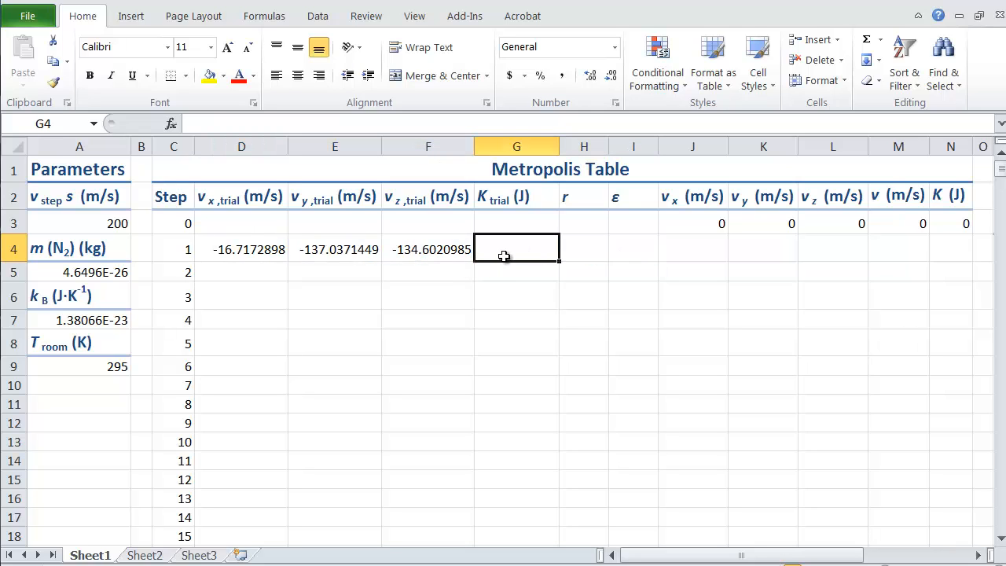
Enter =0.5*$A$5*(D4*D4+E4*E4+F4*F4) in G4, giving about 1.48E-21 J.
{"action": "type", "text": "=0"}
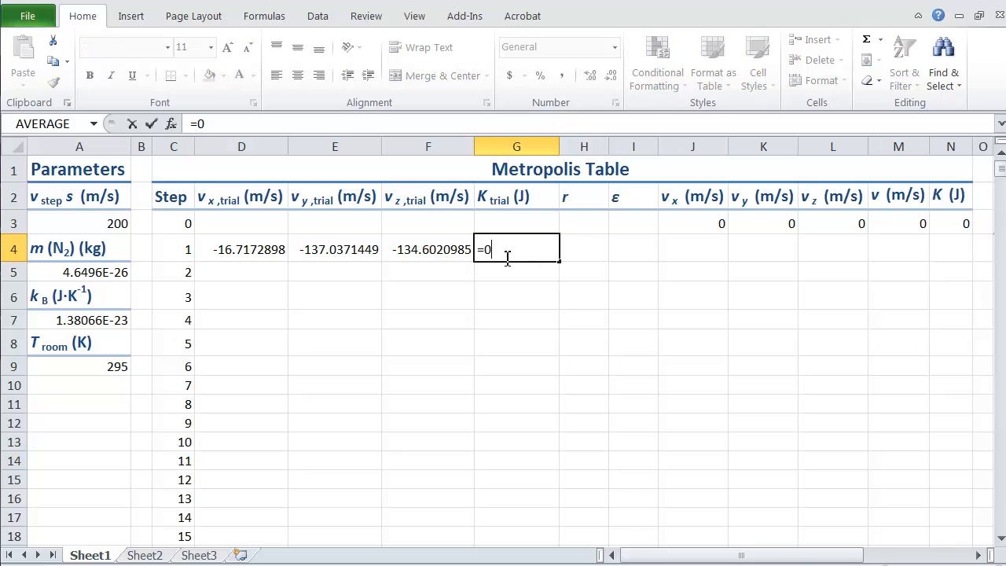
{"action": "type", "text": ".5*"}
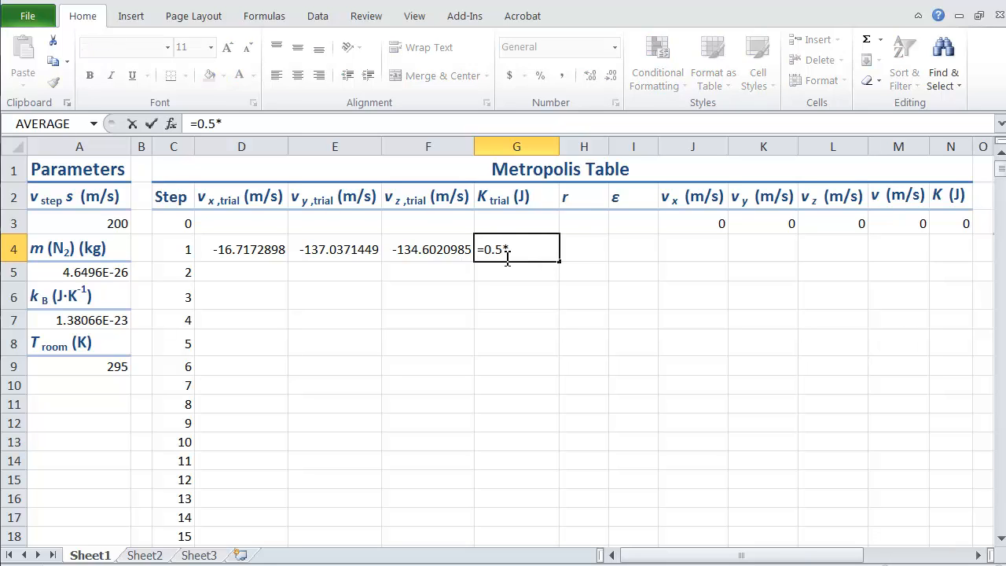
{"action": "left_click", "coordinate": [79, 271]}
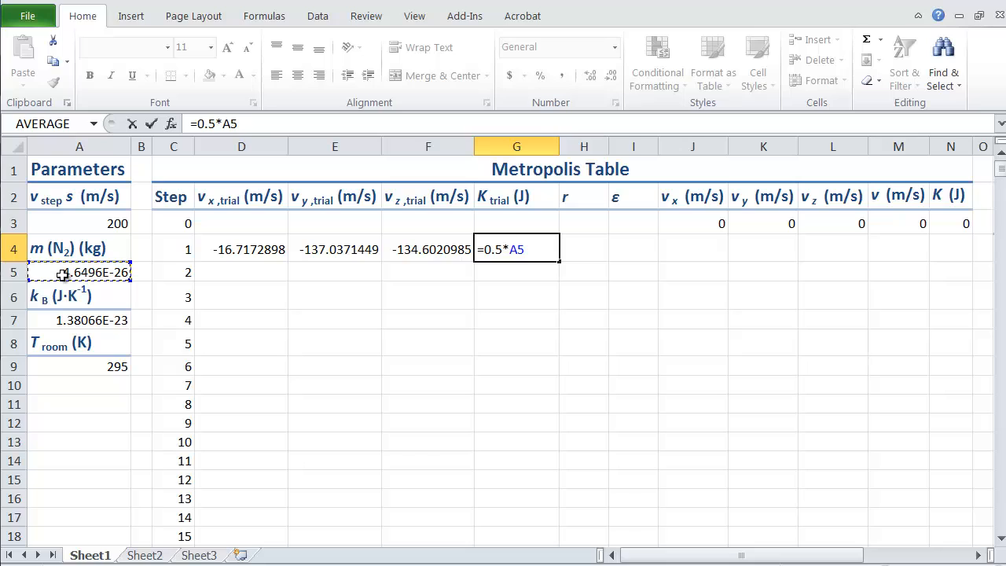
{"action": "type", "text": "$A$5*("}
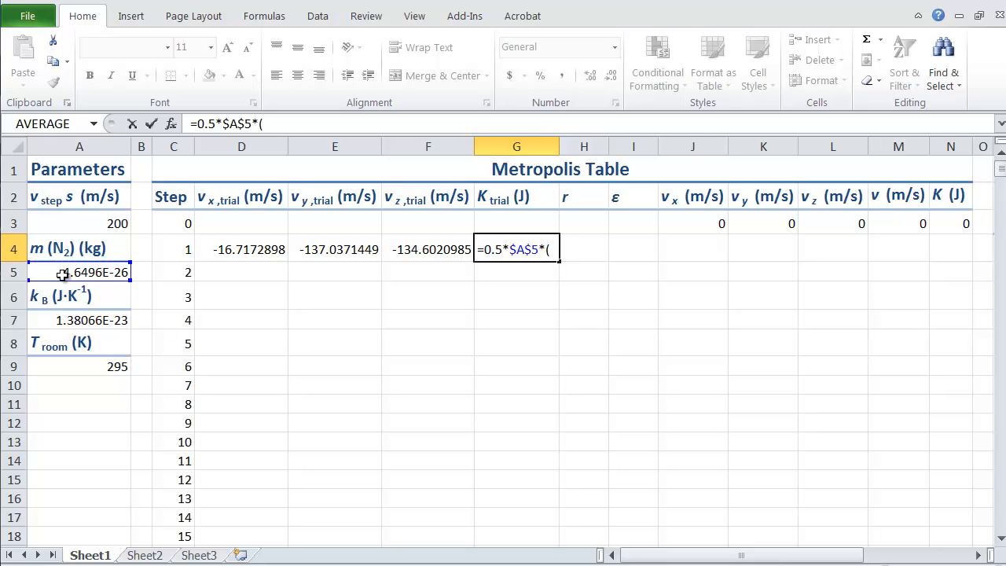
{"action": "mouse_move", "coordinate": [249, 249]}
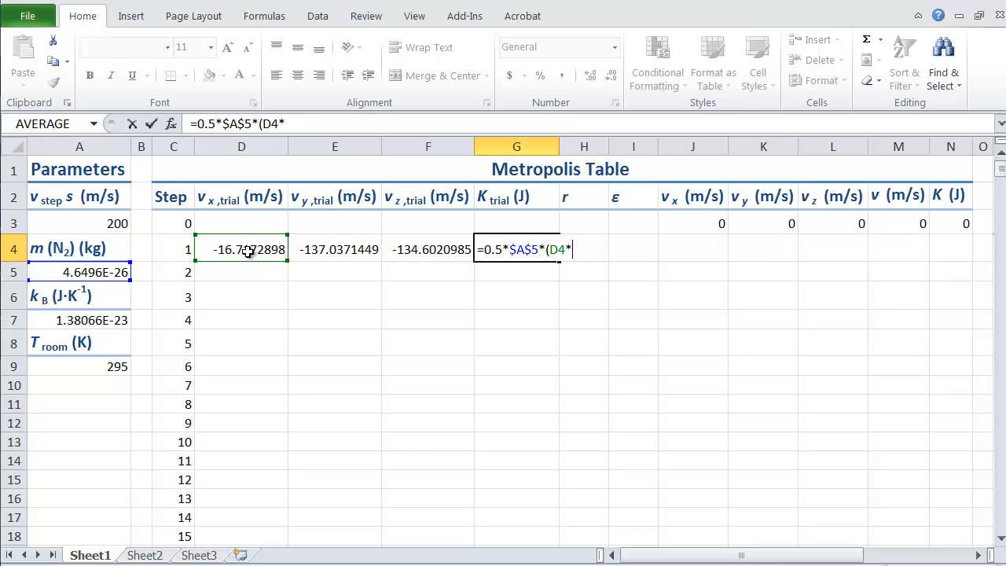
{"action": "type", "text": "D4+E4"}
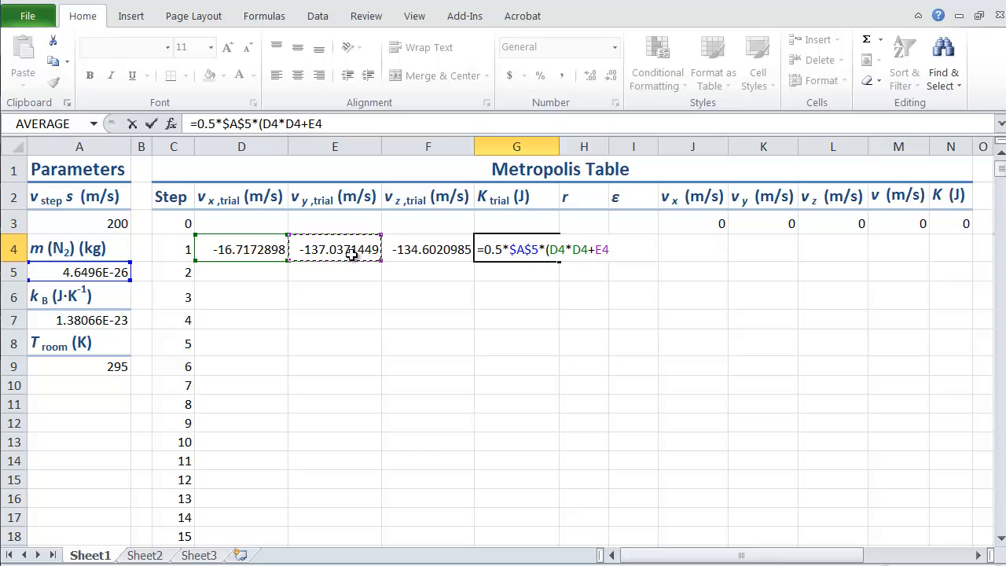
{"action": "type", "text": "*E4+"}
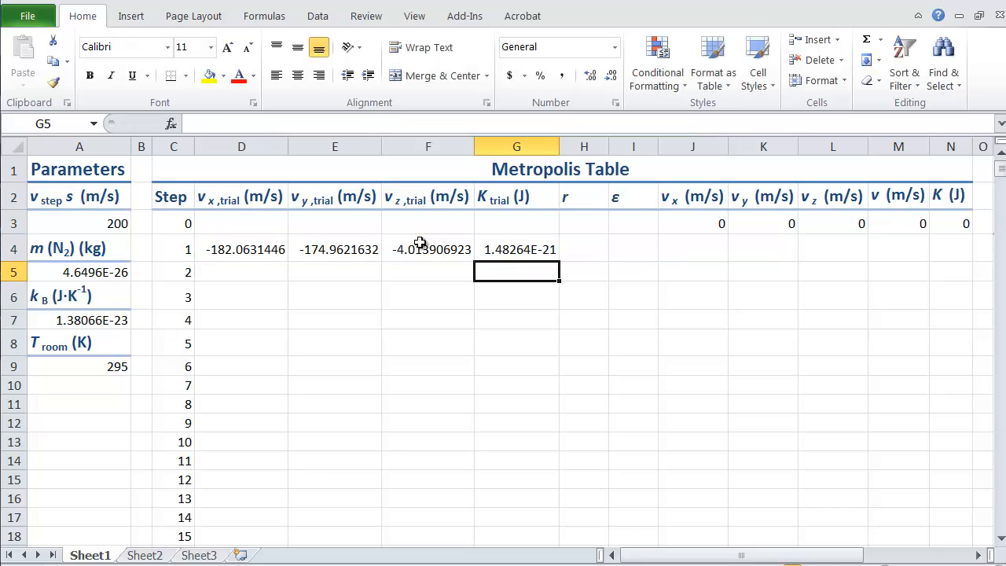
{"action": "left_click", "coordinate": [584, 249]}
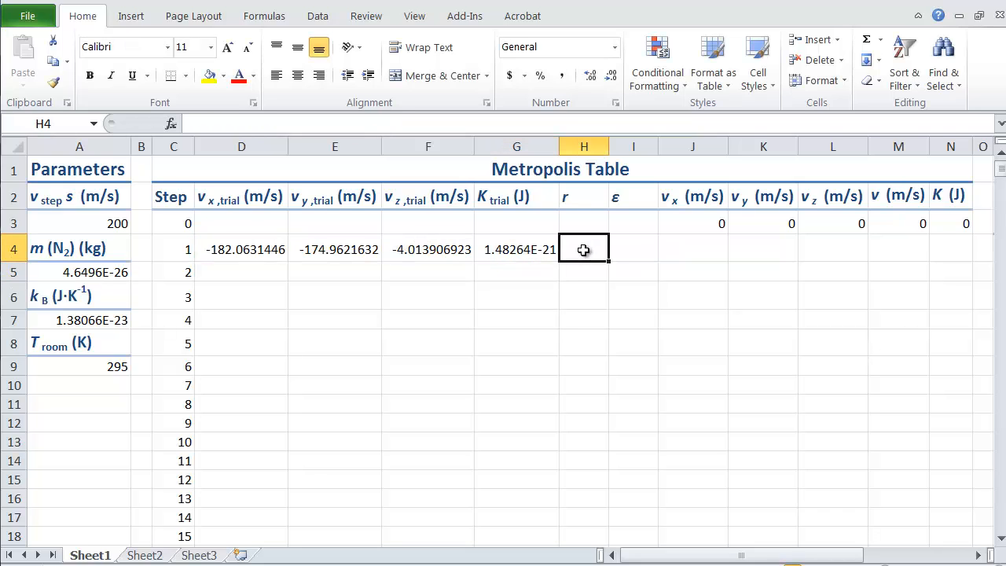
Enter =RAND() in H4 as step 1's random number r.
{"action": "type", "text": "=ra"}
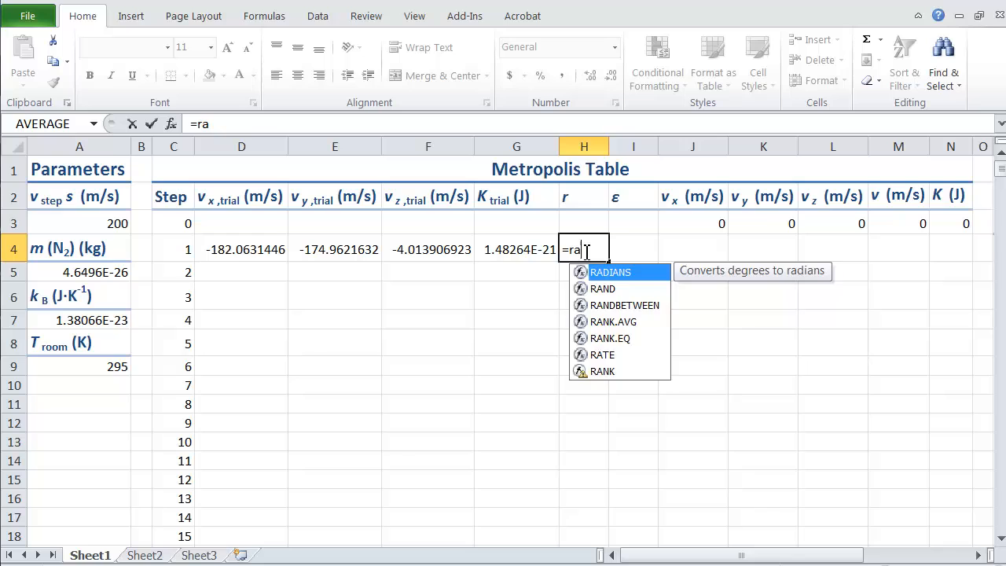
{"action": "key", "text": "Return"}
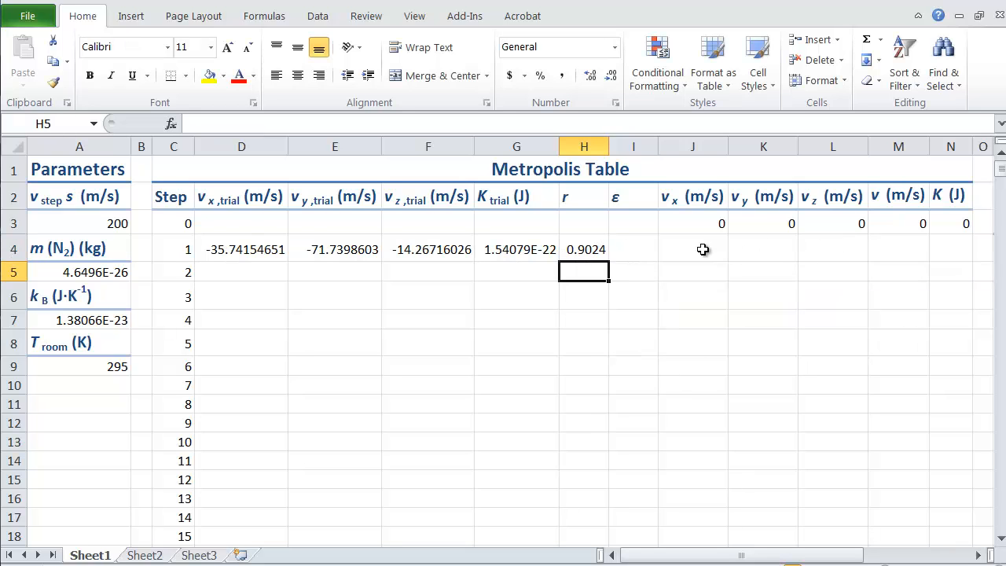
{"action": "left_click", "coordinate": [633, 249]}
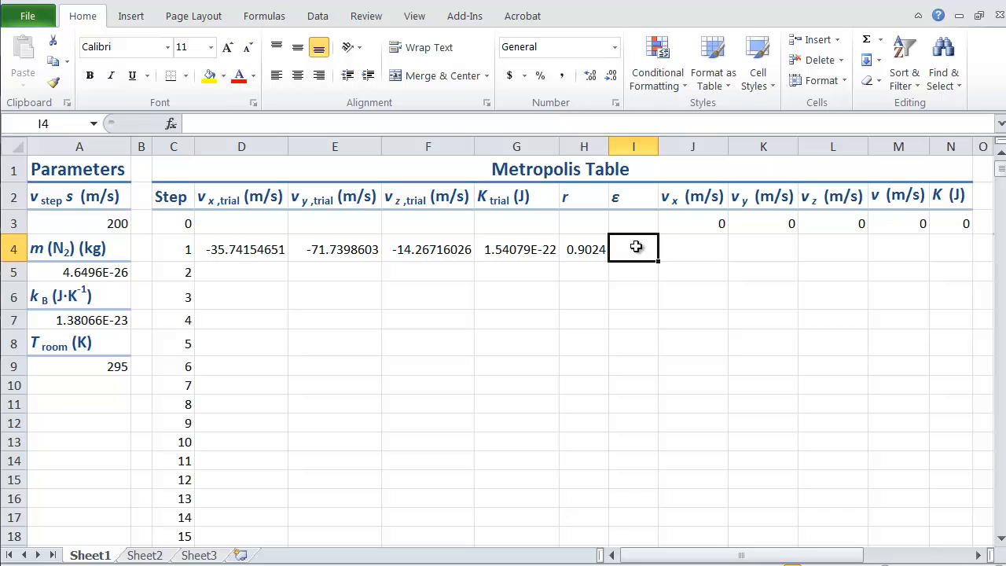
Enter =EXP(-(G4-N3)/($A$7*$A$9)) in I4, showing ε of 0.8448.
{"action": "type", "text": "=ex"}
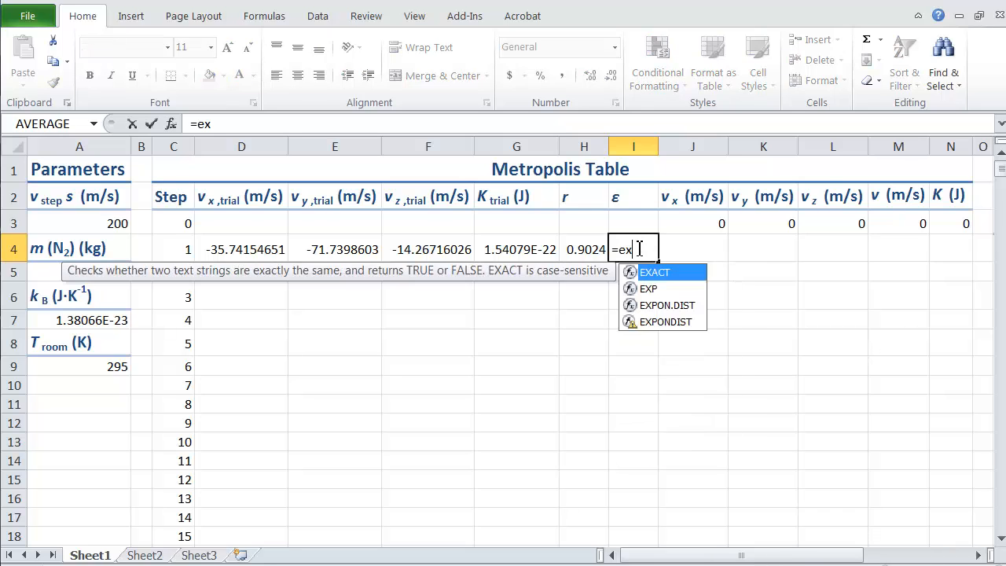
{"action": "type", "text": "p(-"}
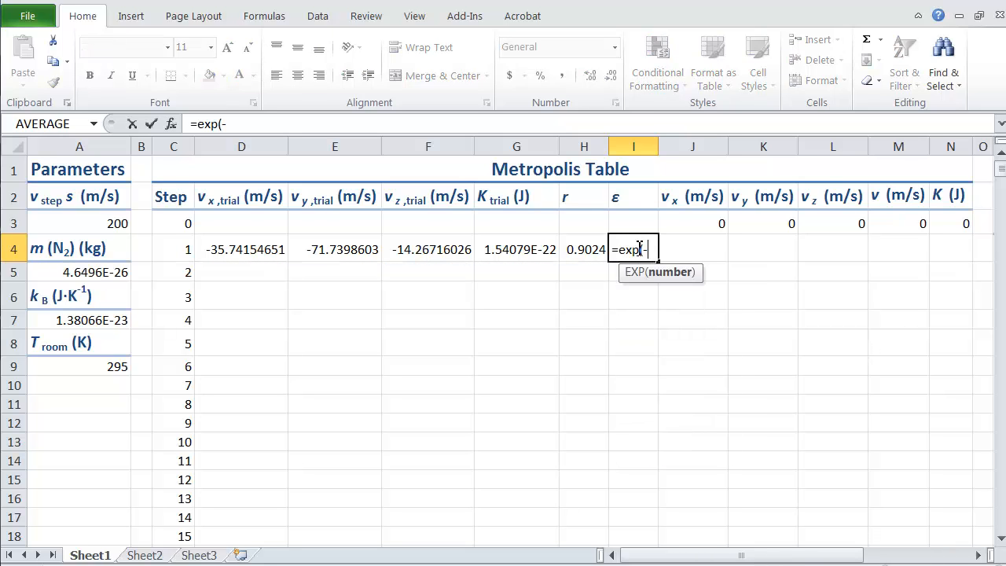
{"action": "type", "text": "("}
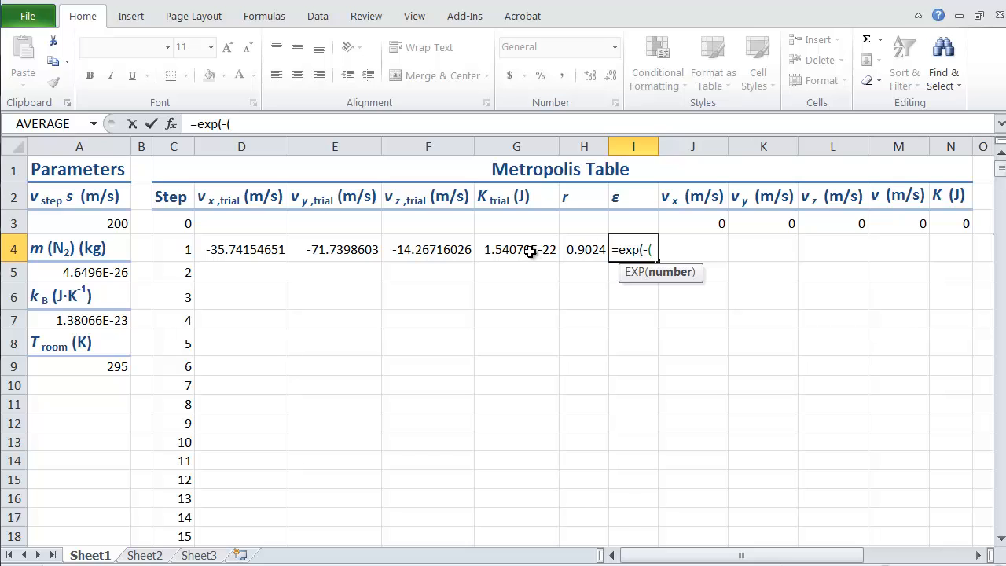
{"action": "left_click", "coordinate": [516, 249]}
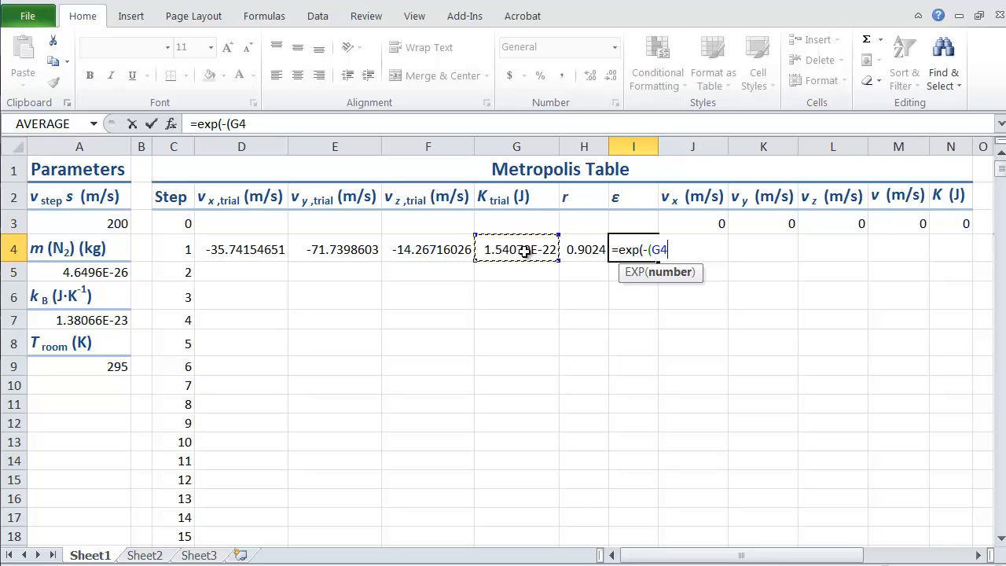
{"action": "left_click", "coordinate": [951, 223]}
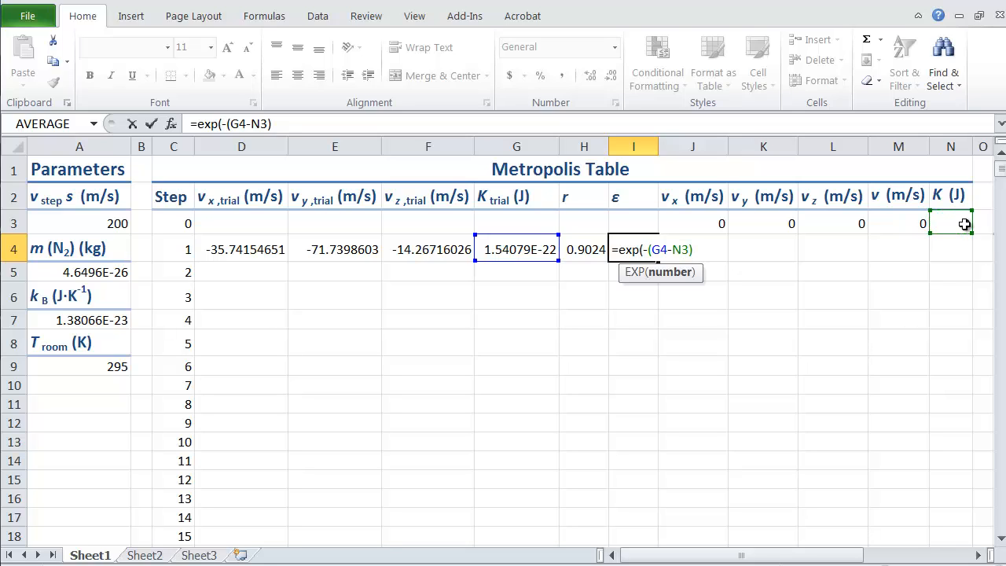
{"action": "type", "text": "/($A$7"}
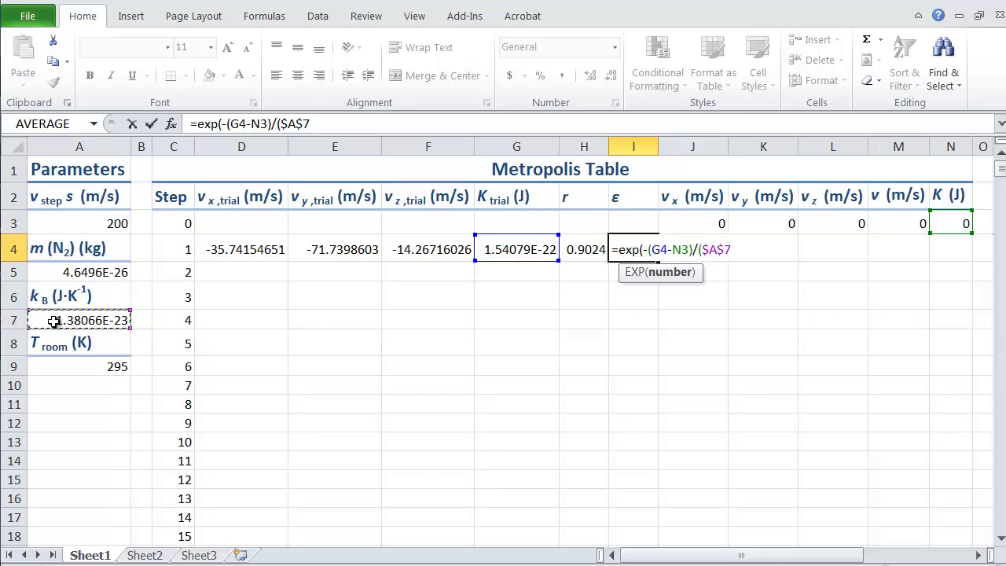
{"action": "type", "text": "*"}
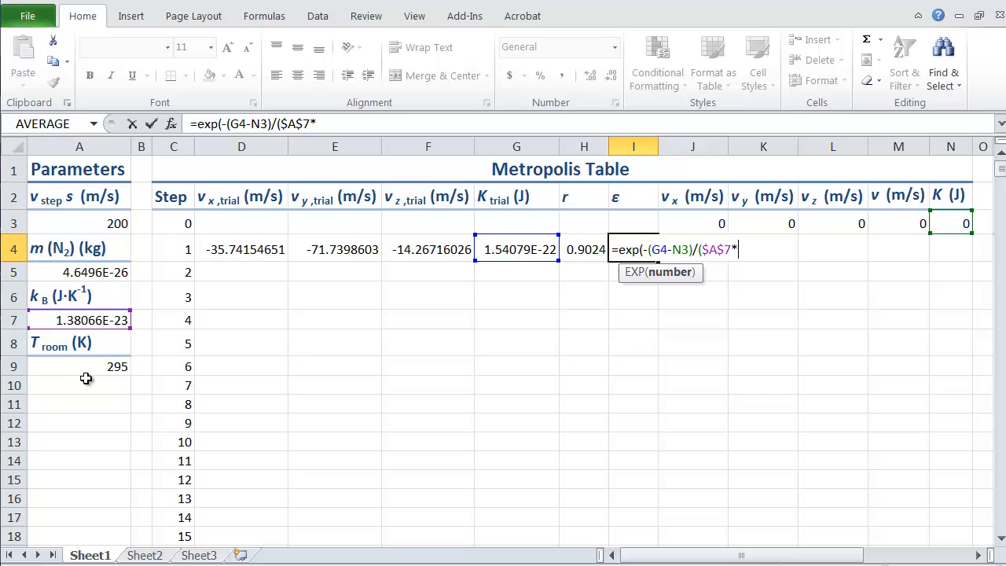
{"action": "left_click", "coordinate": [79, 366]}
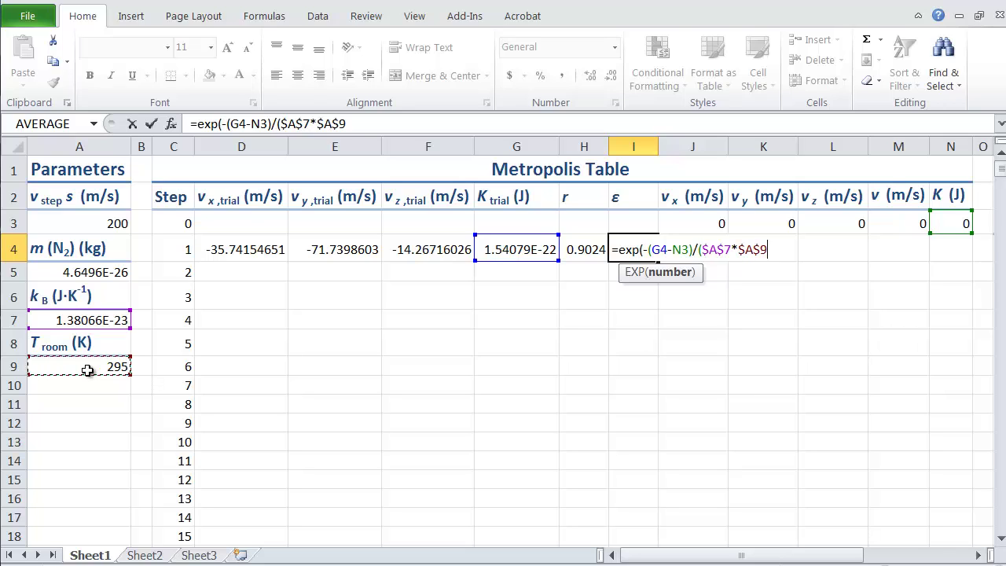
{"action": "type", "text": ")"}
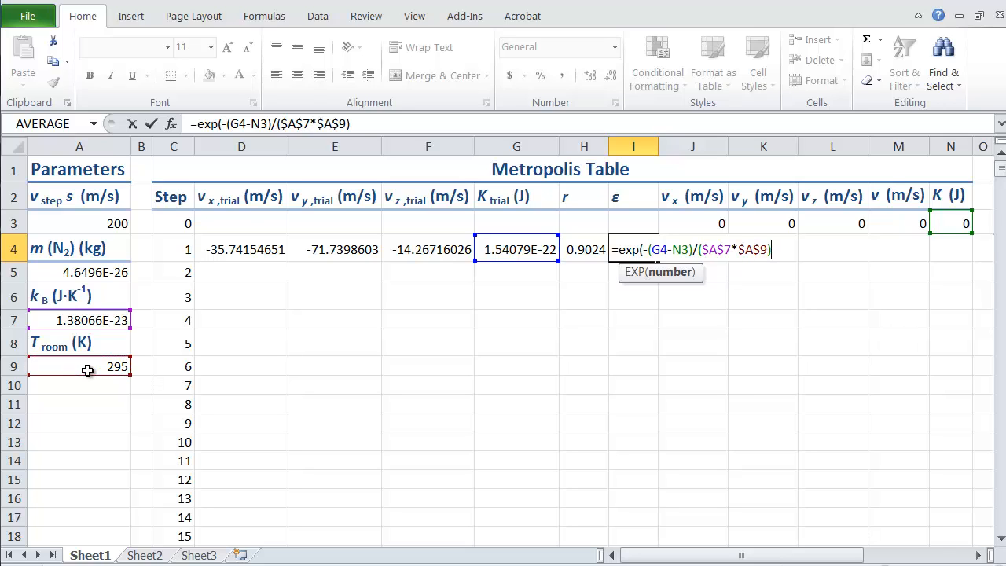
{"action": "type", "text": ")"}
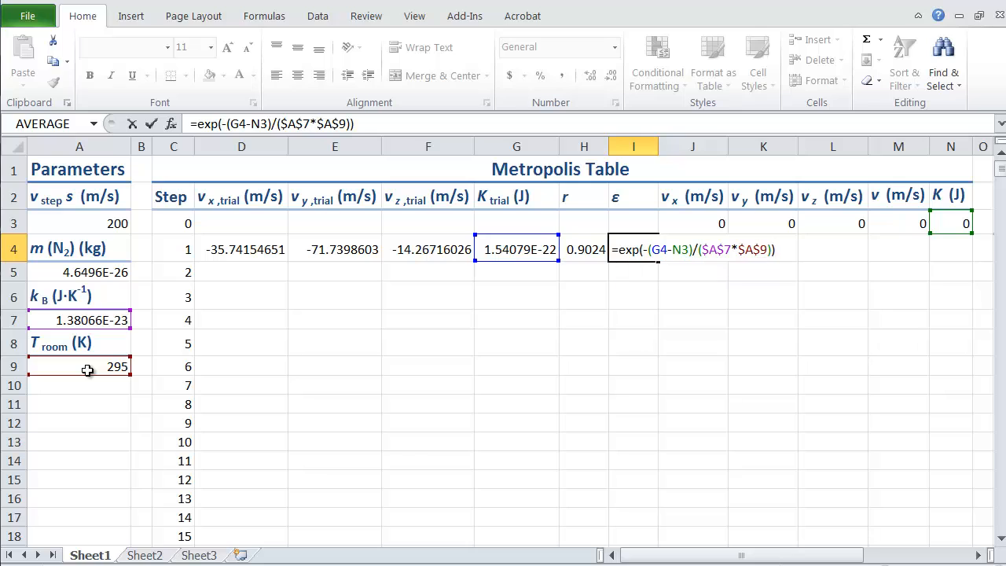
{"action": "key", "text": "Return"}
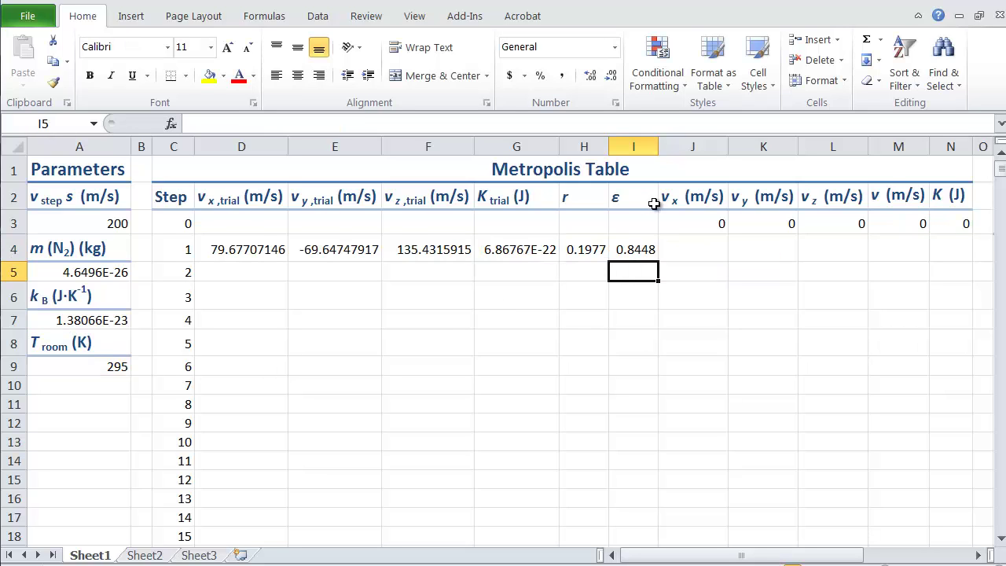
Enter =IF(H4<=I4,D4,J3) in J4 for the accepted v_x.
{"action": "left_click", "coordinate": [693, 249]}
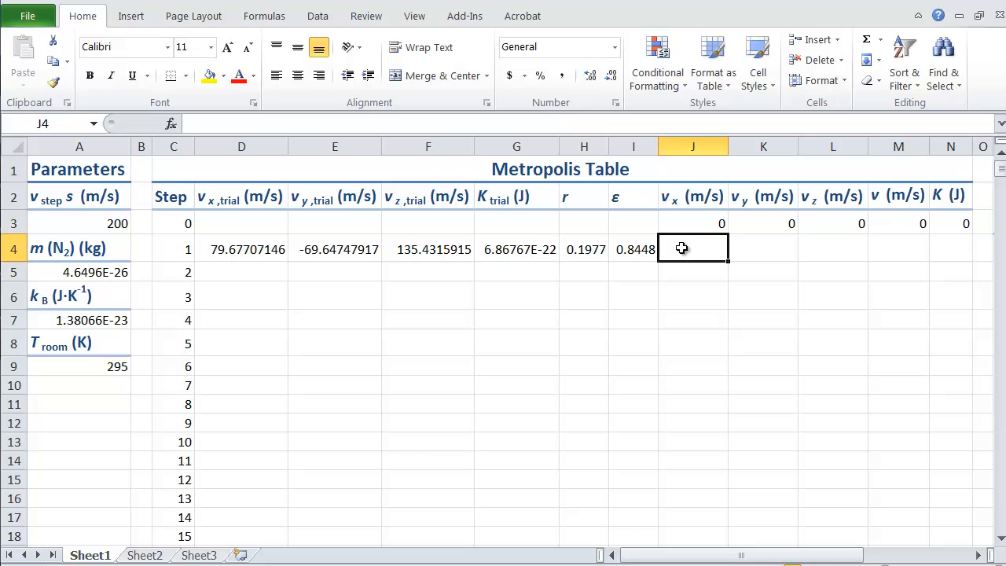
{"action": "type", "text": "="}
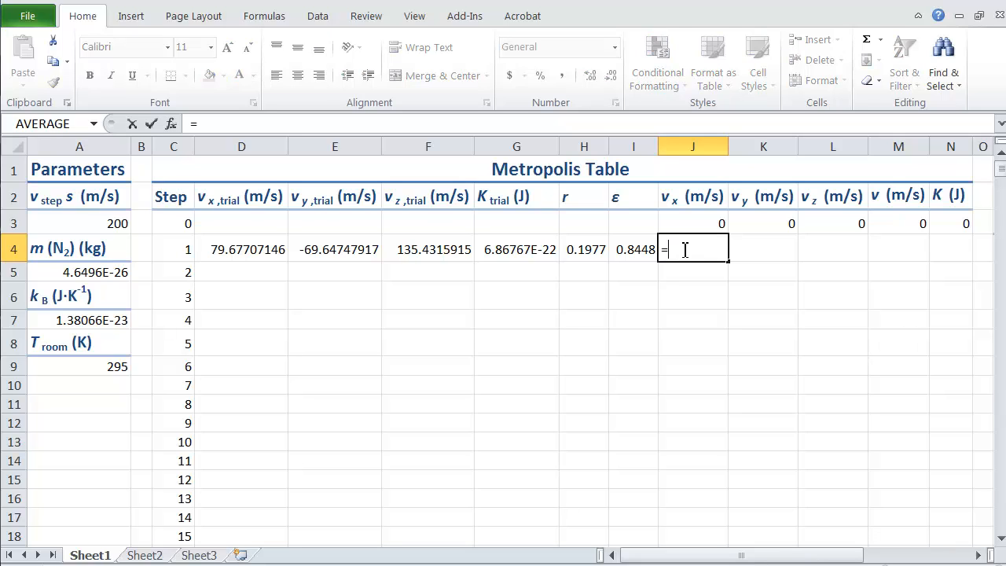
{"action": "type", "text": "IF("}
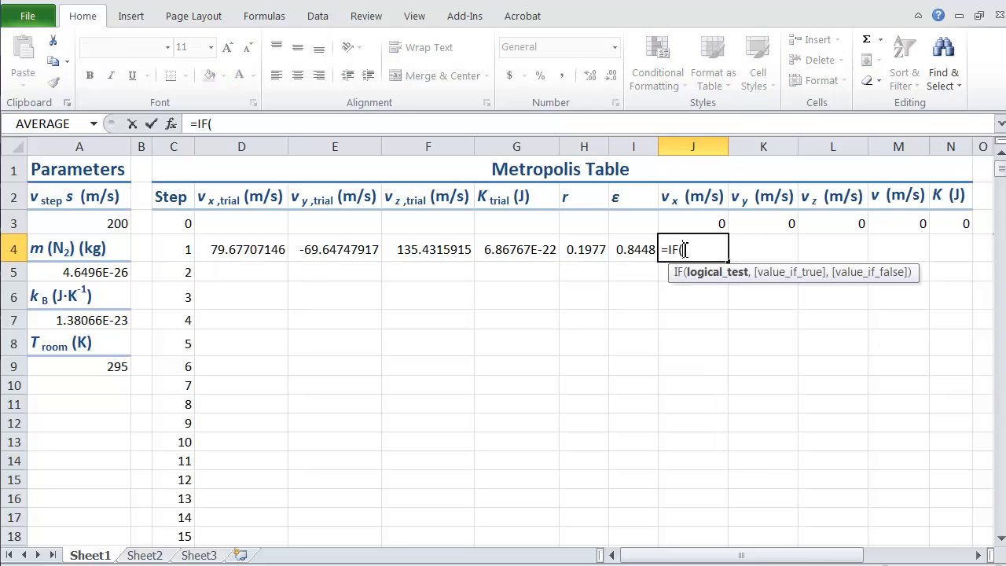
{"action": "left_click", "coordinate": [584, 249]}
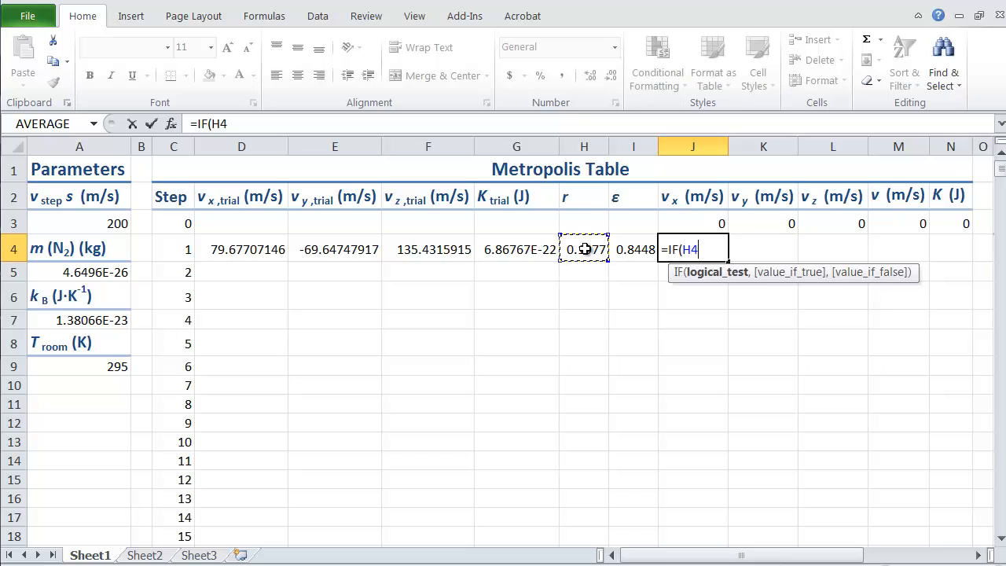
{"action": "type", "text": "<="}
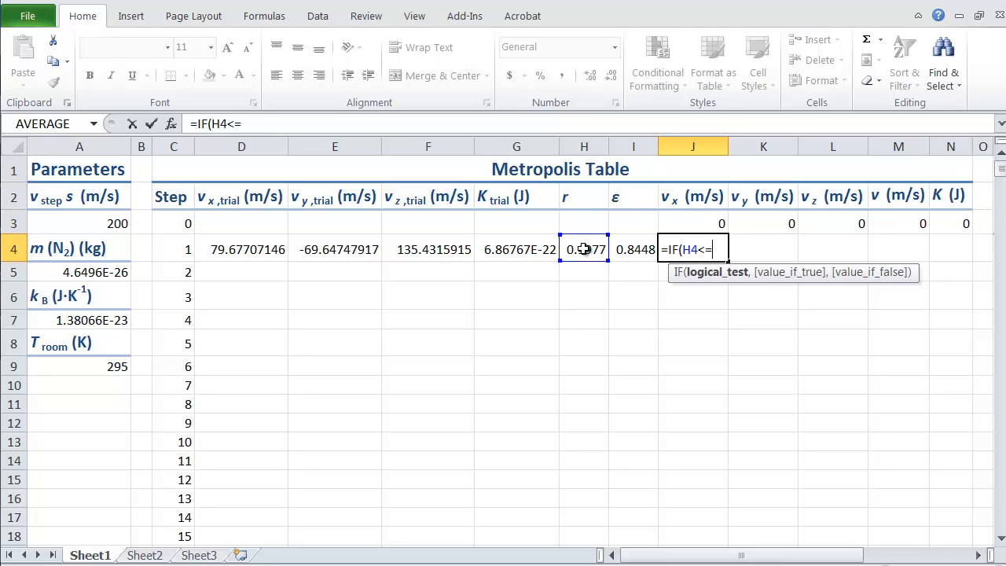
{"action": "left_click", "coordinate": [634, 249]}
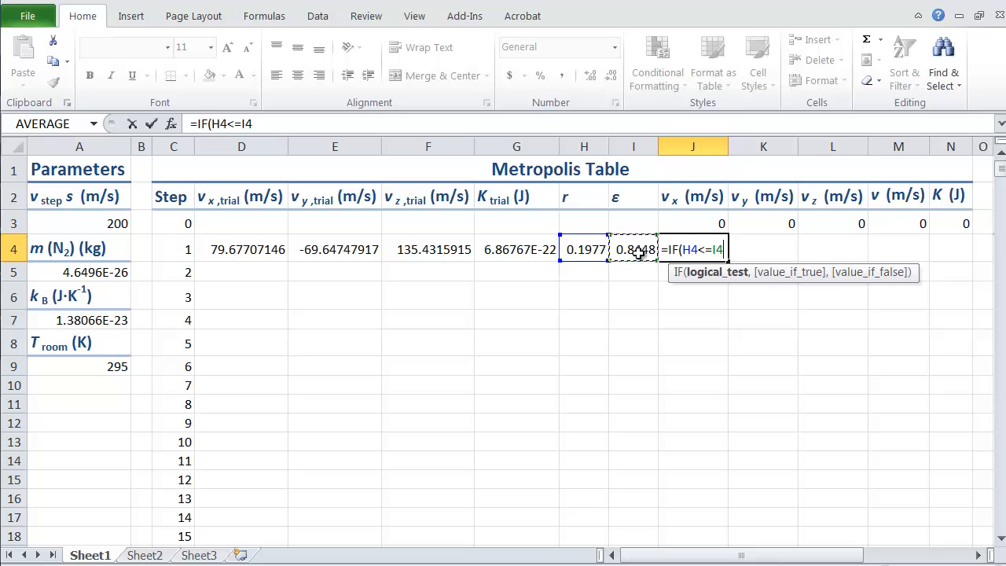
{"action": "type", "text": ","}
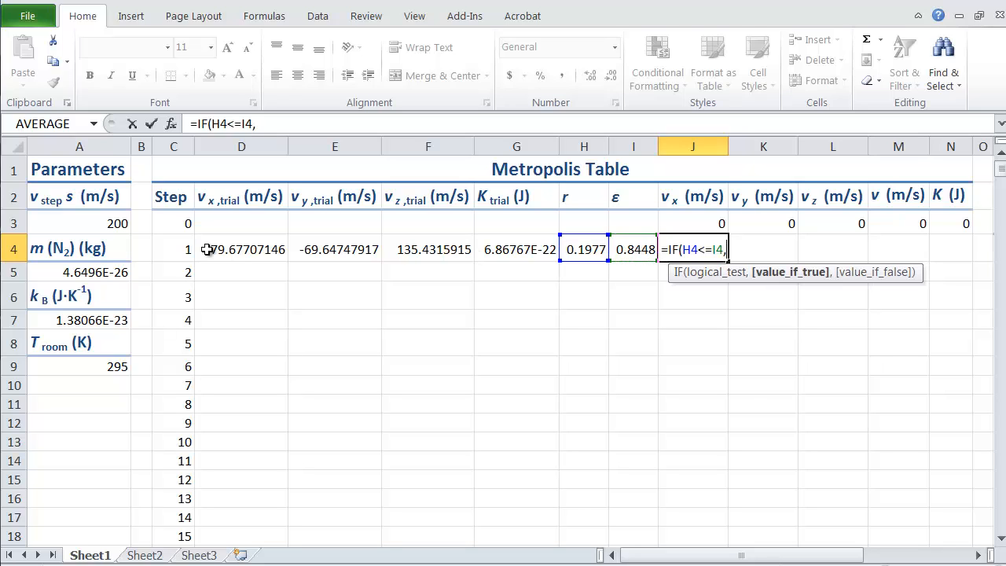
{"action": "left_click", "coordinate": [241, 249]}
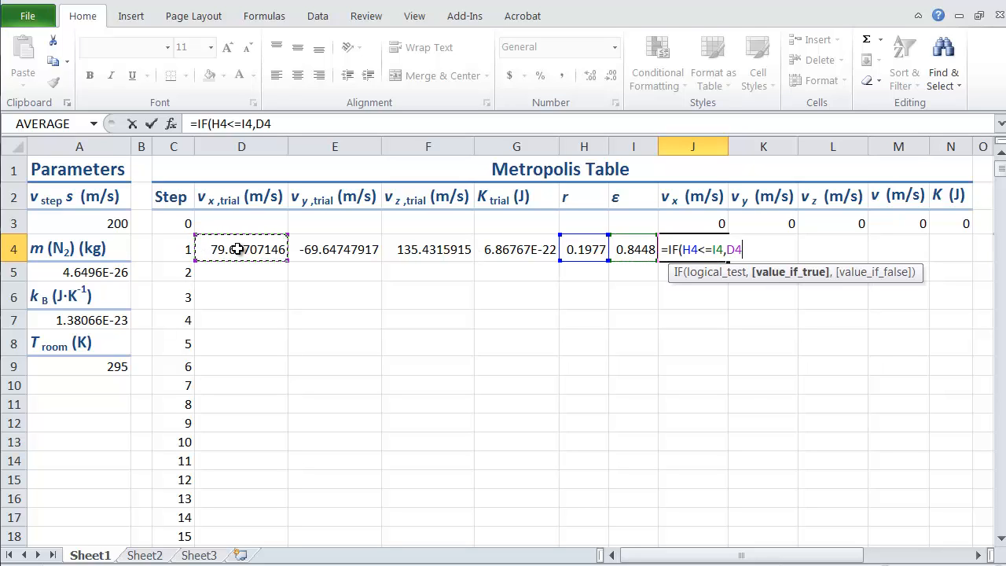
{"action": "type", "text": ","}
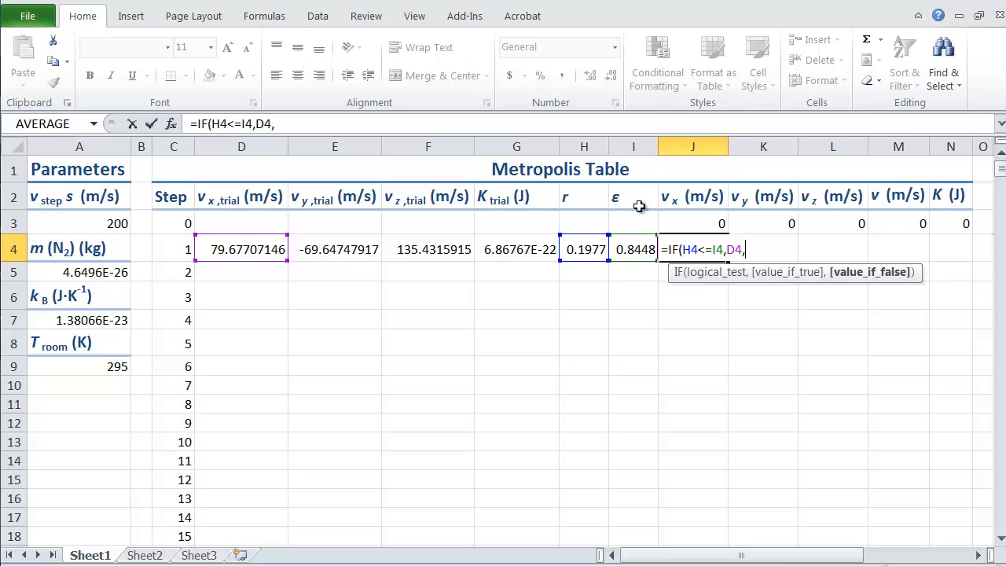
{"action": "left_click", "coordinate": [693, 223]}
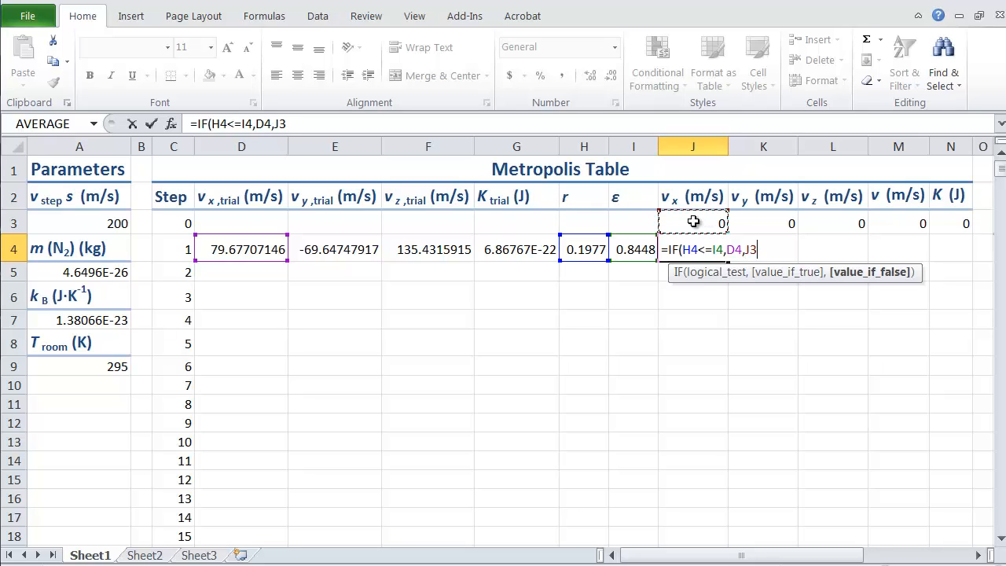
{"action": "key", "text": "Return"}
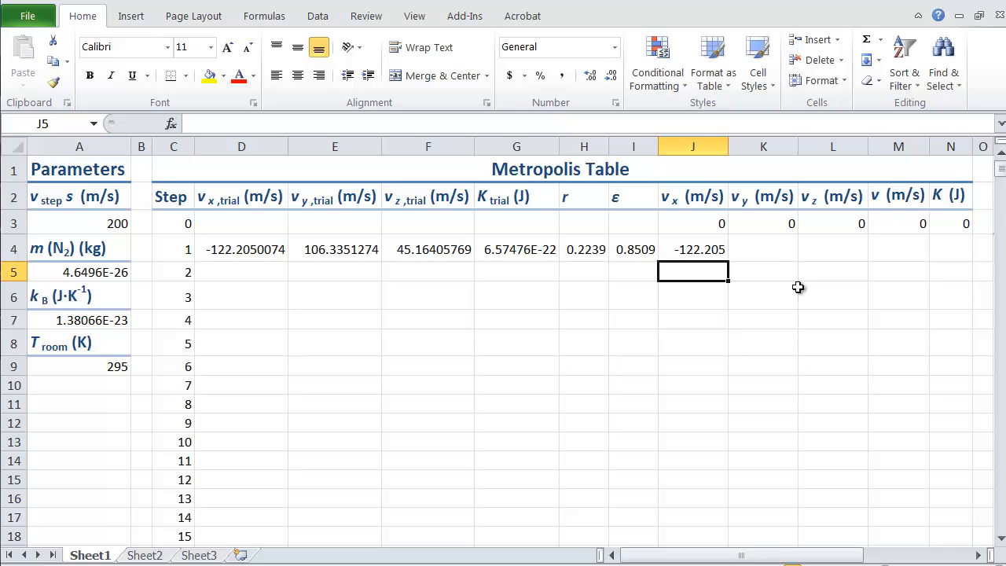
Enter =IF(H4<=I4,E4,K3) in K4 for the accepted v_y.
{"action": "left_click", "coordinate": [763, 249]}
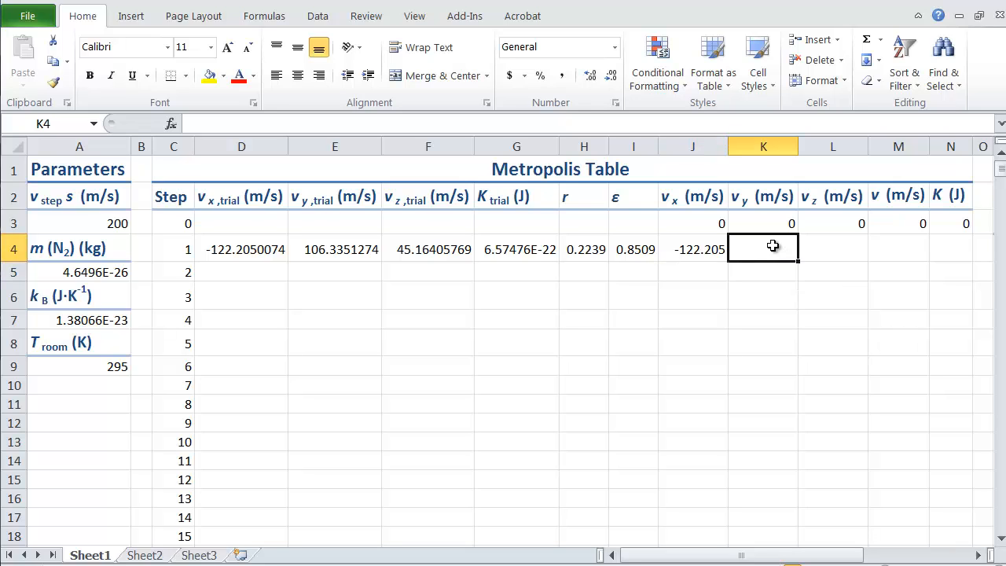
{"action": "type", "text": "=if("}
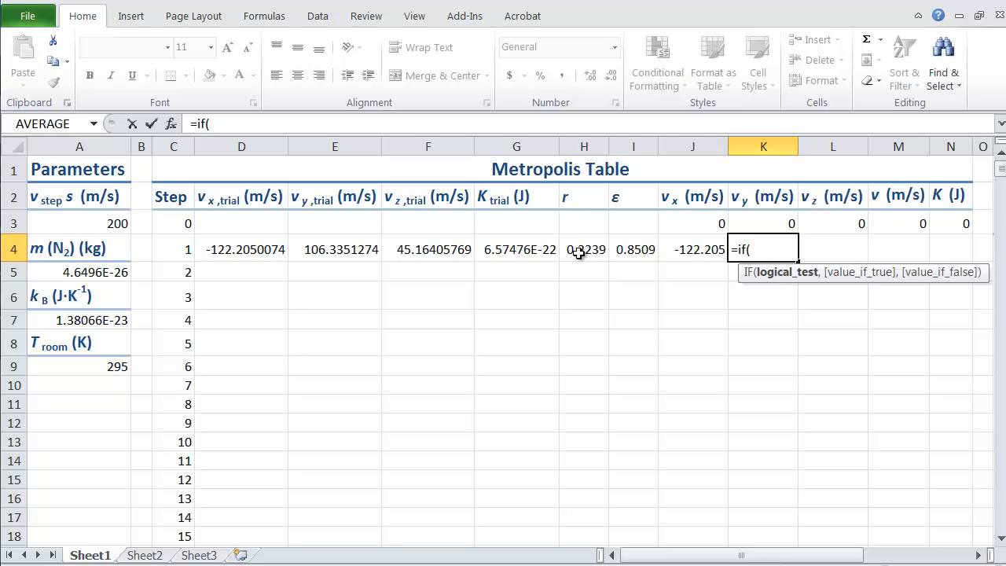
{"action": "type", "text": "H4<="}
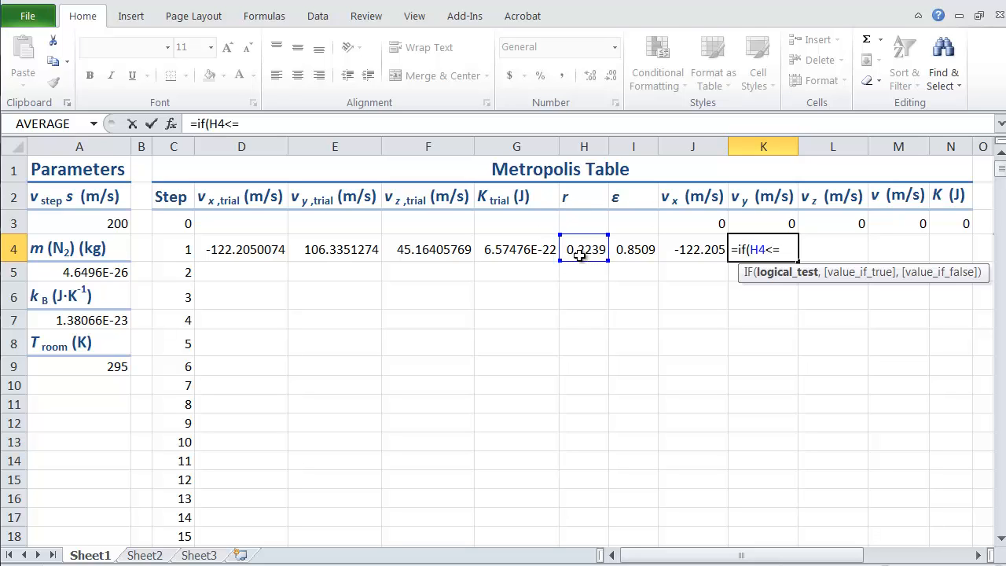
{"action": "left_click", "coordinate": [633, 249]}
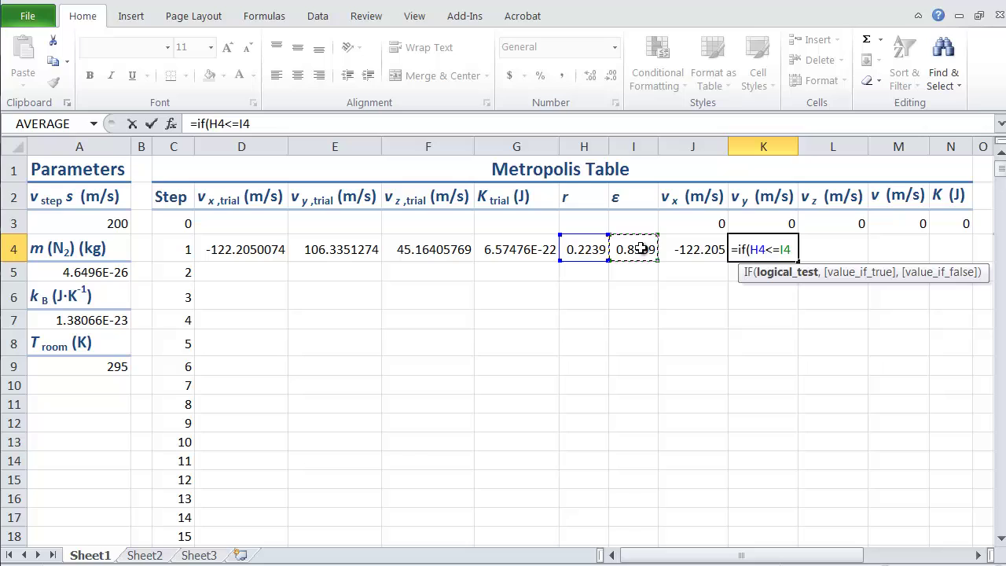
{"action": "type", "text": ","}
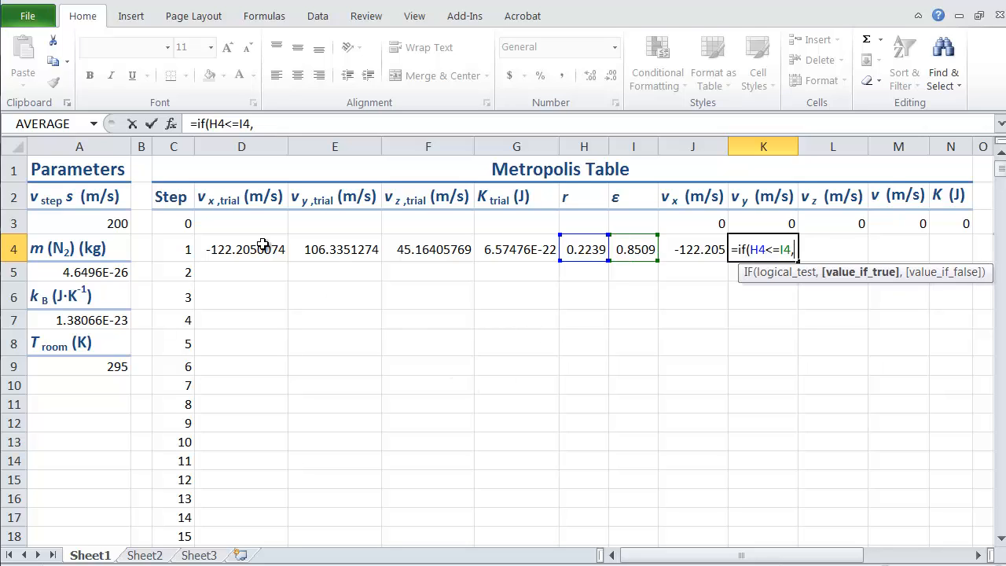
{"action": "left_click", "coordinate": [334, 249]}
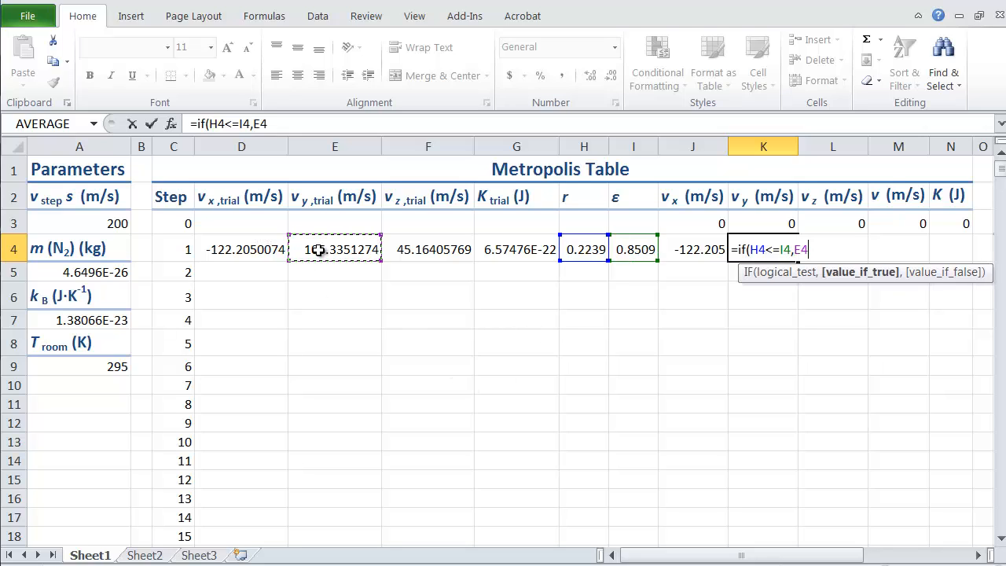
{"action": "type", "text": ",K3"}
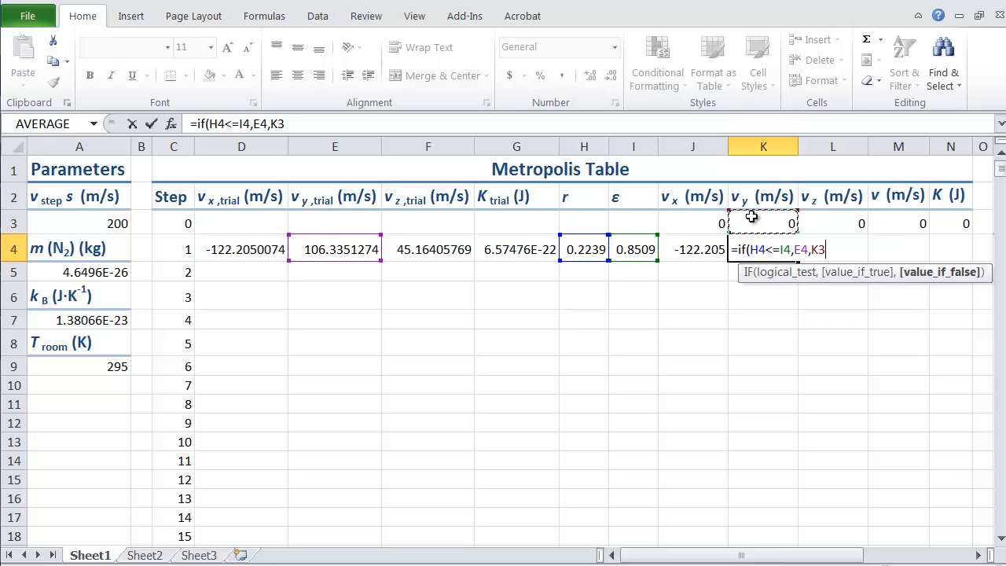
{"action": "key", "text": "Return"}
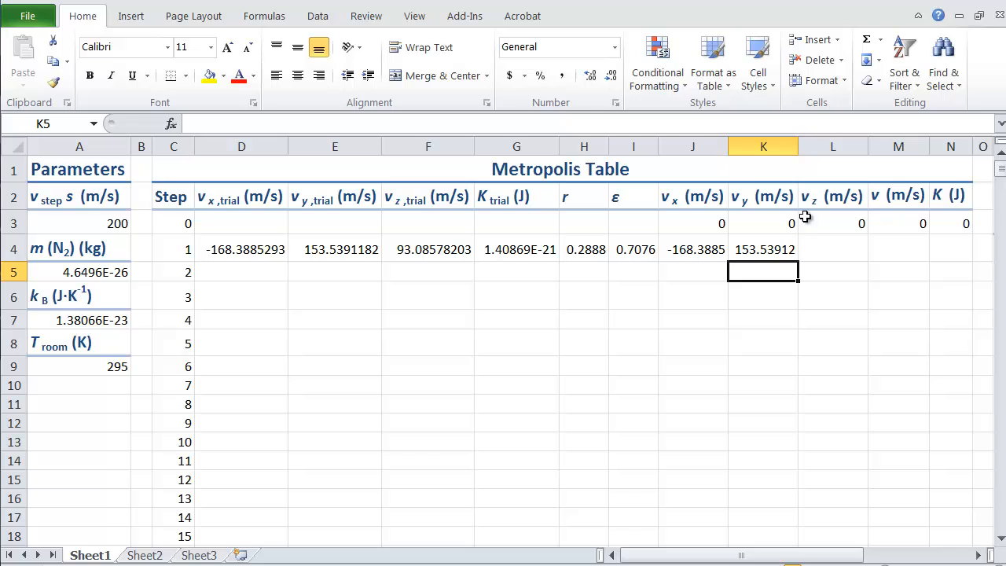
Enter =IF(H4<=I4,F4,L3) in L4 for the accepted v_z.
{"action": "left_click", "coordinate": [833, 249]}
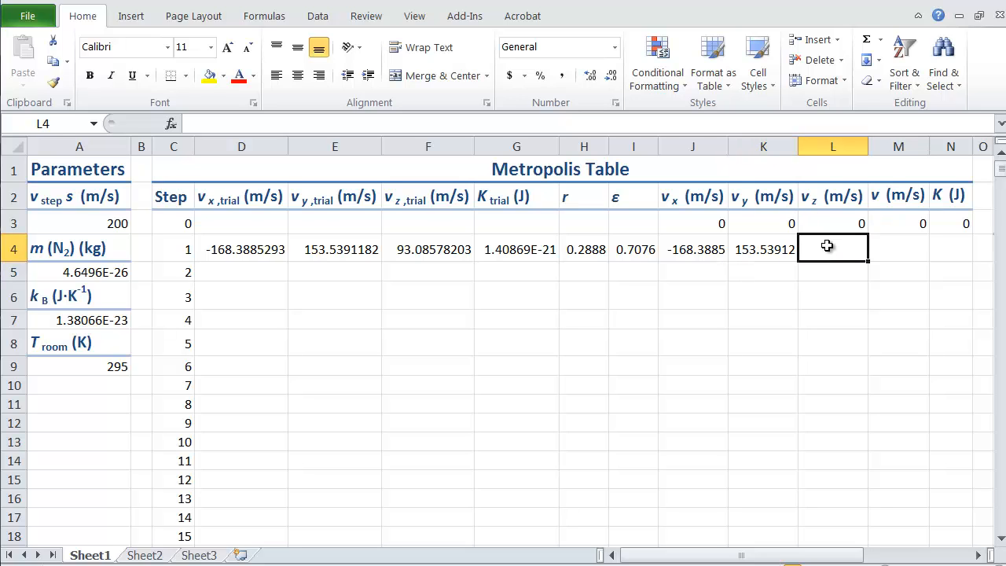
{"action": "type", "text": "=if(H4"}
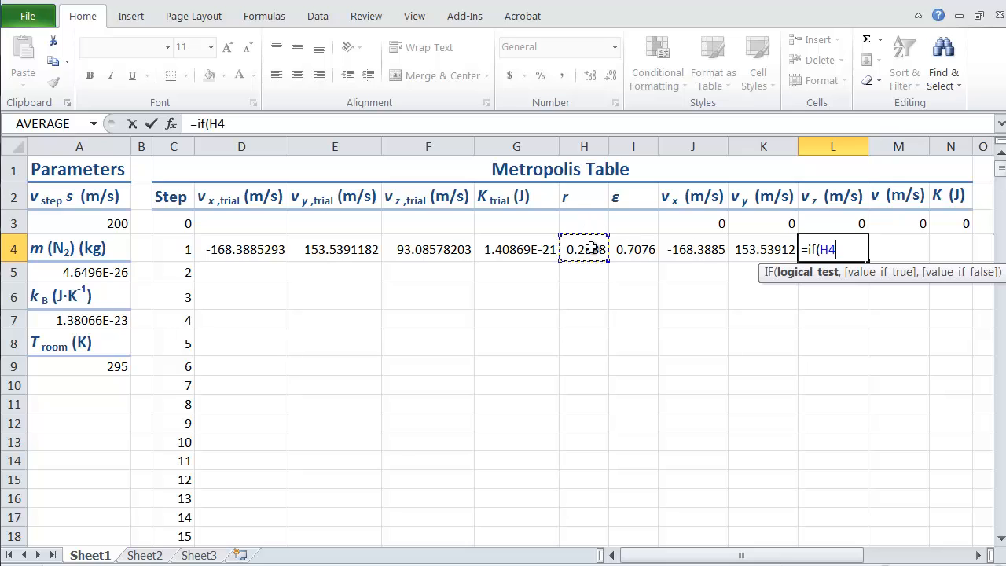
{"action": "type", "text": "<="}
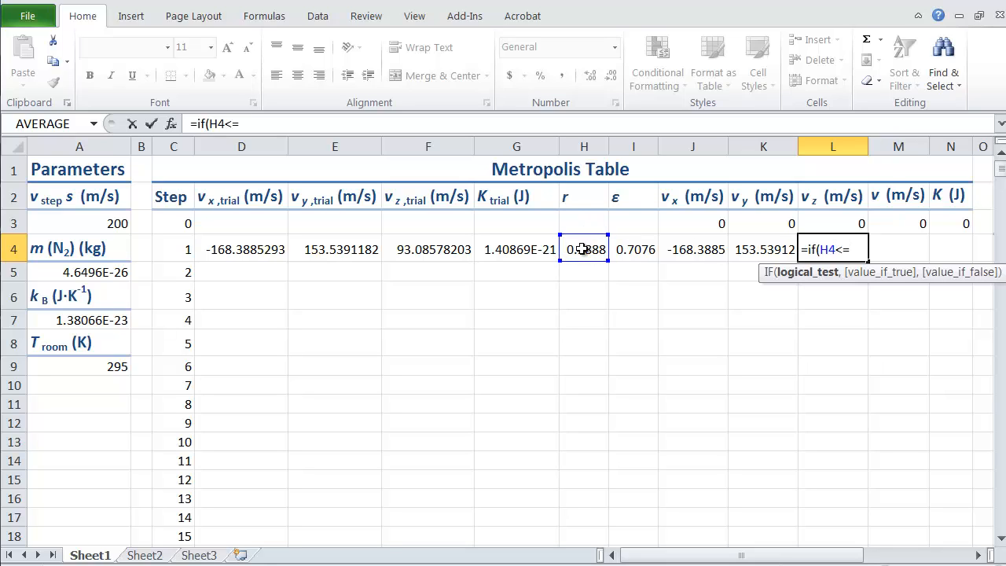
{"action": "left_click", "coordinate": [633, 249]}
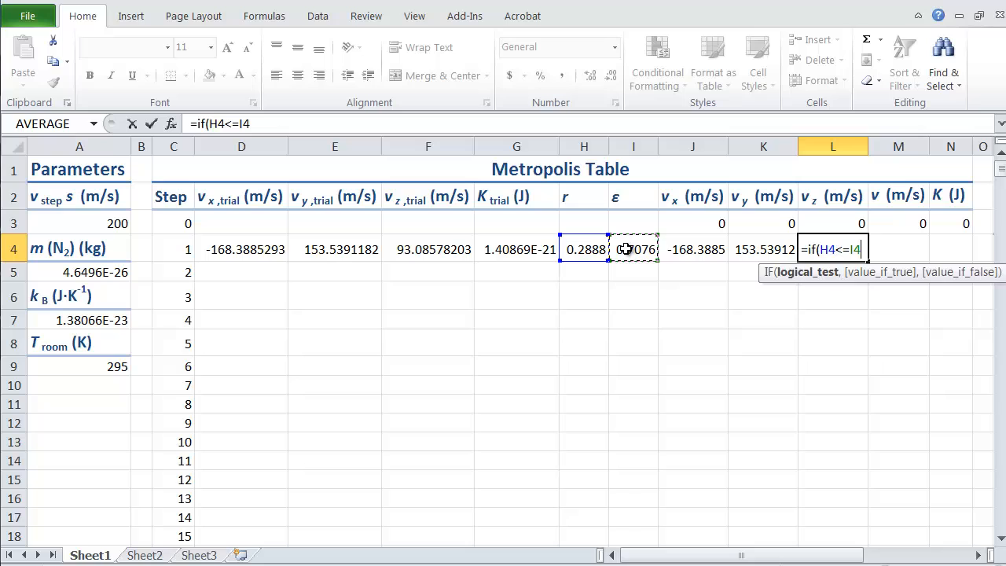
{"action": "left_click", "coordinate": [428, 249]}
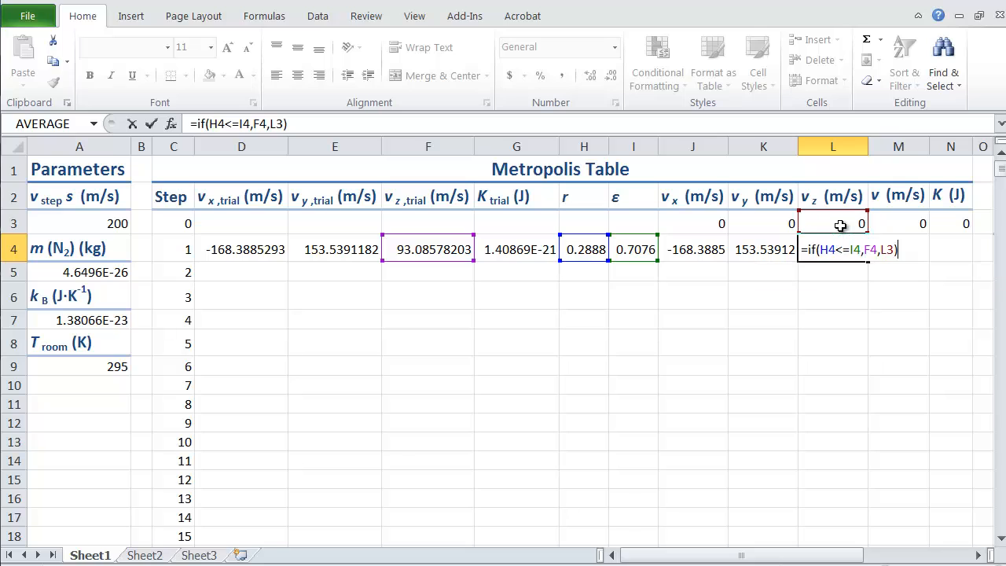
{"action": "key", "text": "Return"}
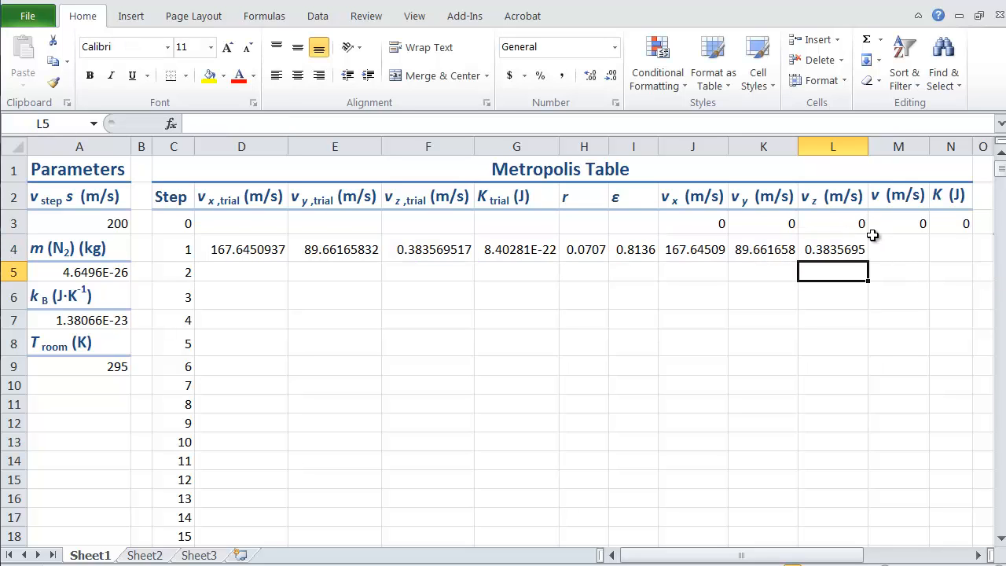
Select the step-1 formulas D4:N4 and fill them down the Metropolis Table.
{"action": "left_click", "coordinate": [898, 224]}
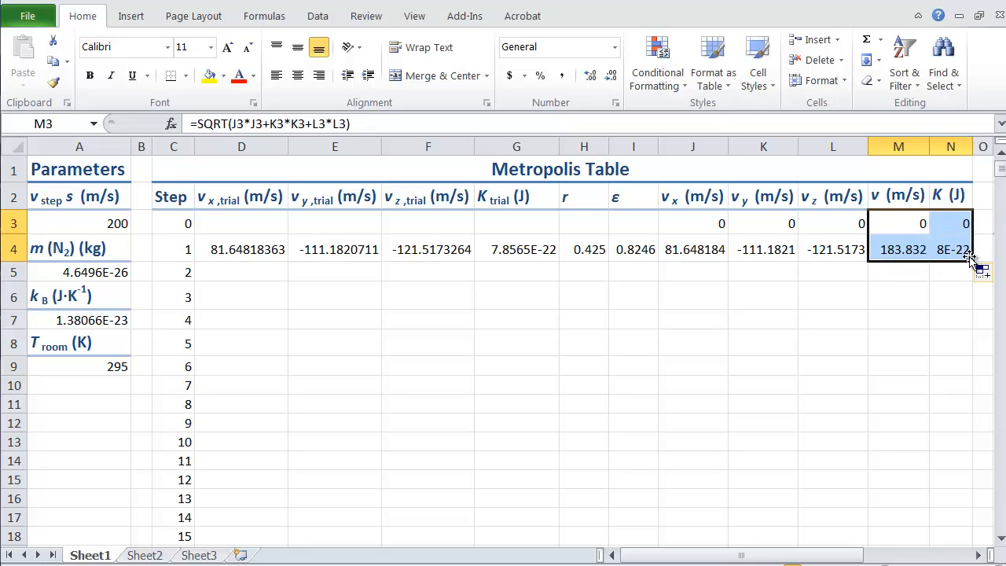
{"action": "left_click", "coordinate": [899, 296]}
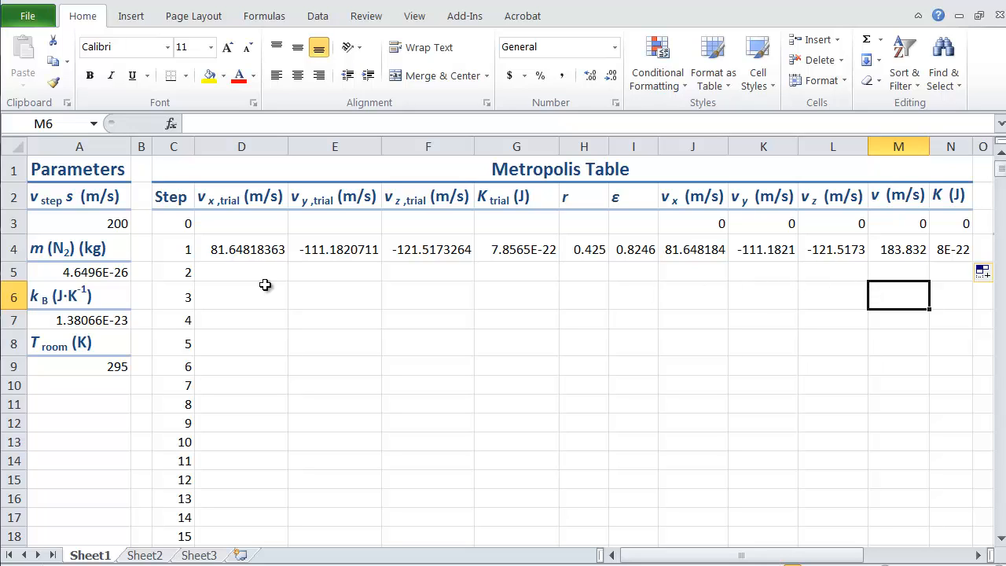
{"action": "left_click", "coordinate": [241, 250]}
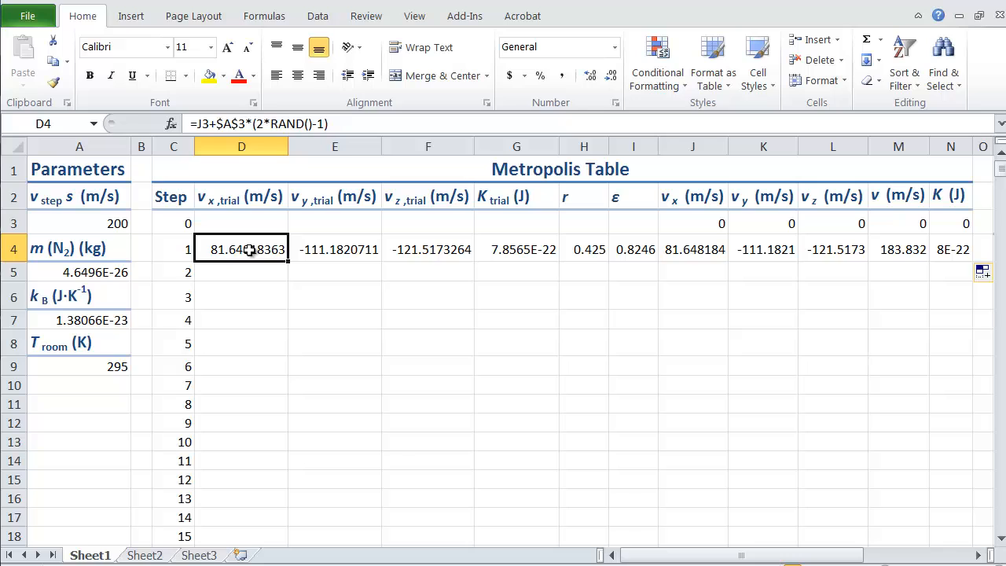
{"action": "left_click_drag", "start_coordinate": [242, 249], "coordinate": [335, 249]}
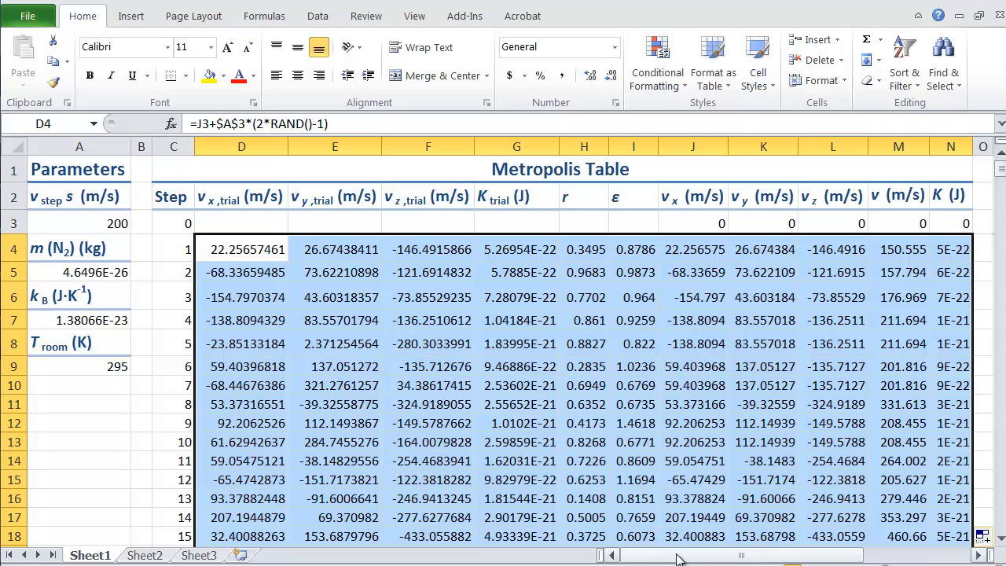
{"action": "scroll", "scroll_direction": "right", "scroll_amount": 3}
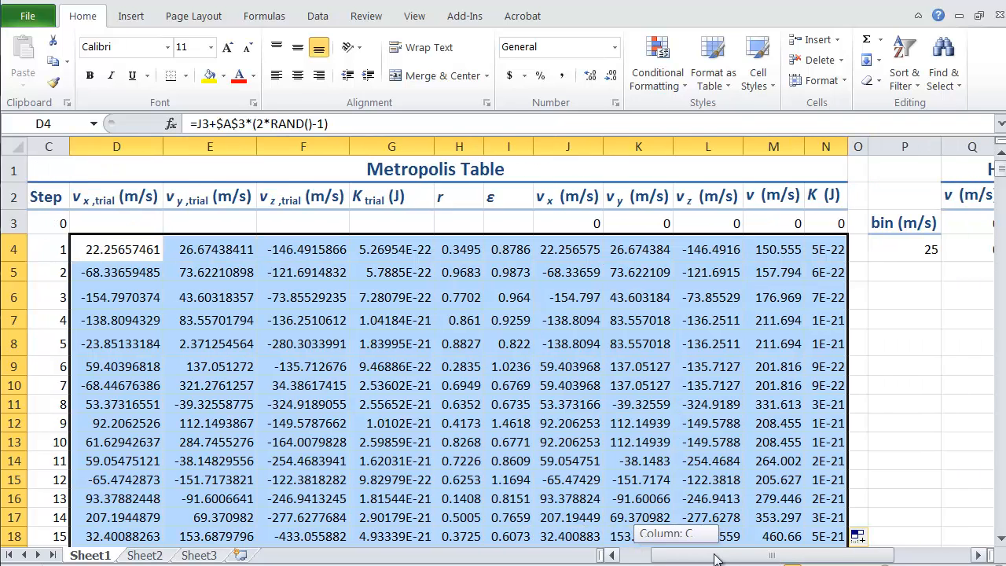
{"action": "scroll", "scroll_direction": "right", "scroll_amount": 3}
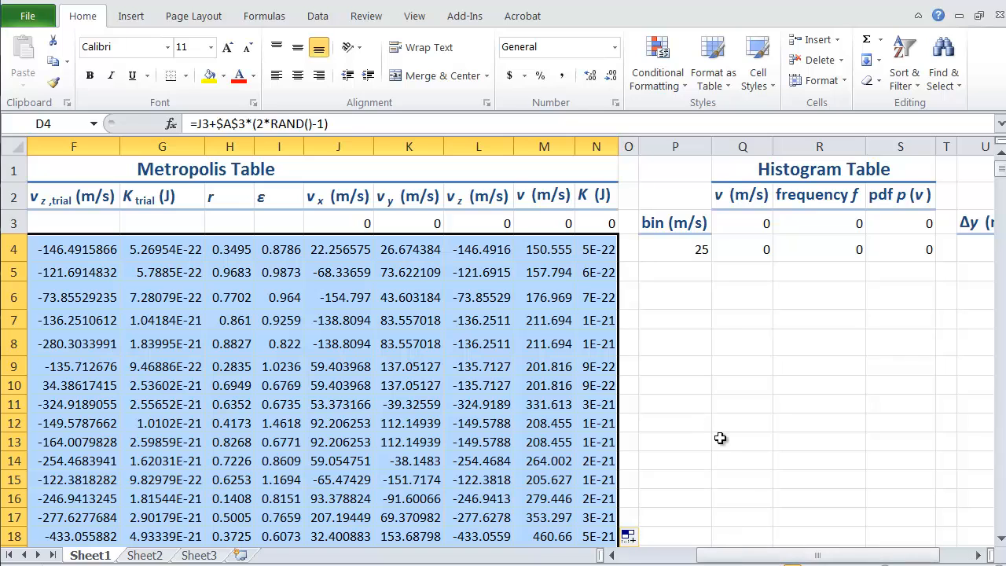
{"action": "mouse_move", "coordinate": [724, 332]}
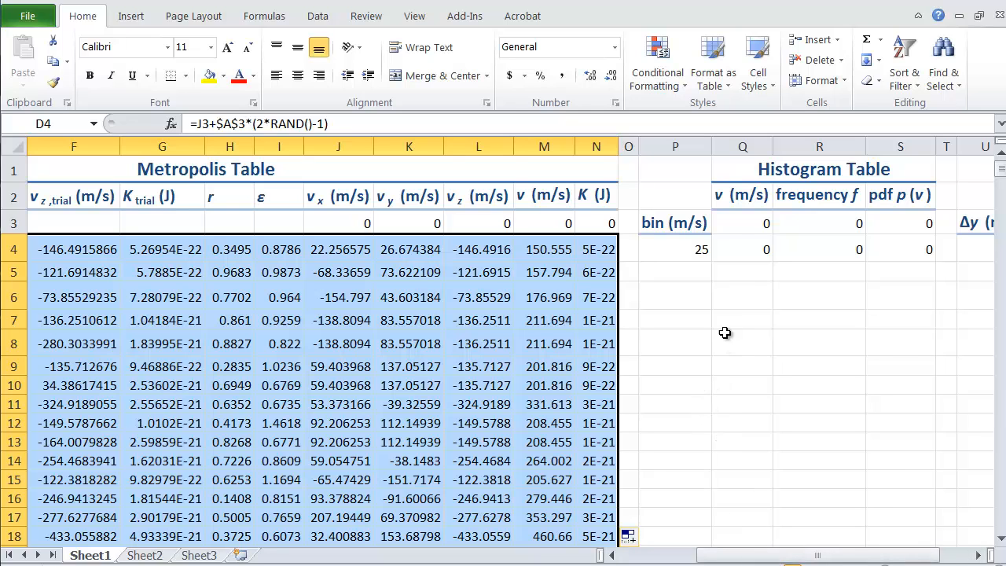
{"action": "left_click", "coordinate": [819, 249]}
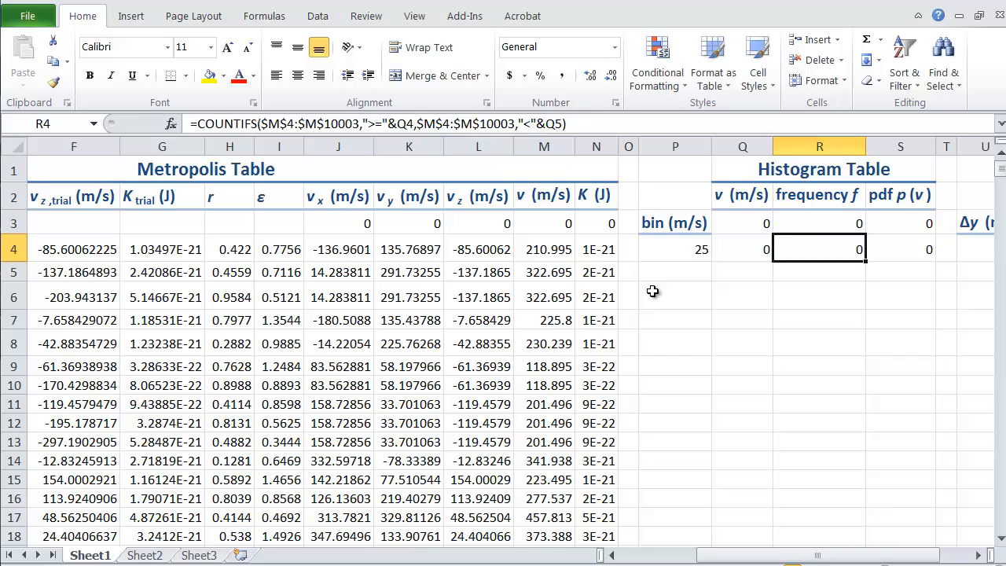
{"action": "left_click", "coordinate": [675, 296]}
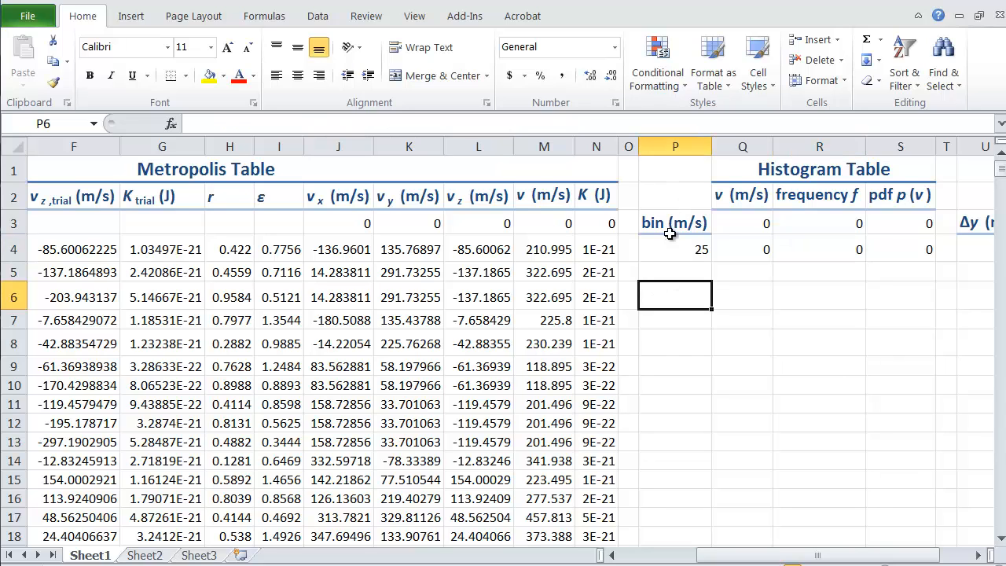
{"action": "left_click", "coordinate": [676, 222]}
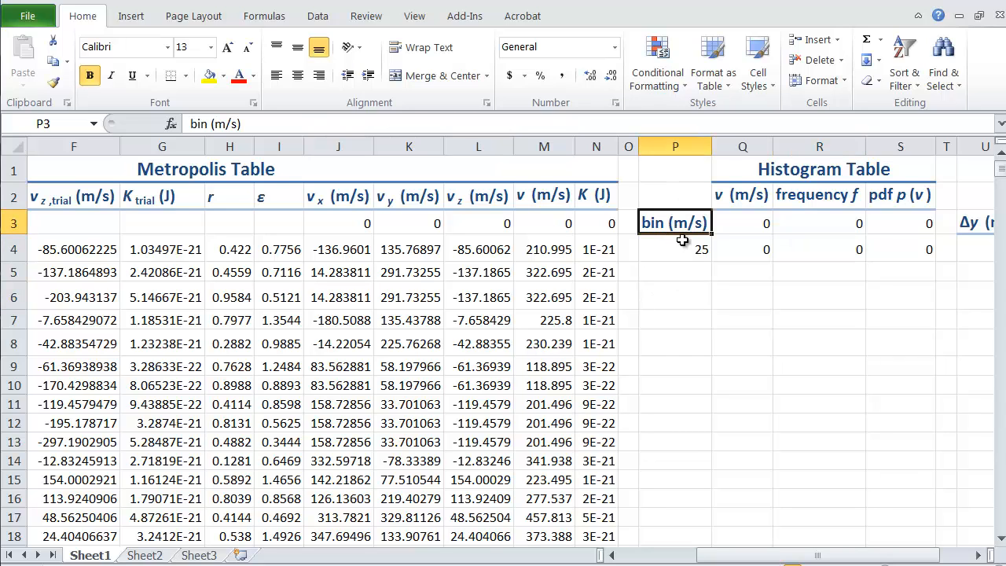
{"action": "left_click", "coordinate": [742, 195]}
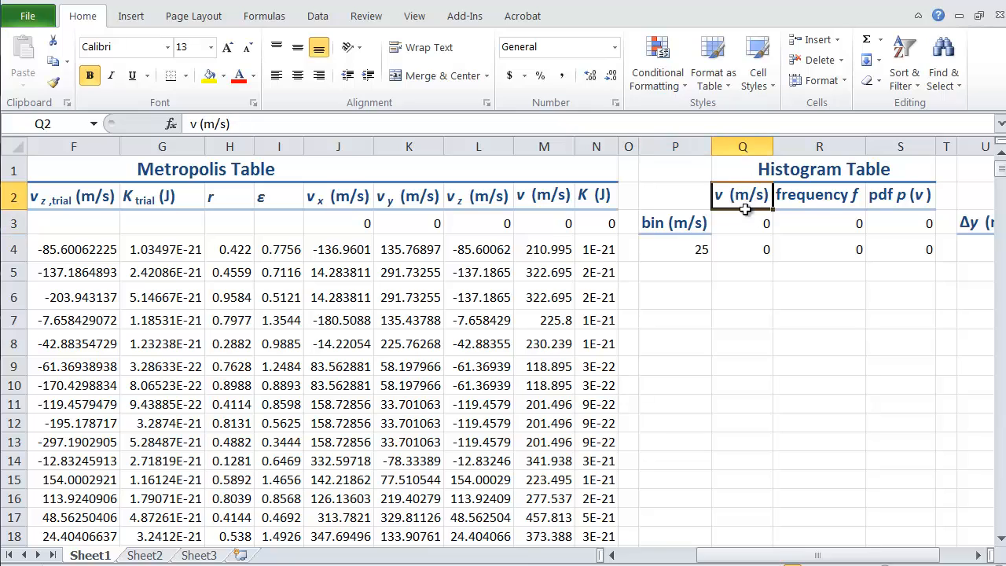
{"action": "mouse_move", "coordinate": [745, 215]}
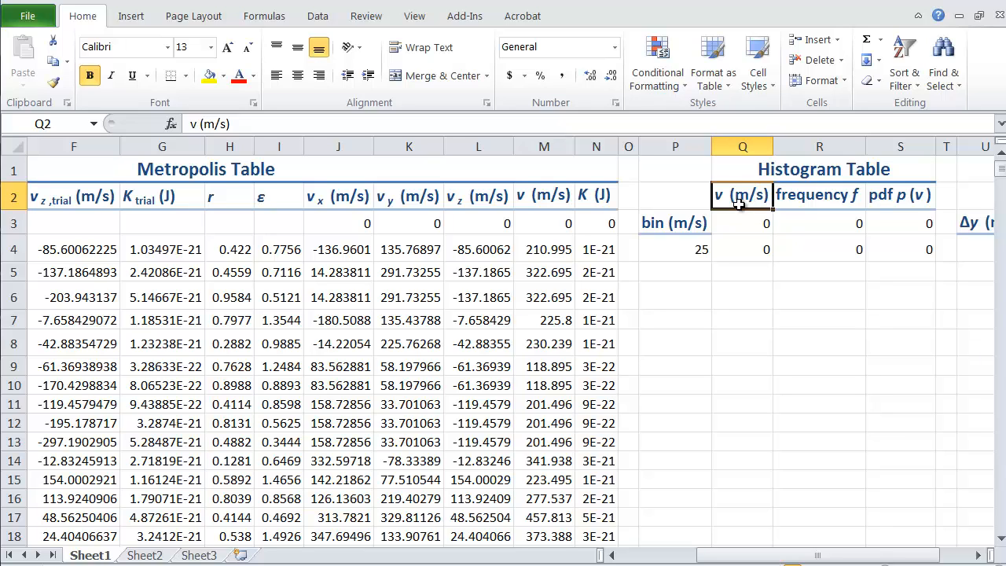
{"action": "mouse_move", "coordinate": [820, 224]}
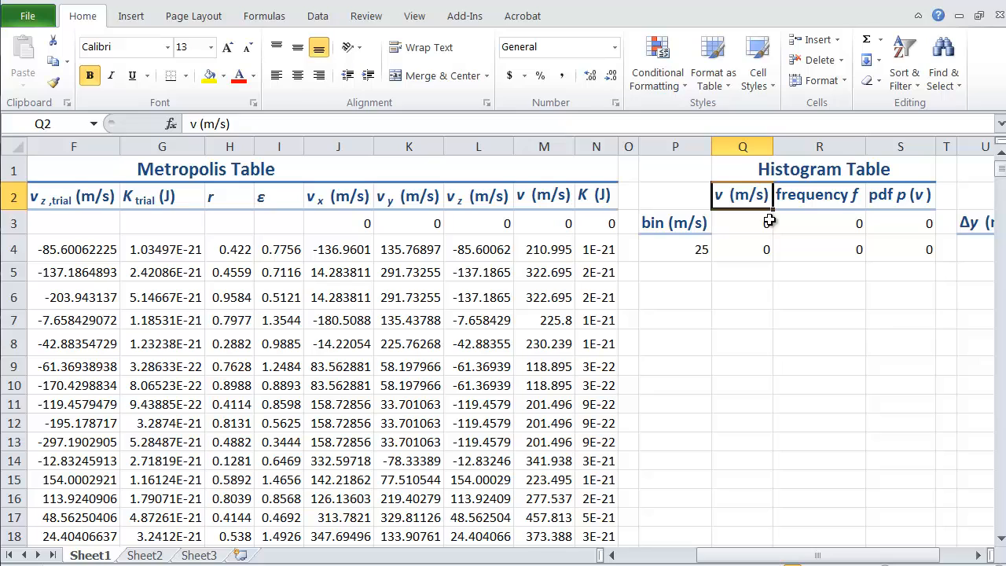
{"action": "left_click", "coordinate": [900, 223]}
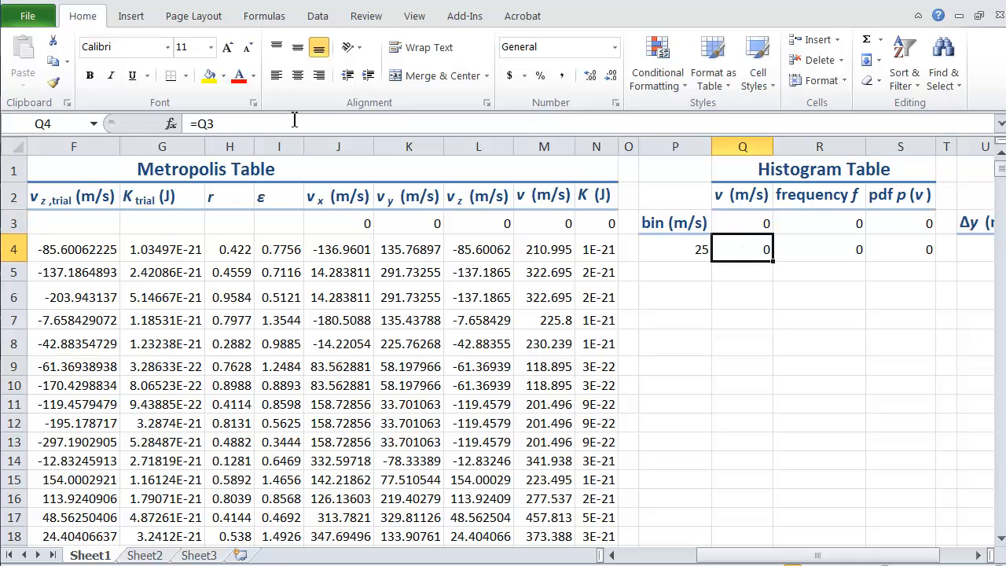
{"action": "type", "text": "`"}
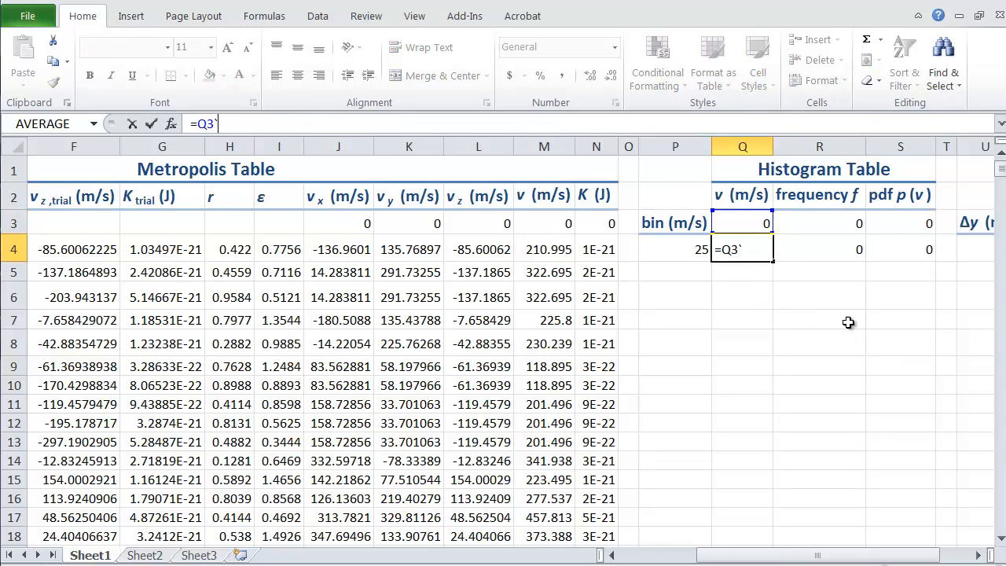
{"action": "left_click", "coordinate": [819, 250]}
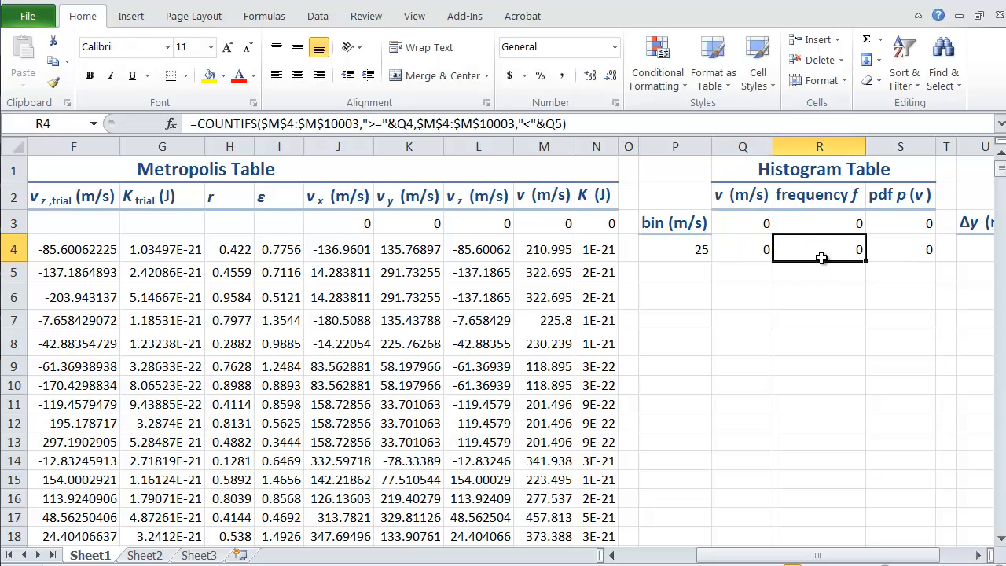
{"action": "double_click", "coordinate": [820, 249]}
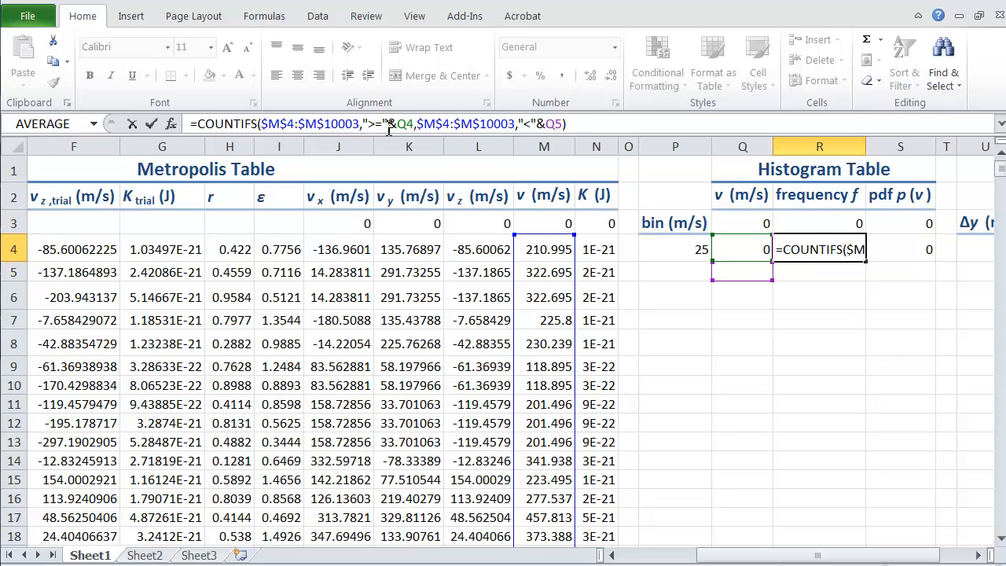
{"action": "mouse_move", "coordinate": [721, 240]}
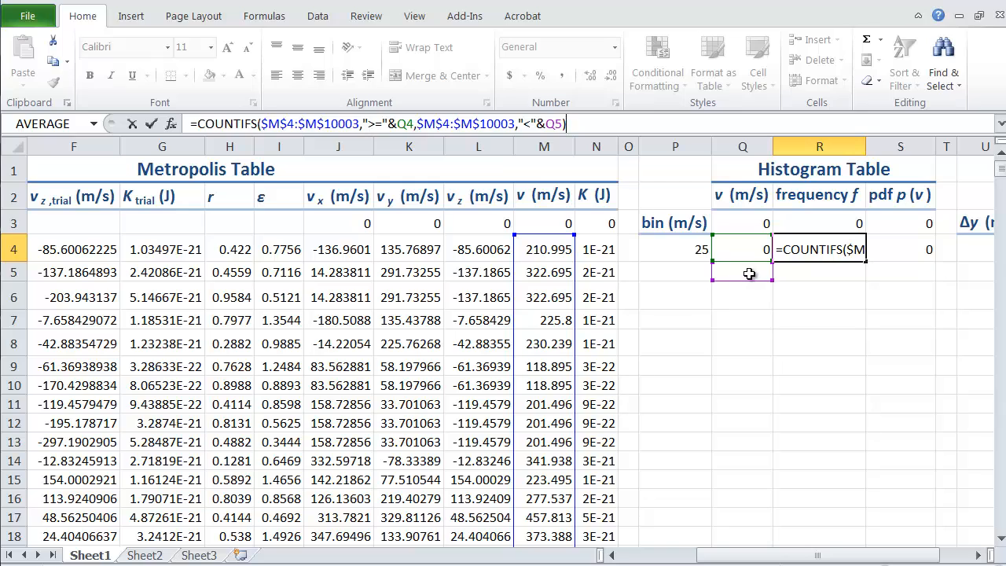
{"action": "mouse_move", "coordinate": [783, 279]}
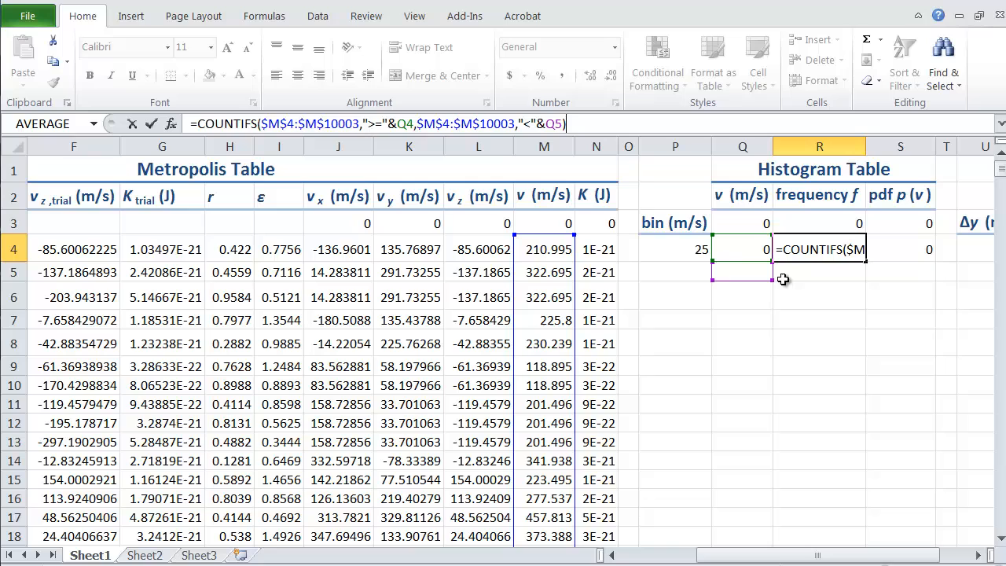
{"action": "key", "text": "Return"}
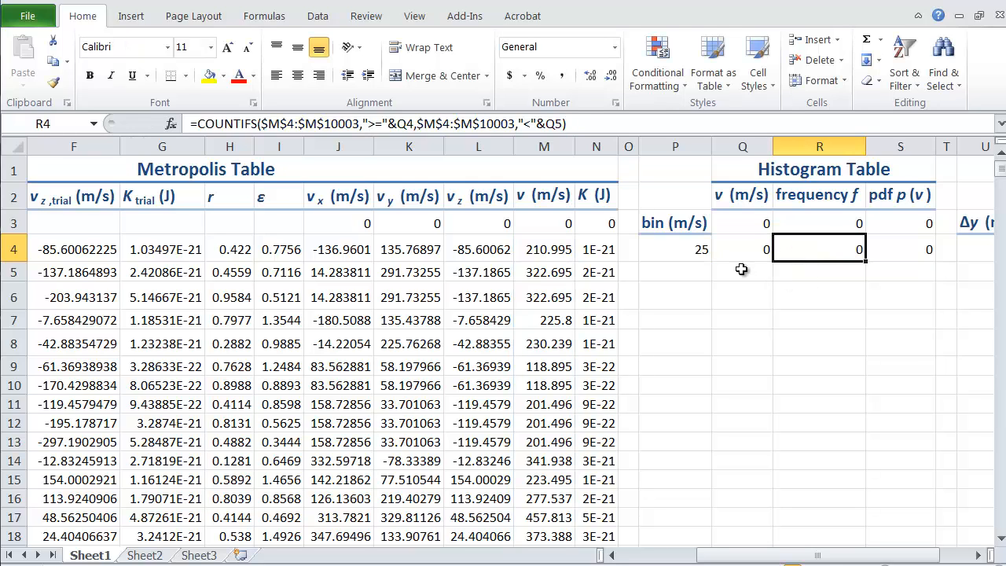
Enter =Q4+$P$4 in Q5 for bin speed 25 and extend the frequency and pdf formulas.
{"action": "left_click", "coordinate": [742, 272]}
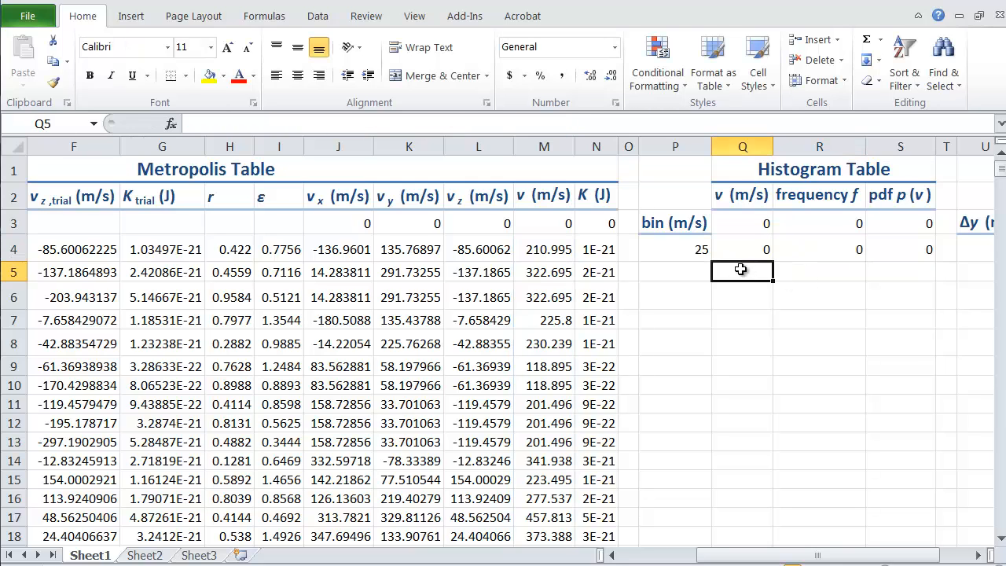
{"action": "type", "text": "=Q4"}
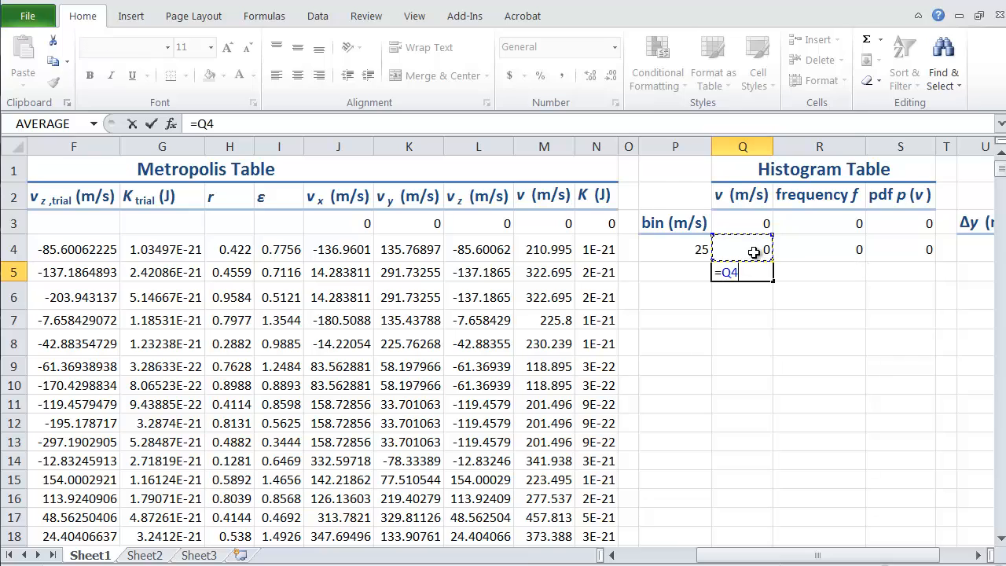
{"action": "type", "text": "+"}
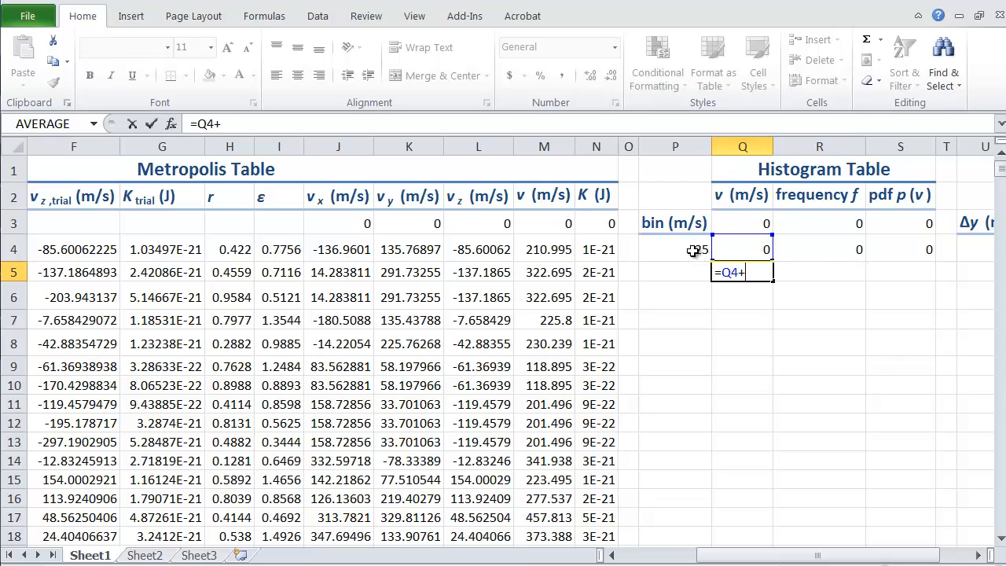
{"action": "left_click", "coordinate": [674, 249]}
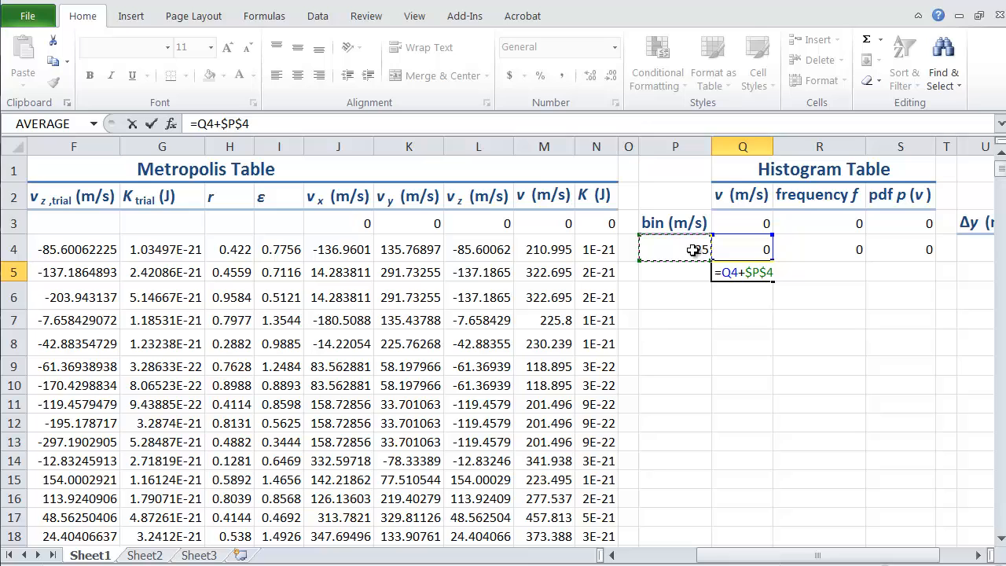
{"action": "key", "text": "Return"}
{"action": "type", "text": "="}
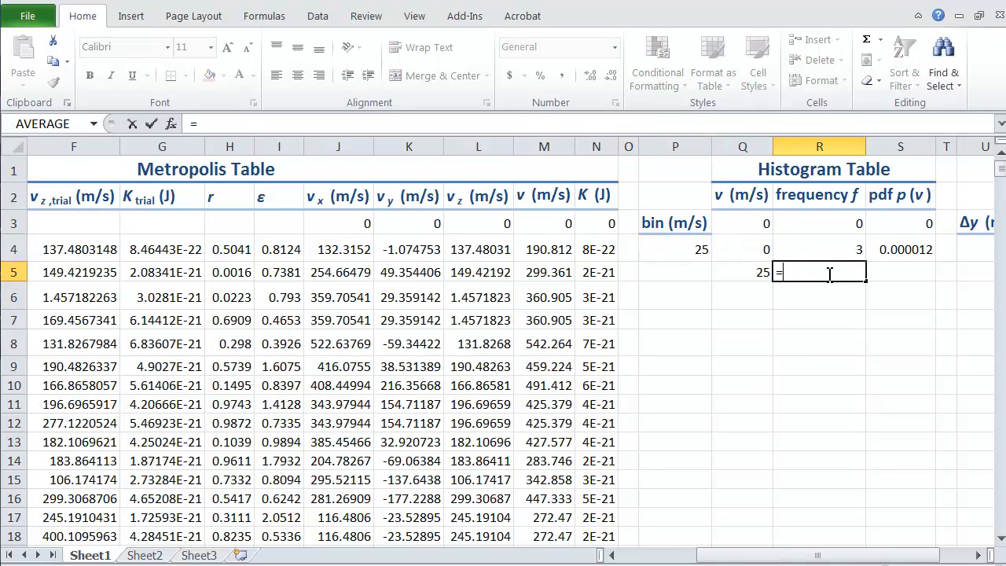
{"action": "left_click", "coordinate": [819, 249]}
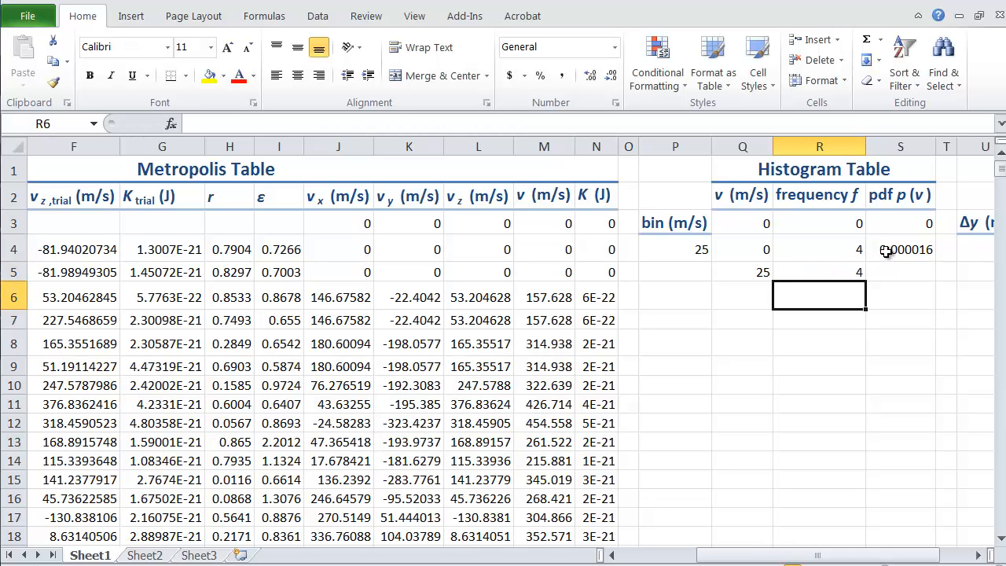
{"action": "left_click", "coordinate": [900, 249]}
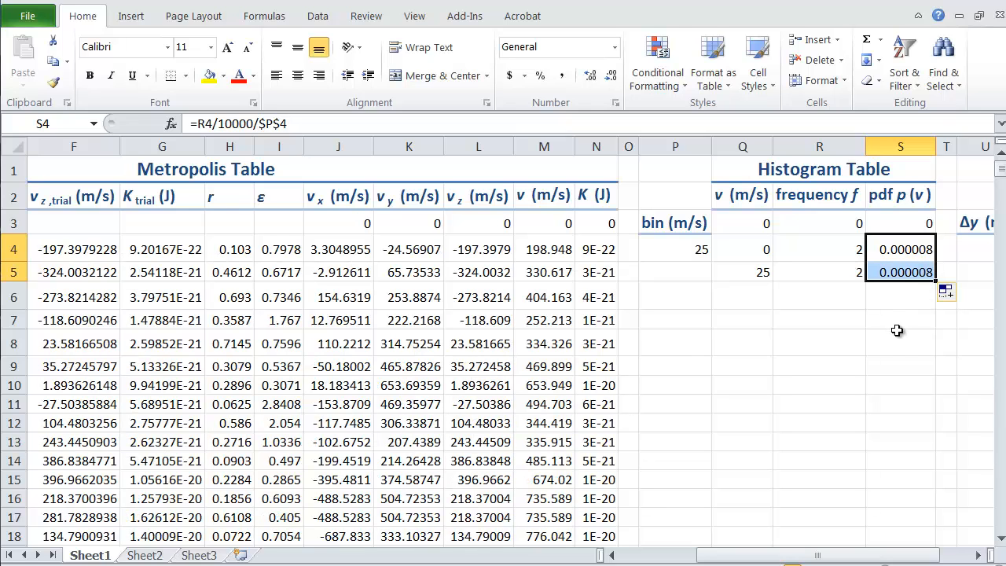
{"action": "mouse_move", "coordinate": [809, 287]}
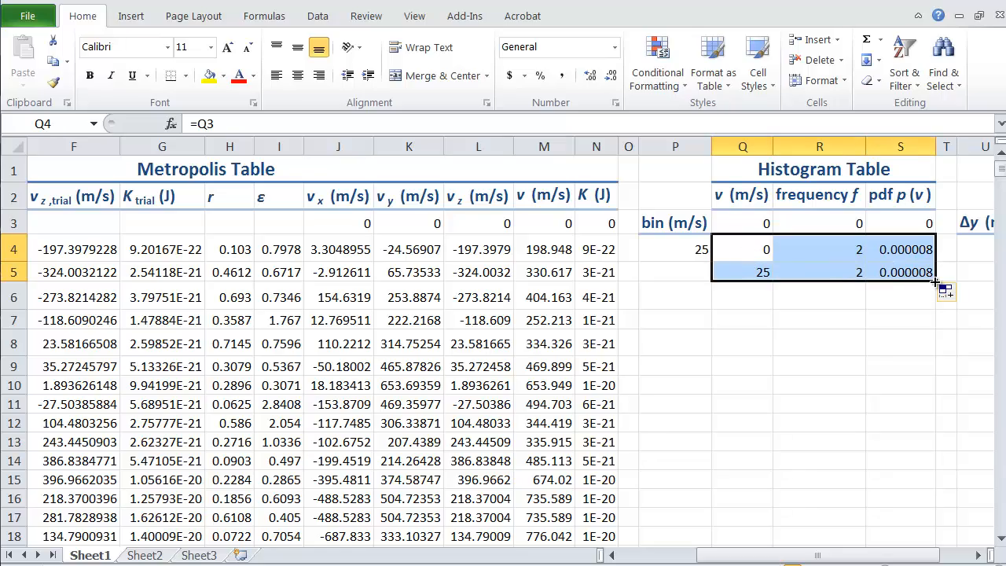
Select the v (m/s) and pdf p(v) columns, rows 3 to 124, for plotting.
{"action": "scroll", "scroll_direction": "down", "scroll_amount": 3}
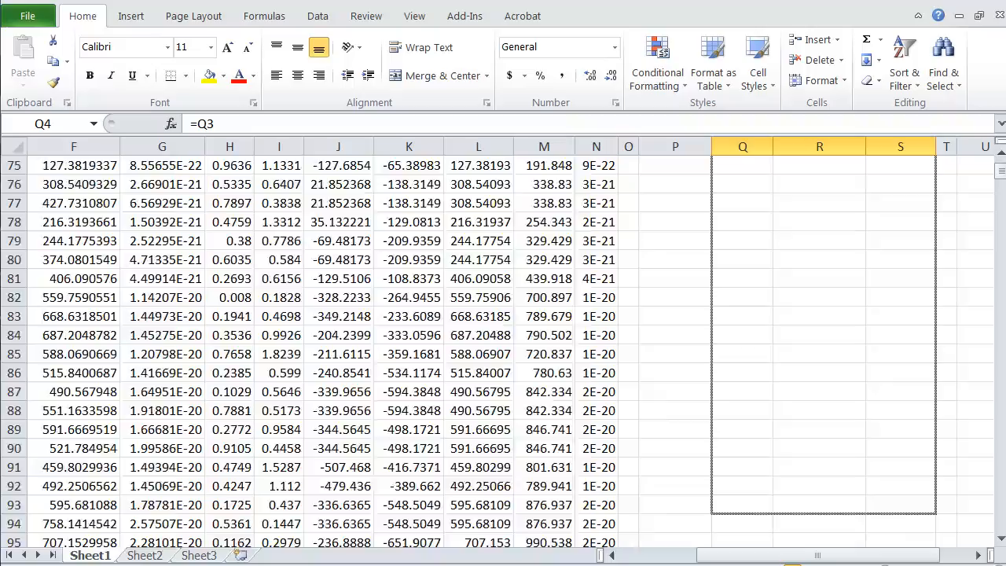
{"action": "scroll", "scroll_direction": "down", "scroll_amount": 3}
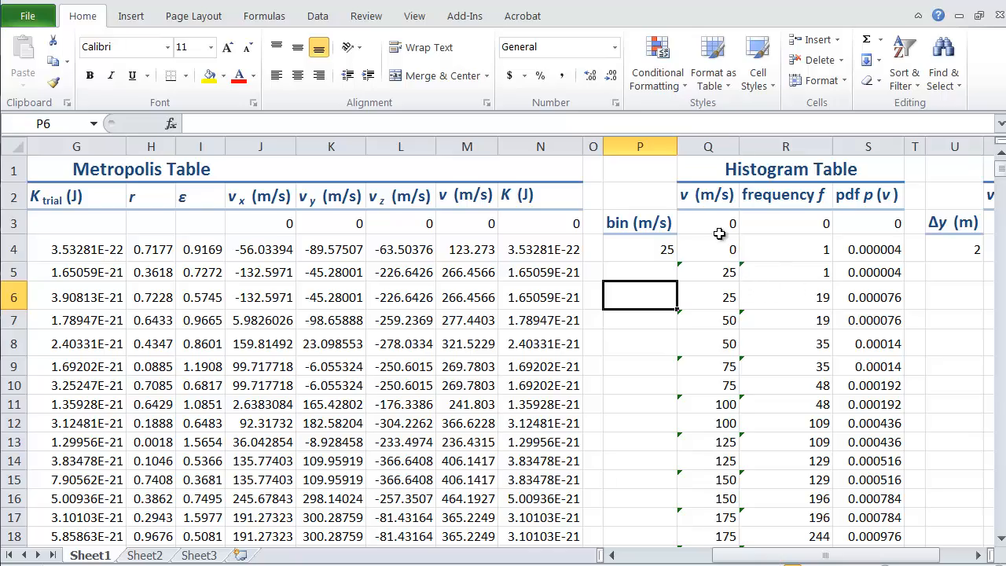
{"action": "left_click_drag", "start_coordinate": [708, 223], "coordinate": [708, 404]}
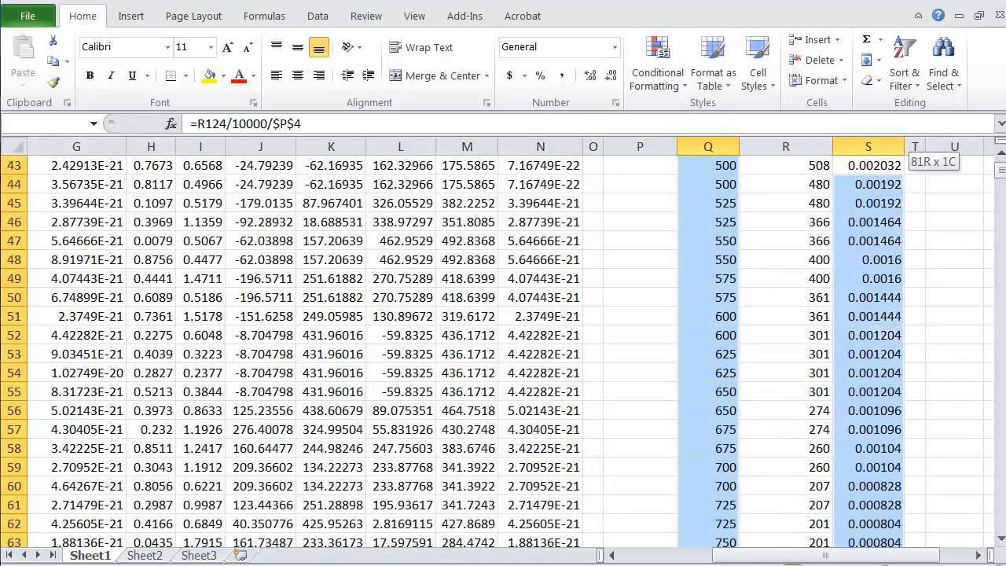
{"action": "scroll", "scroll_direction": "up", "scroll_amount": 3}
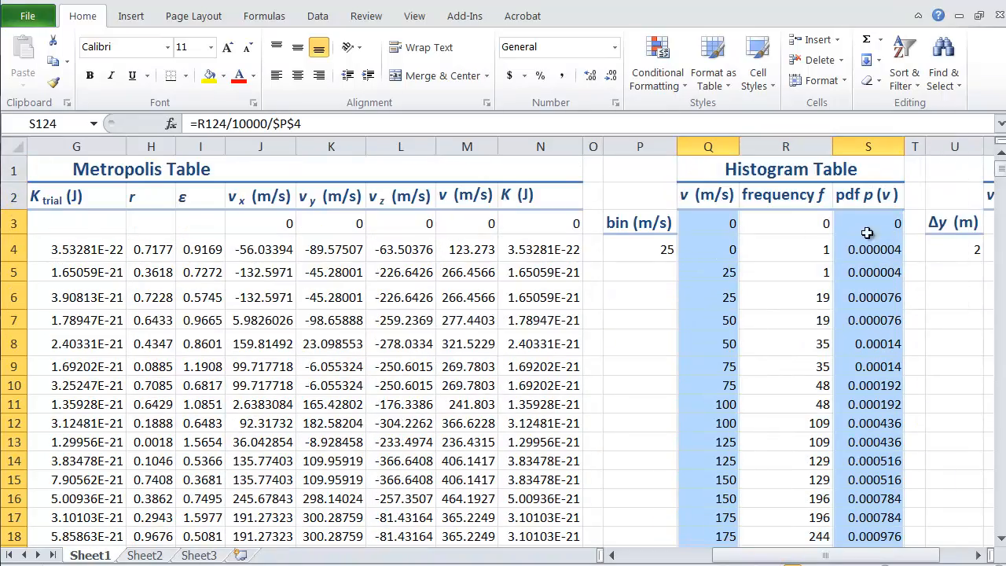
Insert a scatter chart with straight lines plotting p(v) against speed.
{"action": "left_click", "coordinate": [130, 16]}
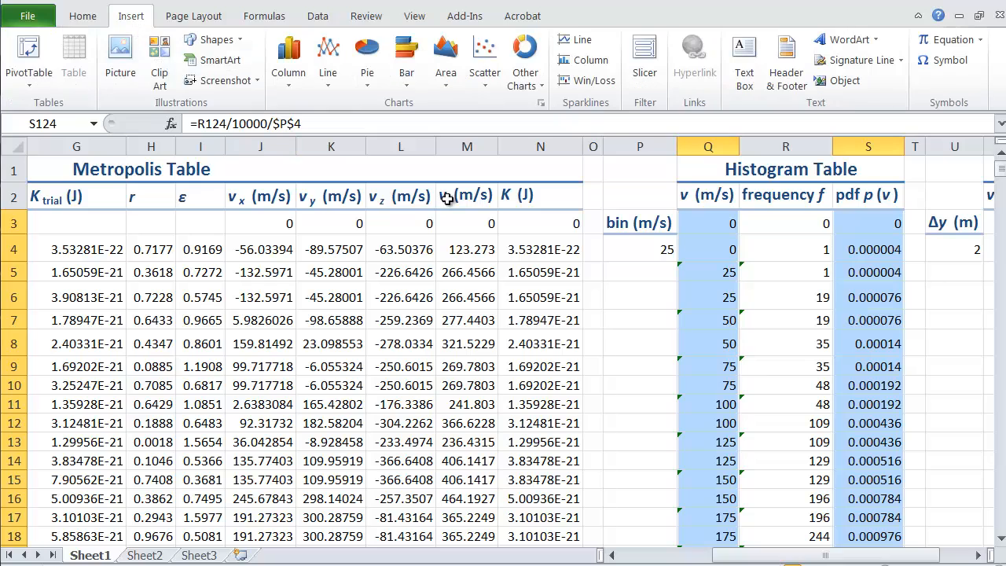
{"action": "left_click", "coordinate": [484, 59]}
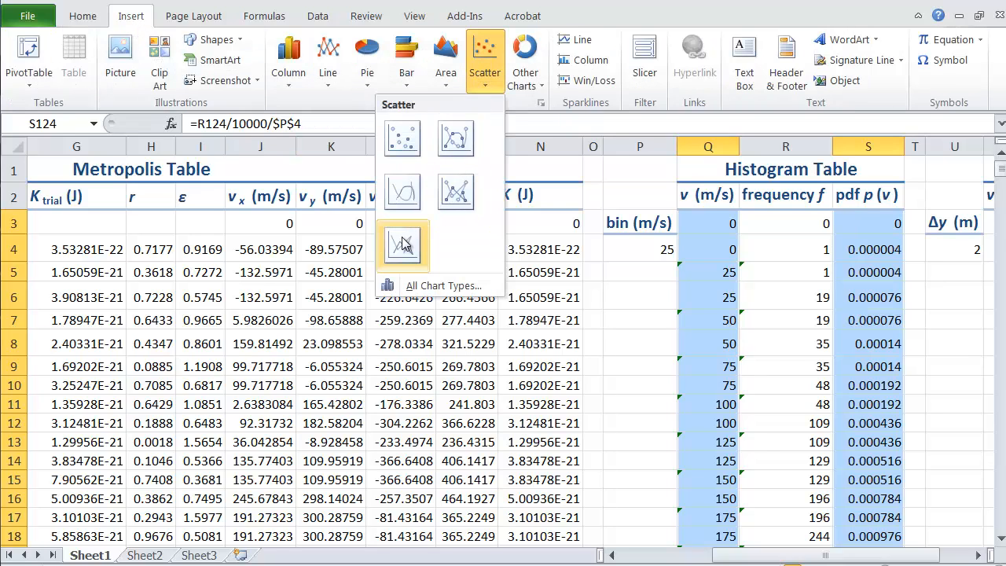
{"action": "left_click", "coordinate": [403, 244]}
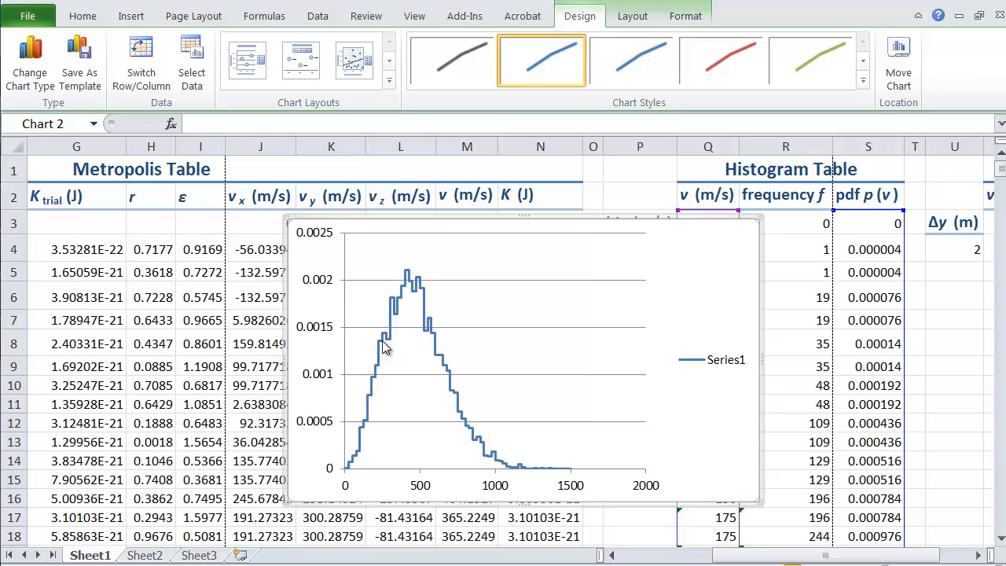
Try the Markers_only chart template on the series, then revert to Scatter with Straight Lines.
{"action": "left_click", "coordinate": [385, 345]}
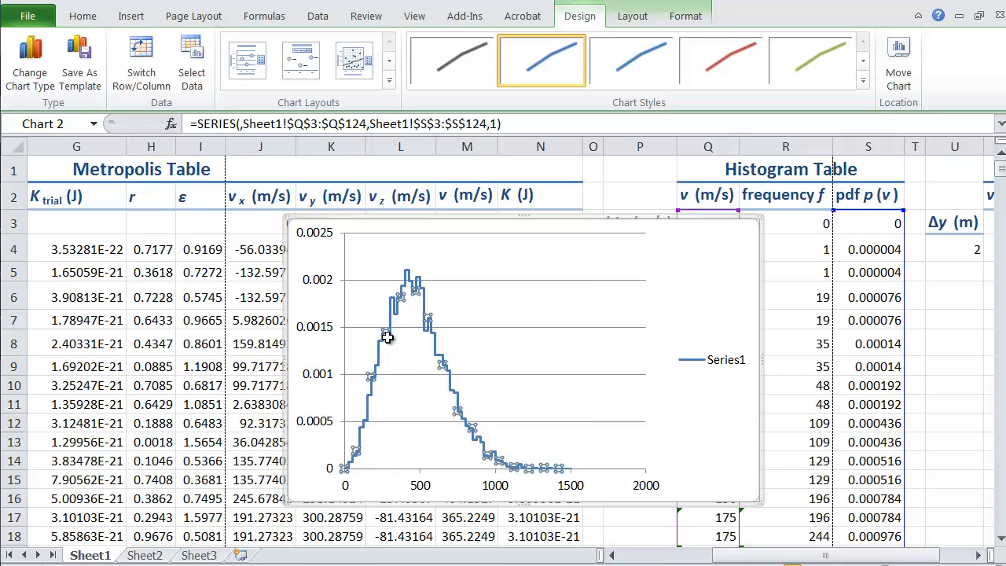
{"action": "right_click", "coordinate": [387, 336]}
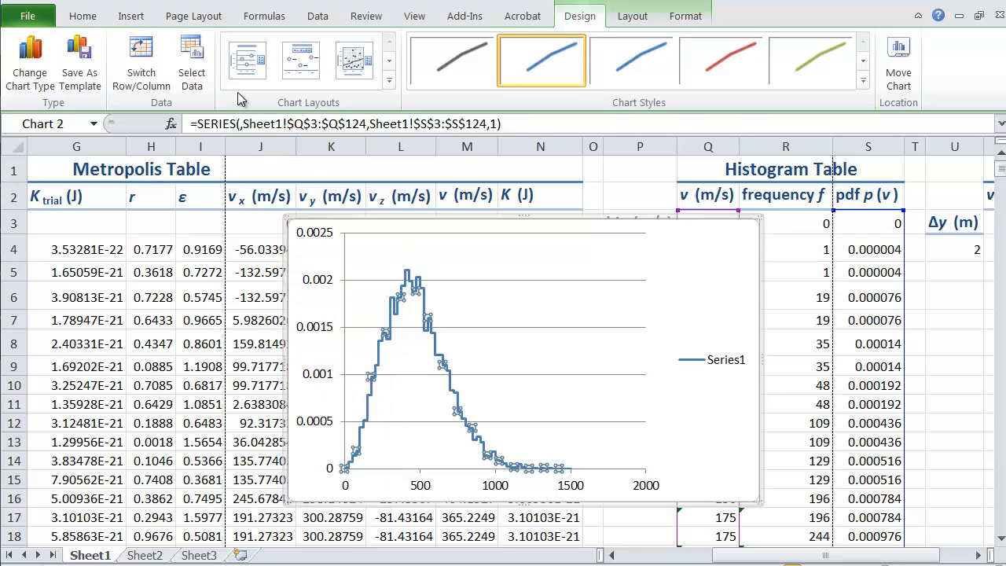
{"action": "left_click", "coordinate": [29, 63]}
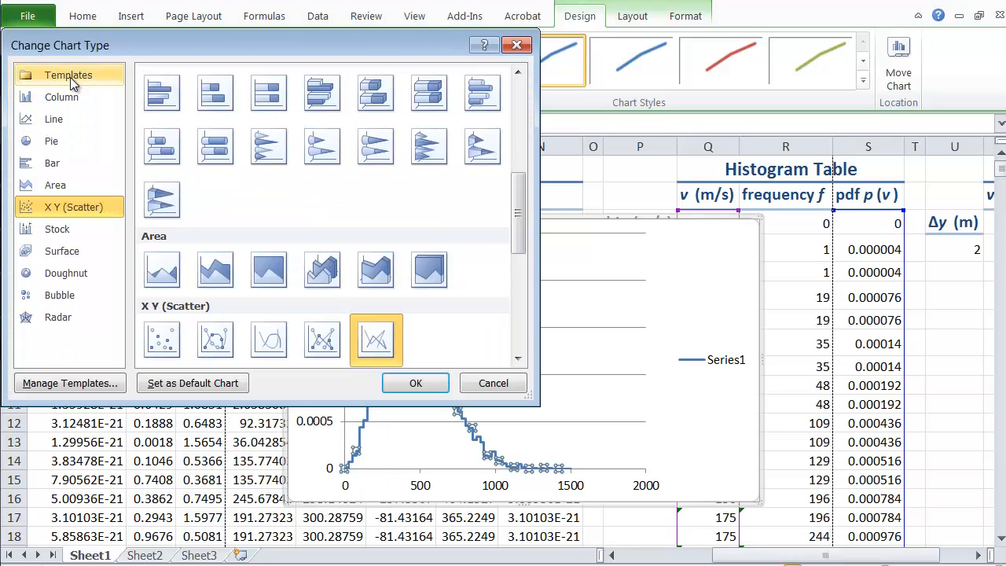
{"action": "left_click", "coordinate": [67, 74]}
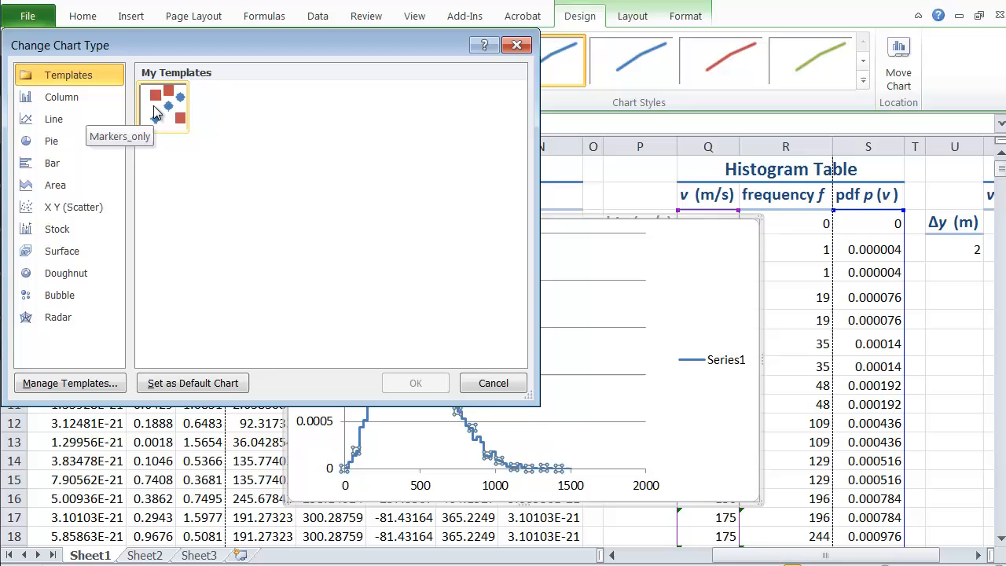
{"action": "left_click", "coordinate": [163, 106]}
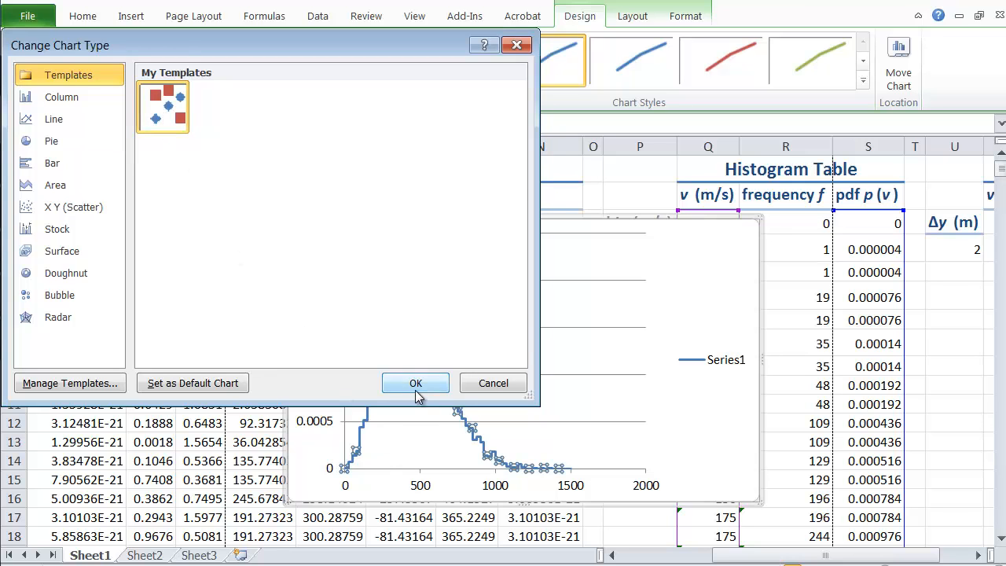
{"action": "left_click", "coordinate": [415, 383]}
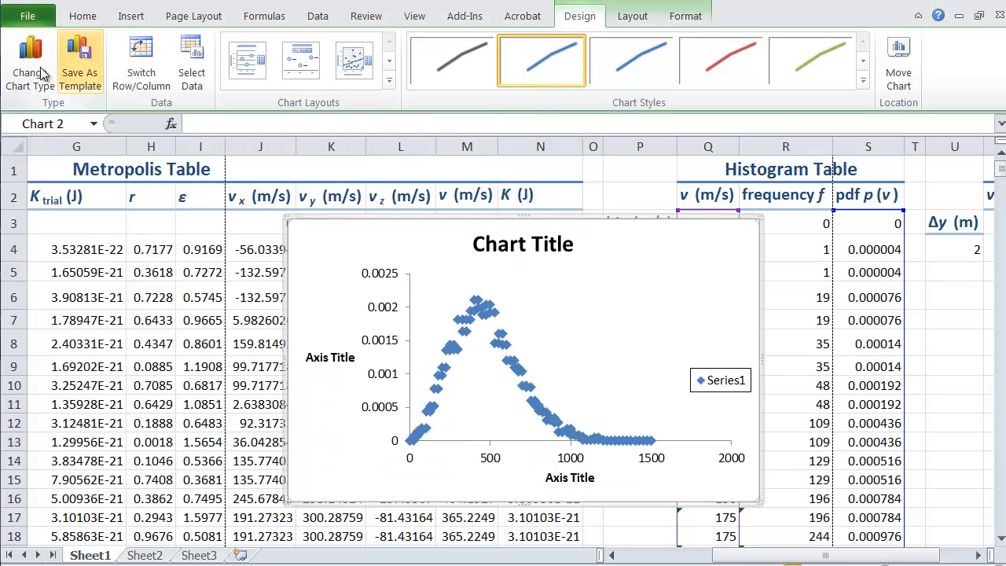
{"action": "left_click", "coordinate": [30, 63]}
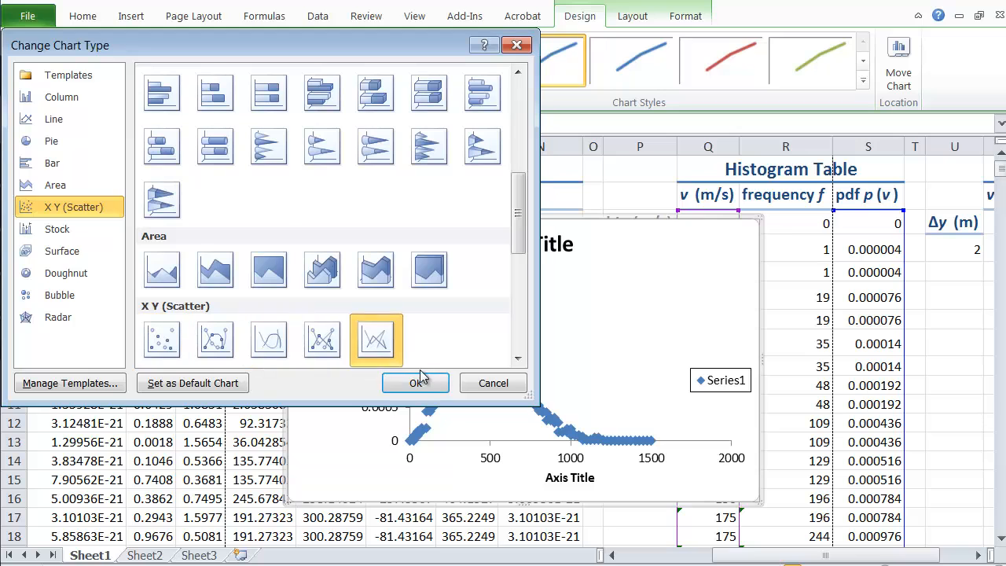
{"action": "left_click", "coordinate": [416, 383]}
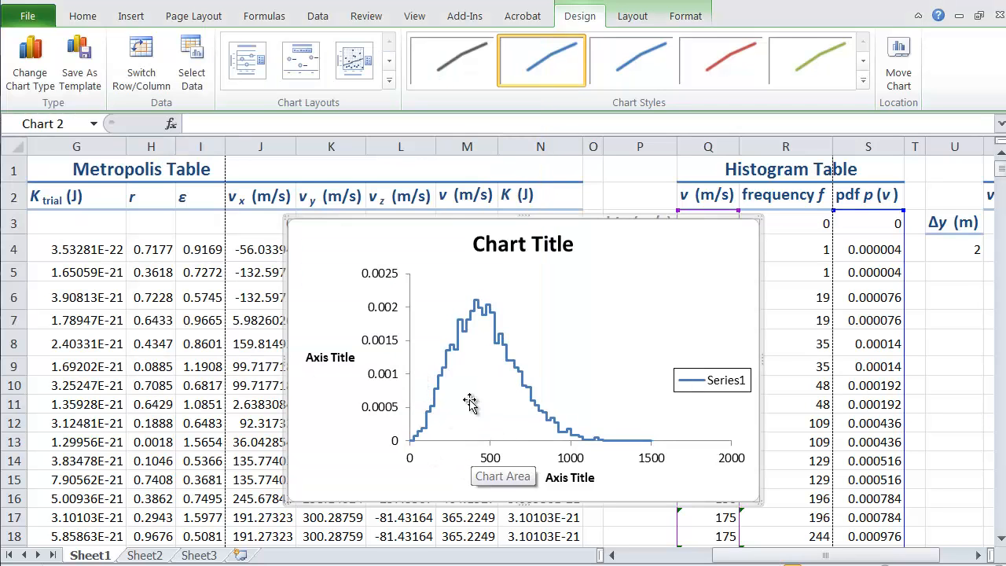
{"action": "mouse_move", "coordinate": [660, 470]}
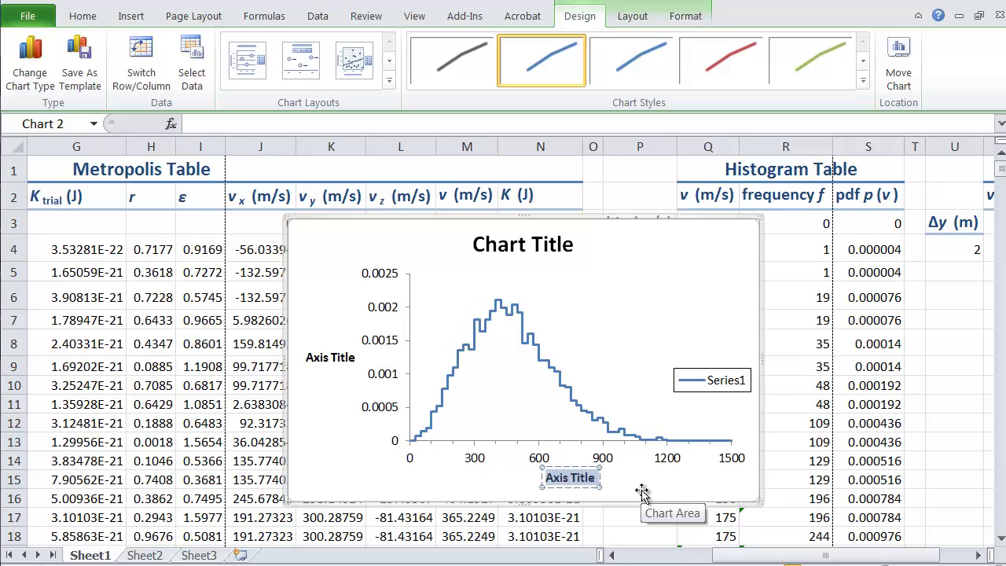
Label the horizontal axis 'molecular speed v (m/s)', then edit the vertical axis and chart titles.
{"action": "type", "text": "molecular speed v (m/s)"}
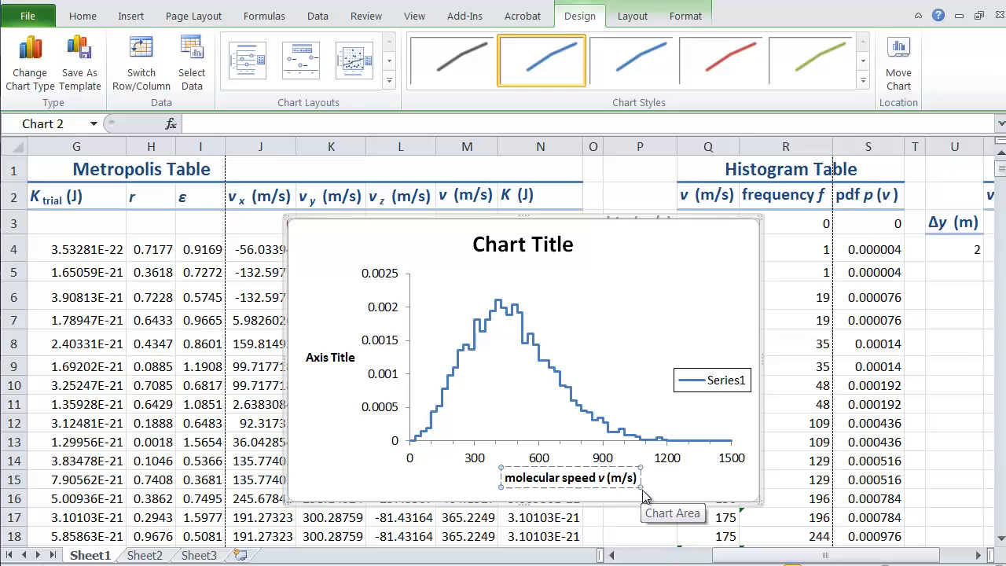
{"action": "mouse_move", "coordinate": [431, 375]}
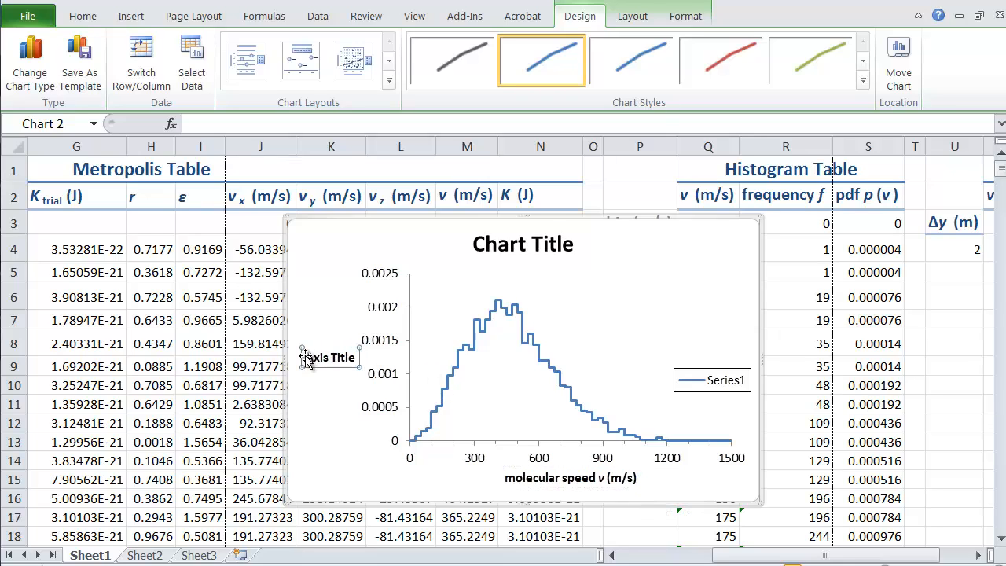
{"action": "left_click", "coordinate": [330, 357]}
{"action": "type", "text": "probability density p(v) (s/m)"}
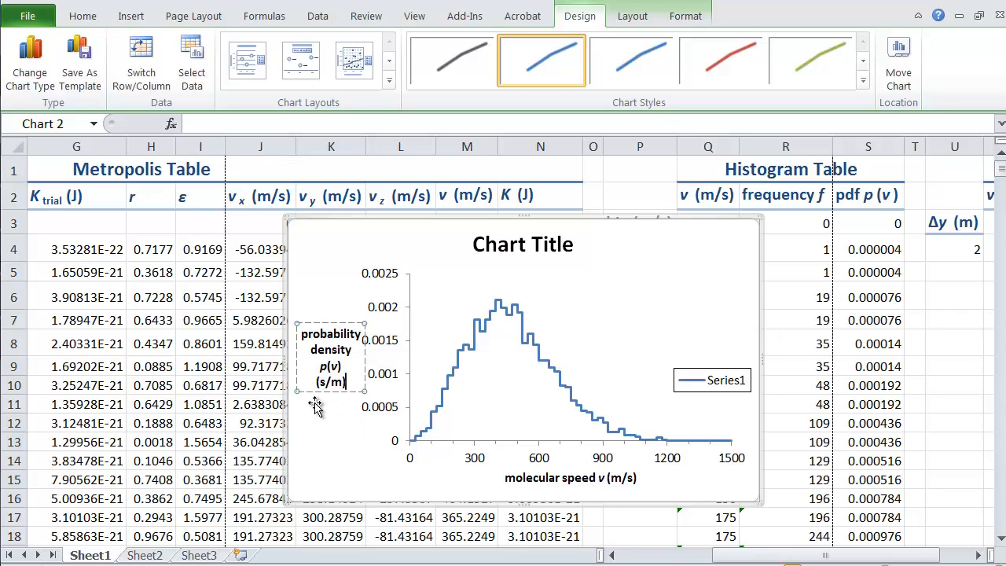
{"action": "mouse_move", "coordinate": [809, 278]}
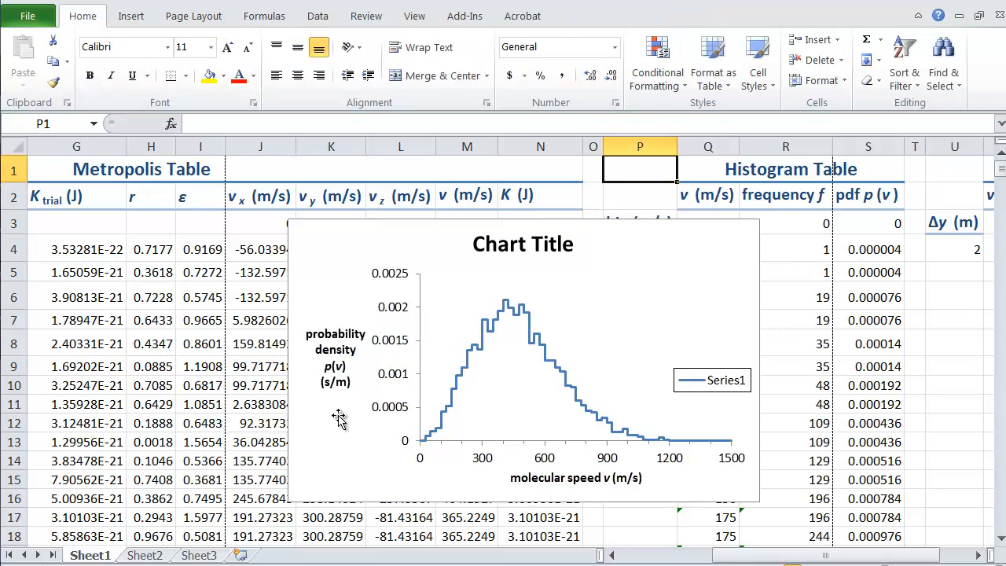
{"action": "mouse_move", "coordinate": [656, 499]}
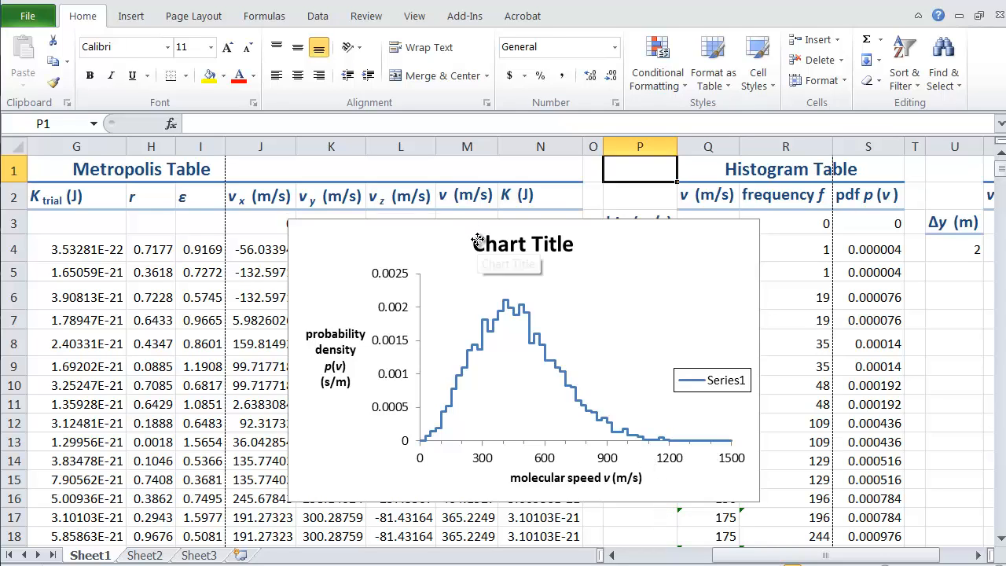
{"action": "left_click", "coordinate": [522, 244]}
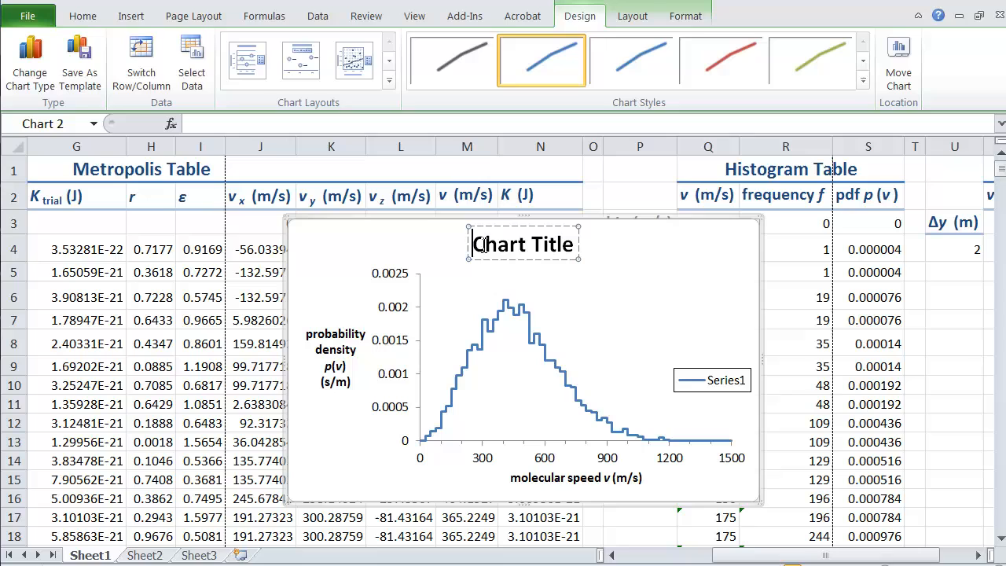
{"action": "mouse_move", "coordinate": [643, 283]}
{"action": "type", "text": "3D N2 gas speed distribution"}
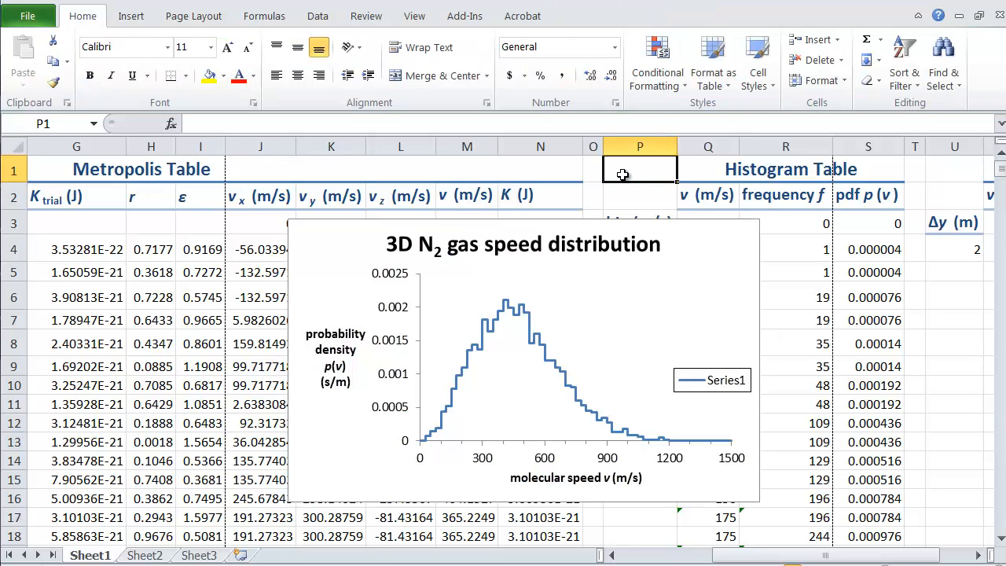
{"action": "mouse_move", "coordinate": [580, 374]}
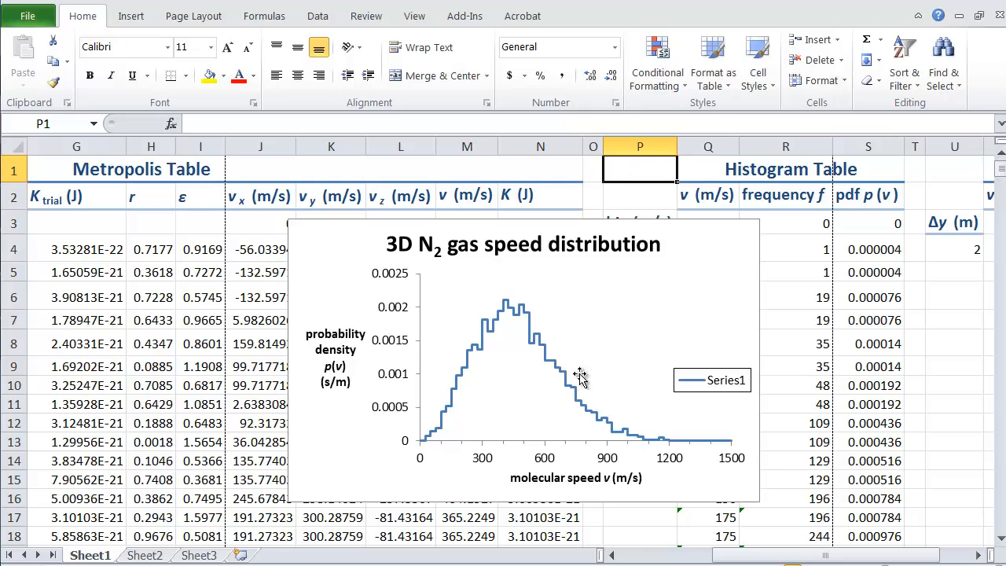
{"action": "mouse_move", "coordinate": [568, 352]}
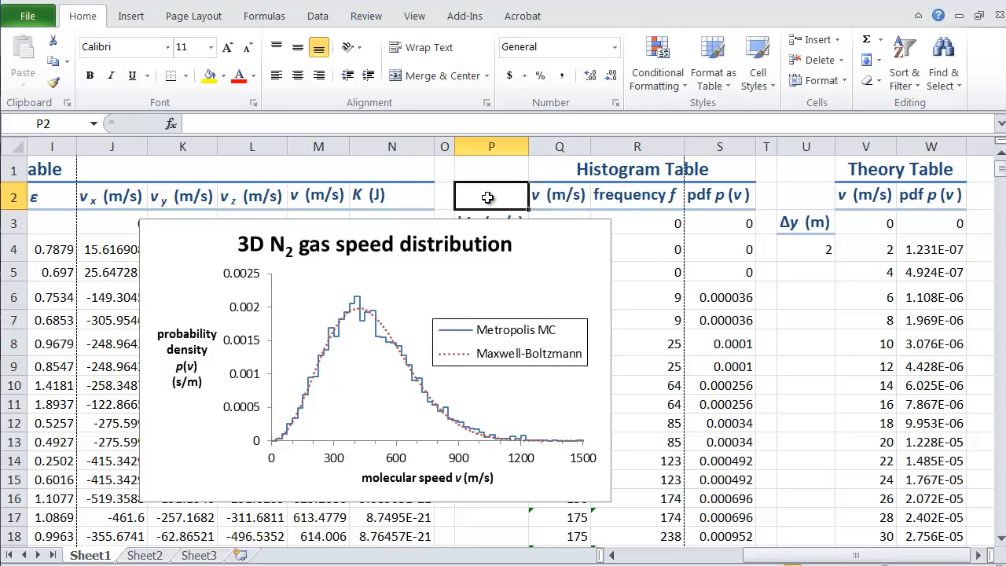
{"action": "mouse_move", "coordinate": [309, 339]}
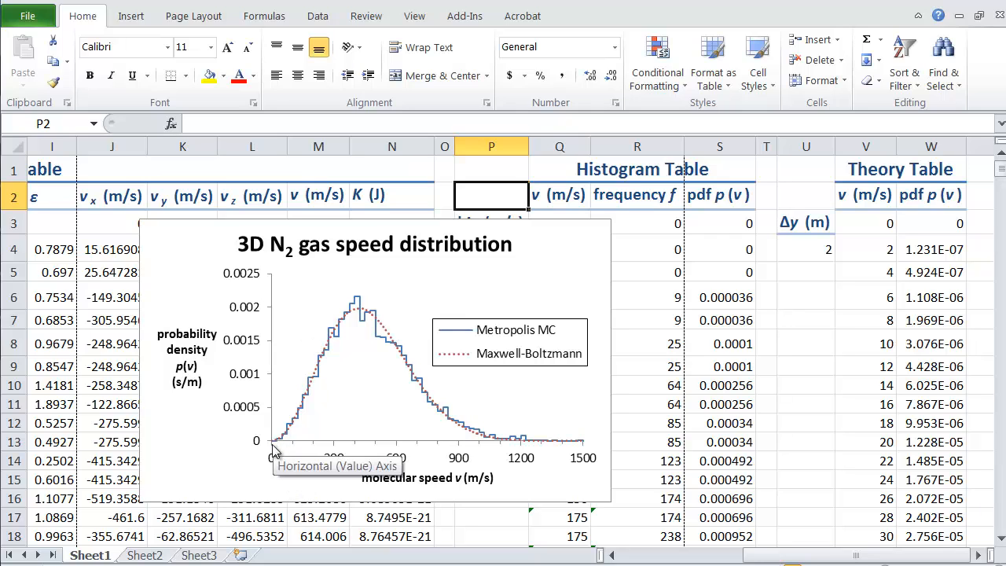
{"action": "mouse_move", "coordinate": [358, 299]}
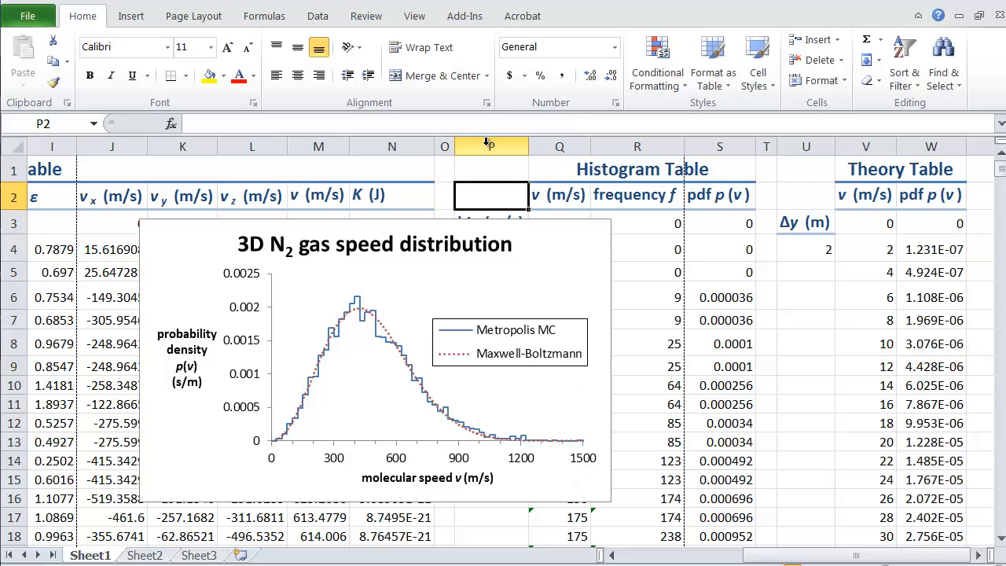
{"action": "left_click", "coordinate": [491, 169]}
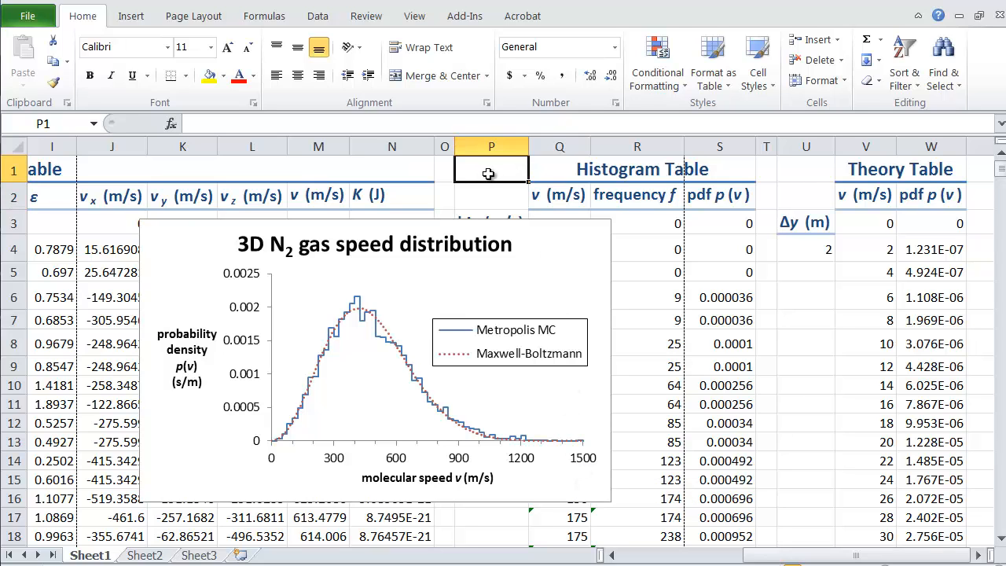